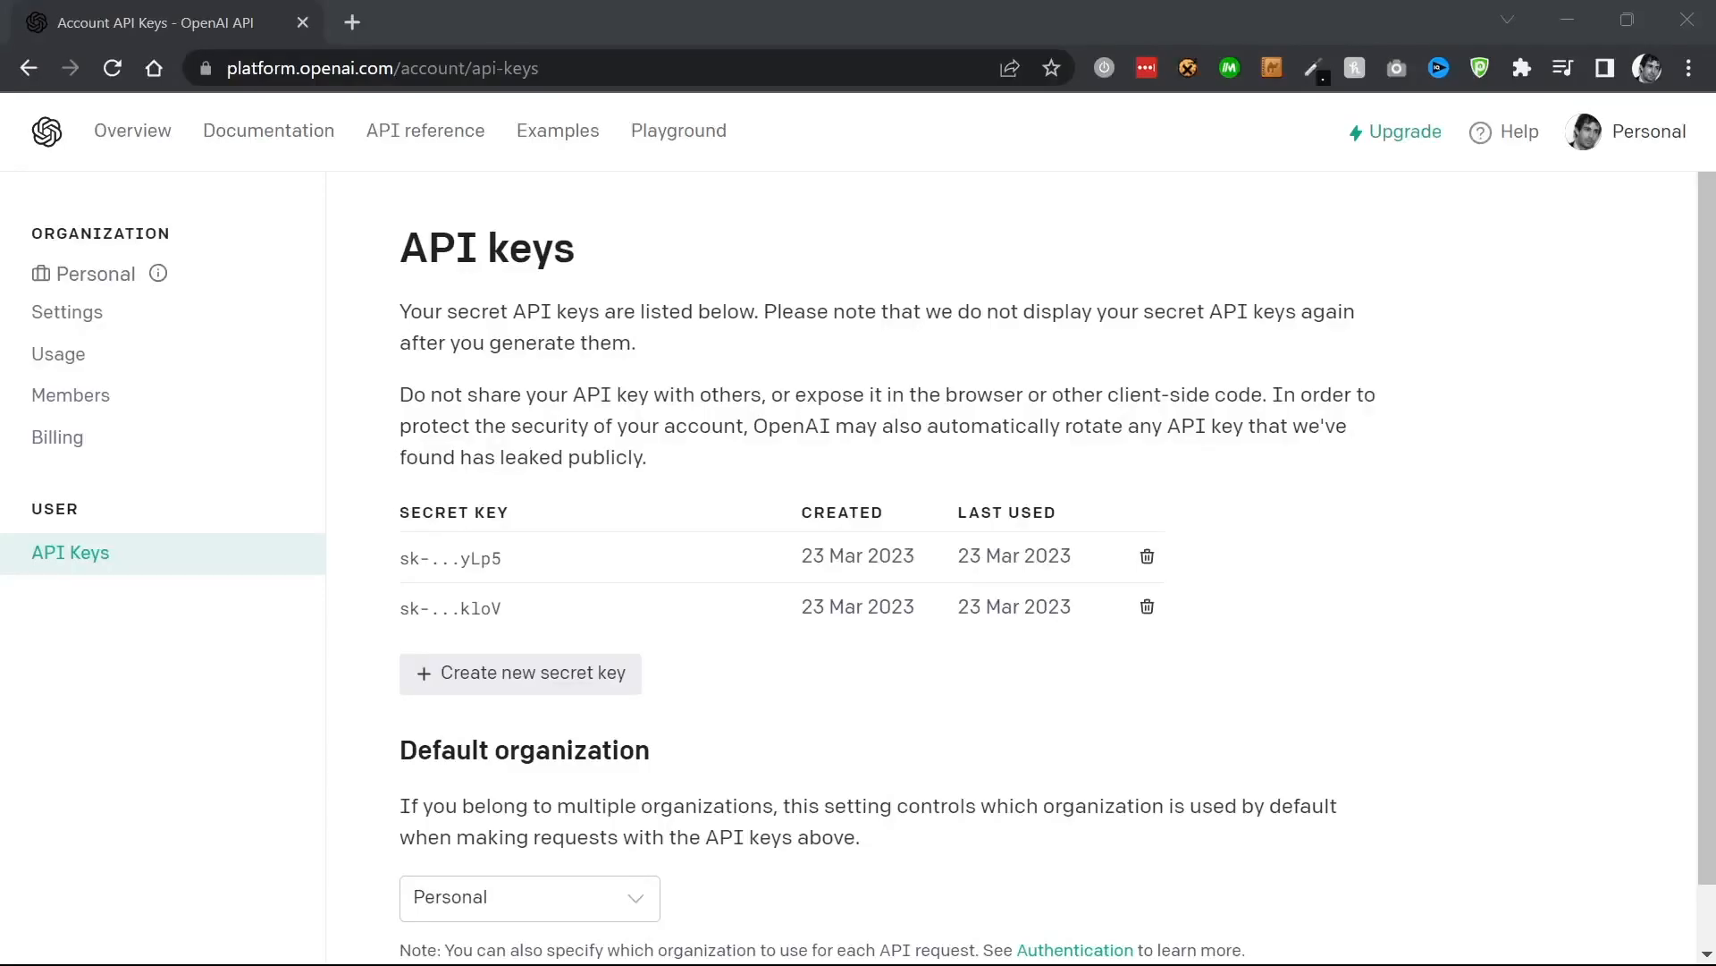
mouse_move(208, 85)
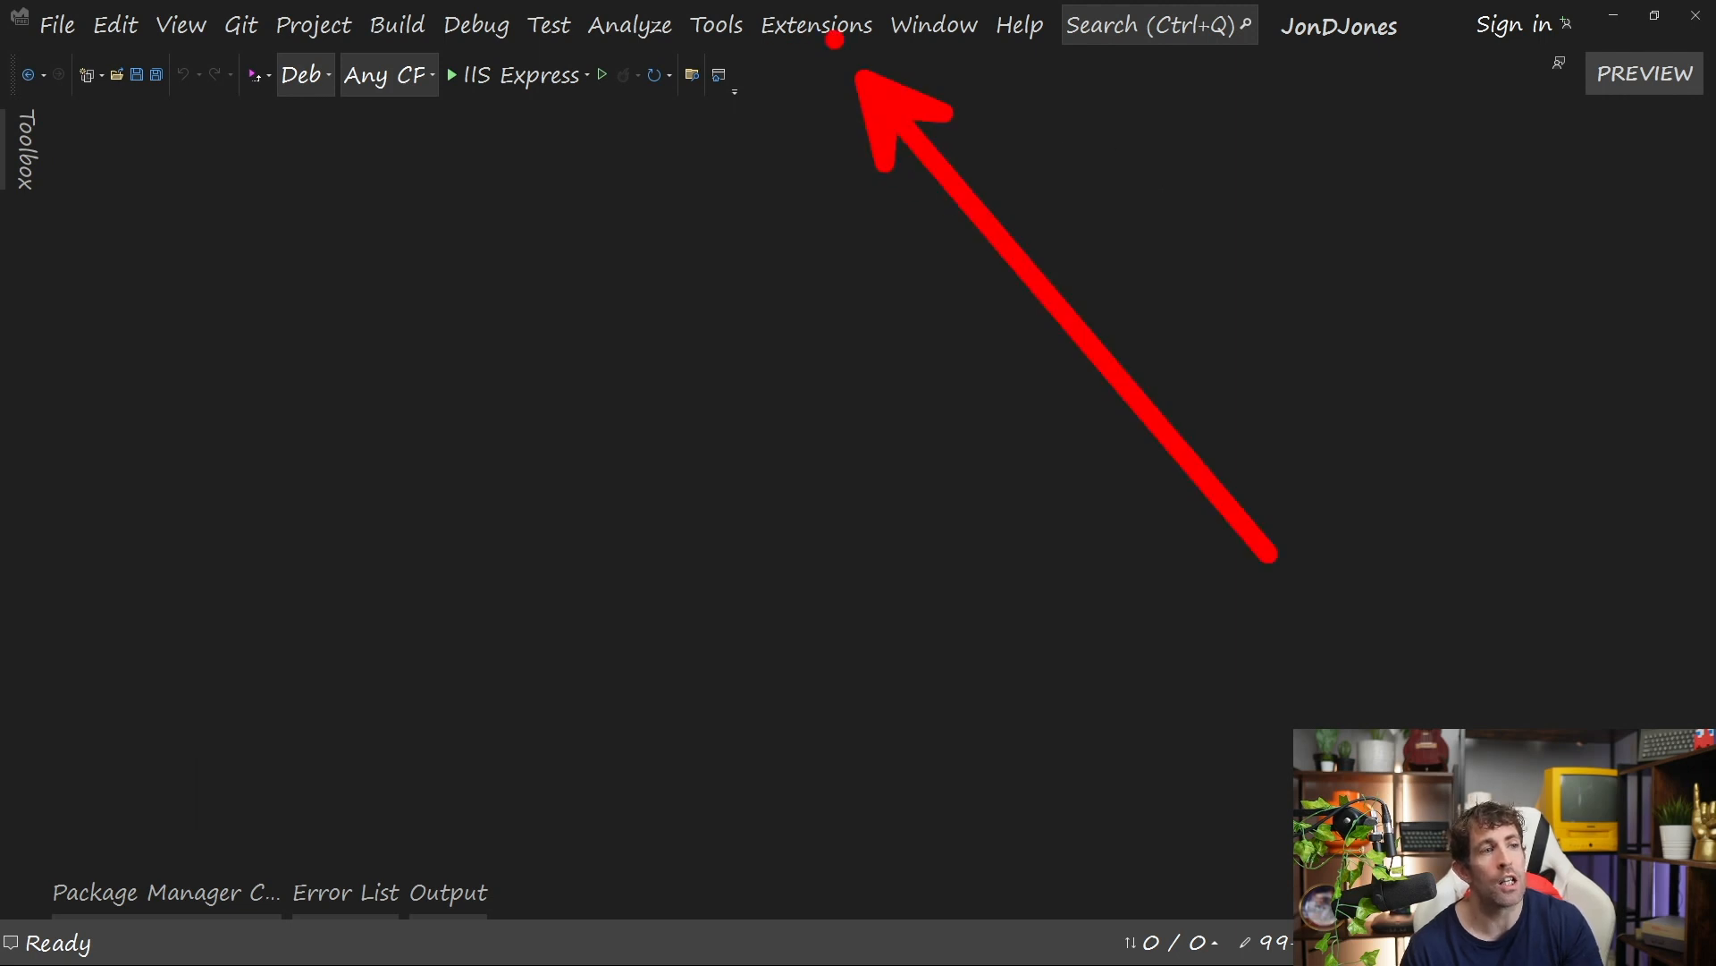
Search online extensions for AskChatGPT, confirm it is installed, and close Manage Extensions.
click(815, 24)
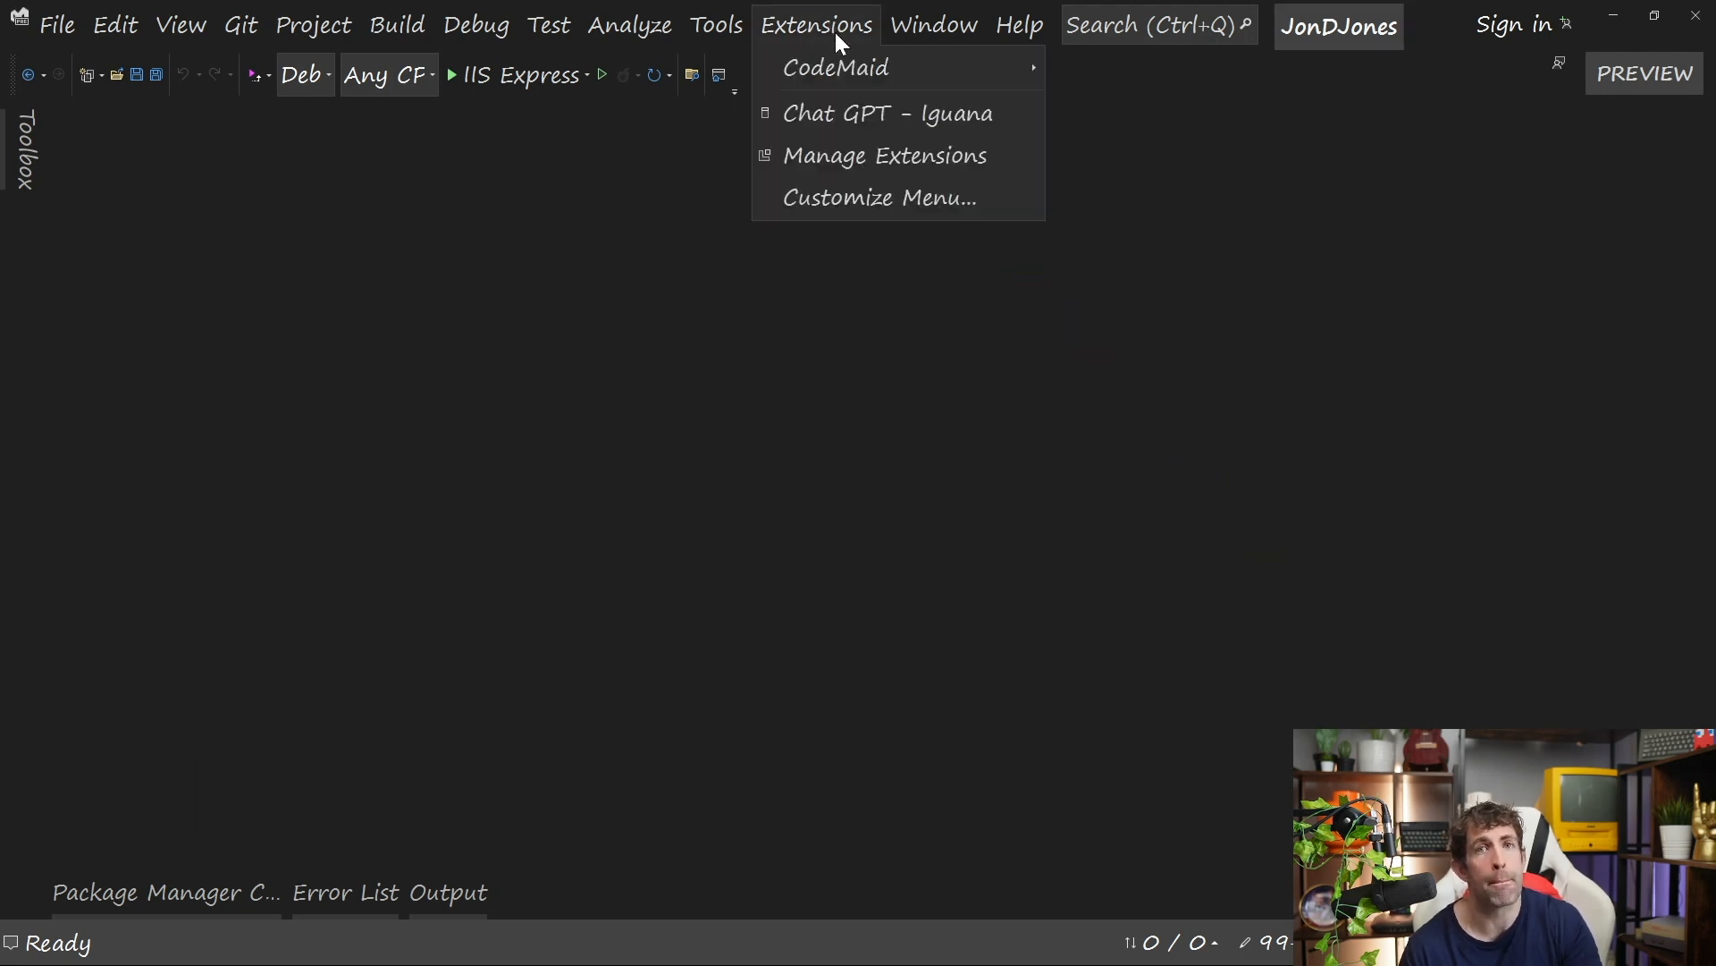
click(884, 154)
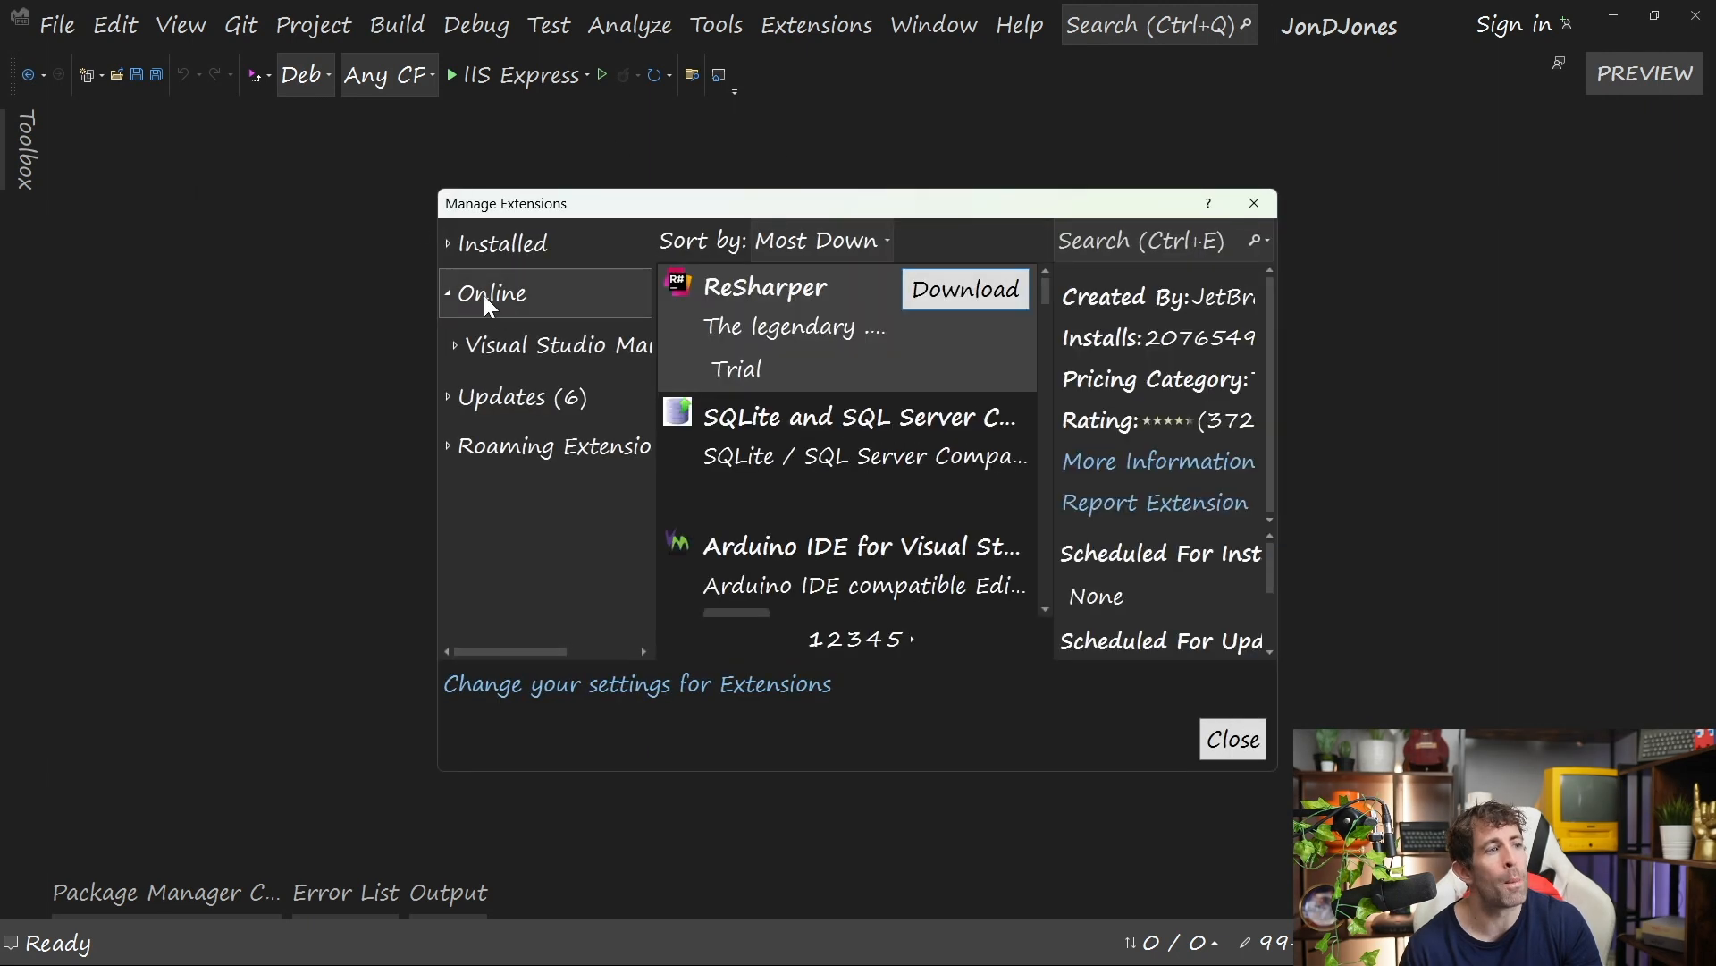
mouse_move(537, 318)
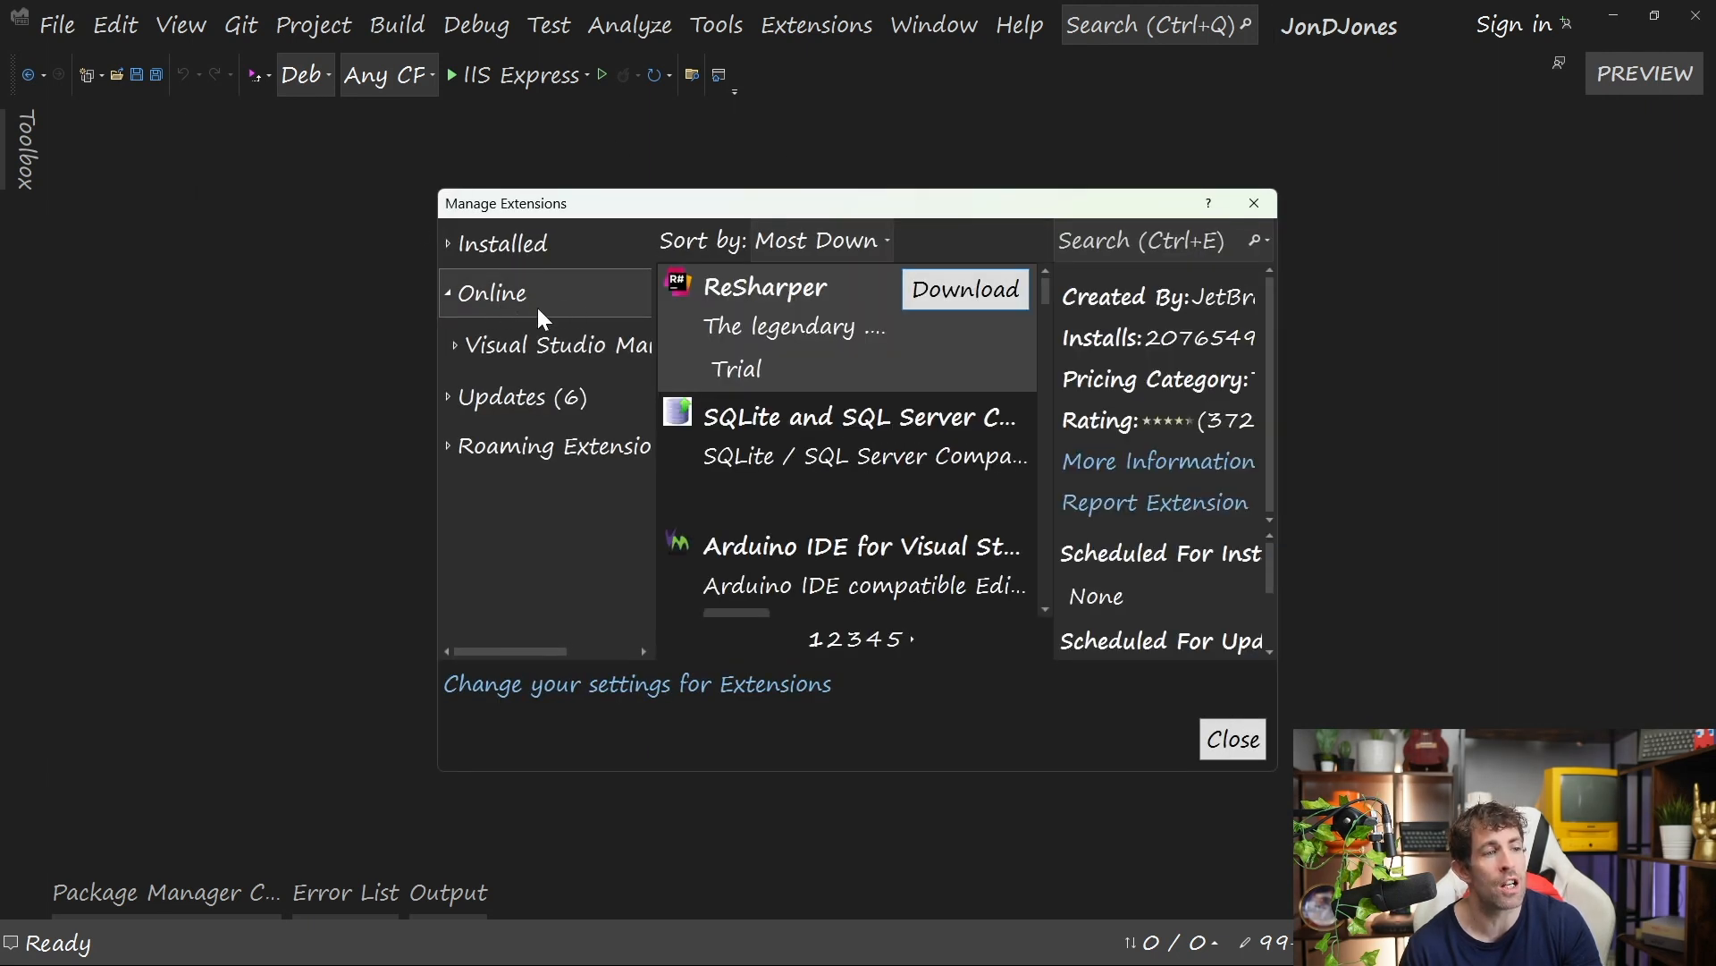
mouse_move(965, 289)
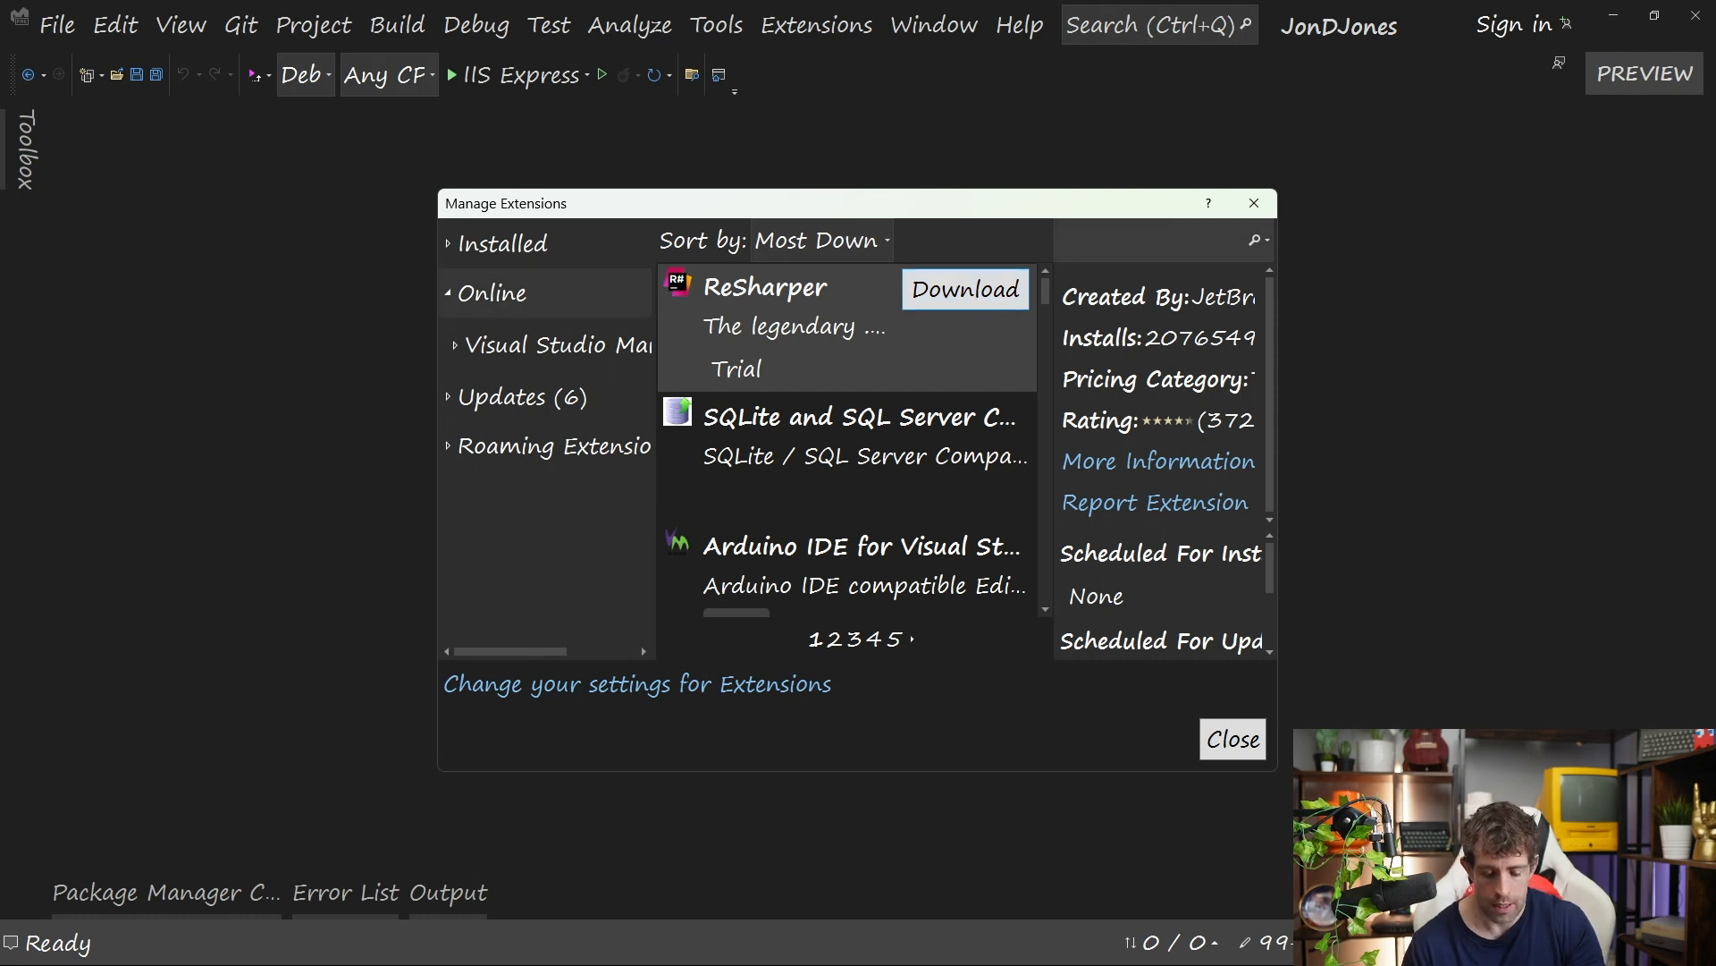
text(askc)
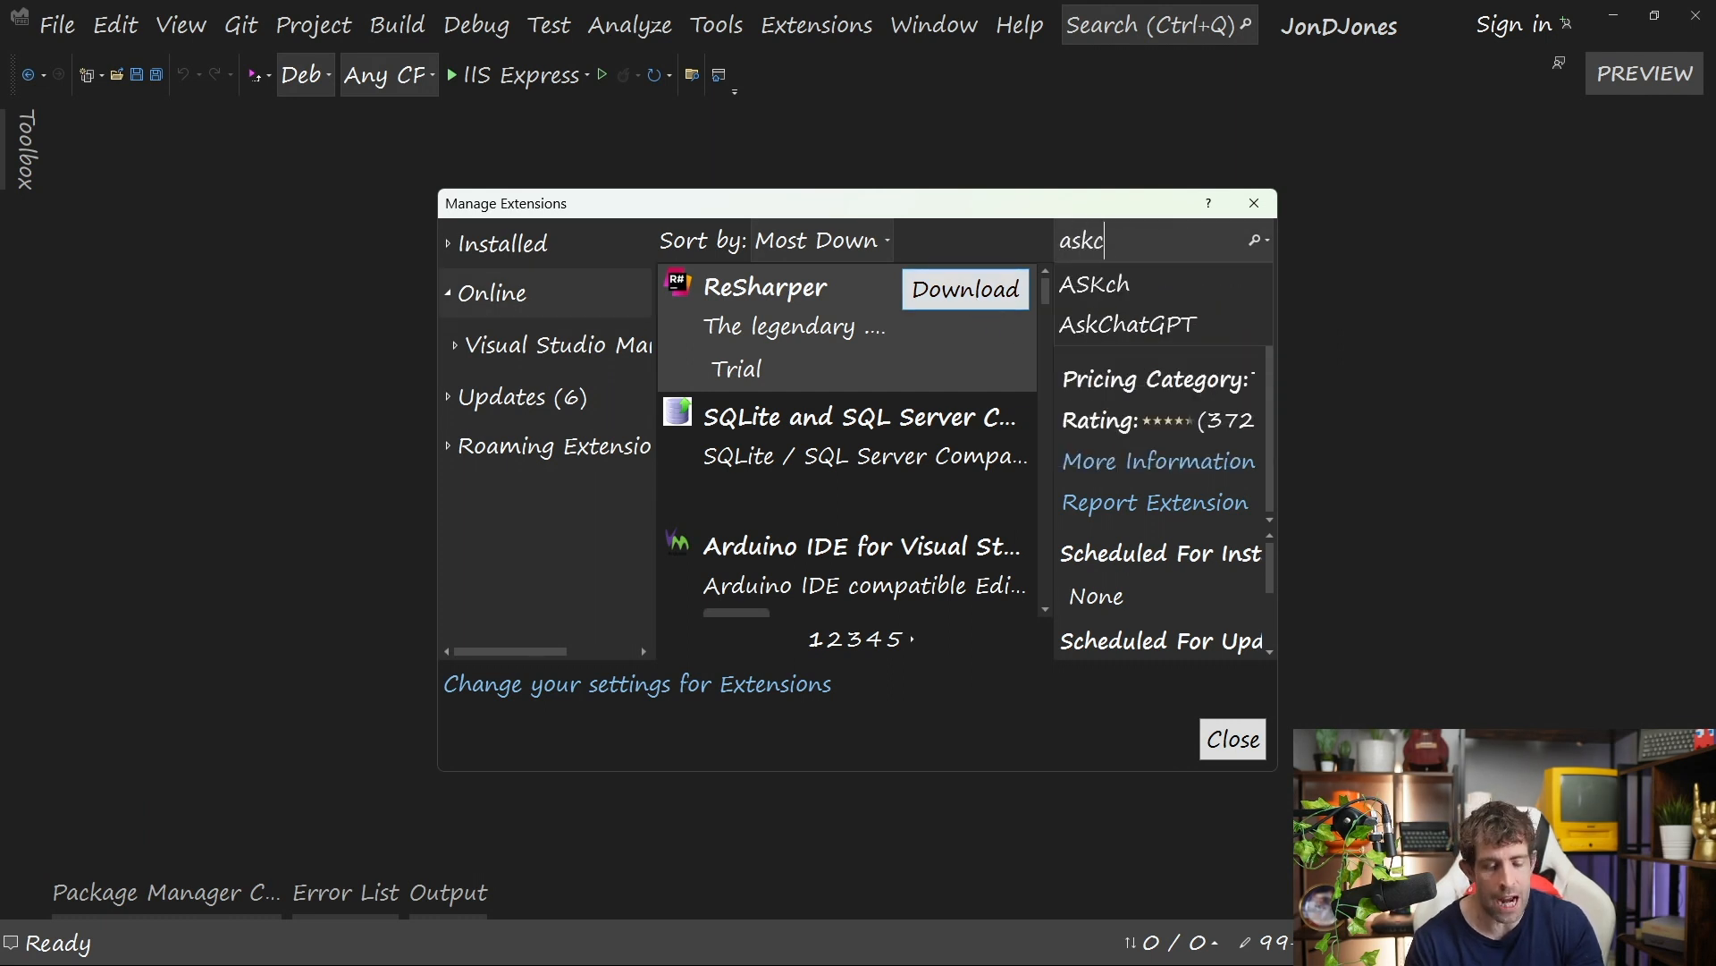
click(1127, 323)
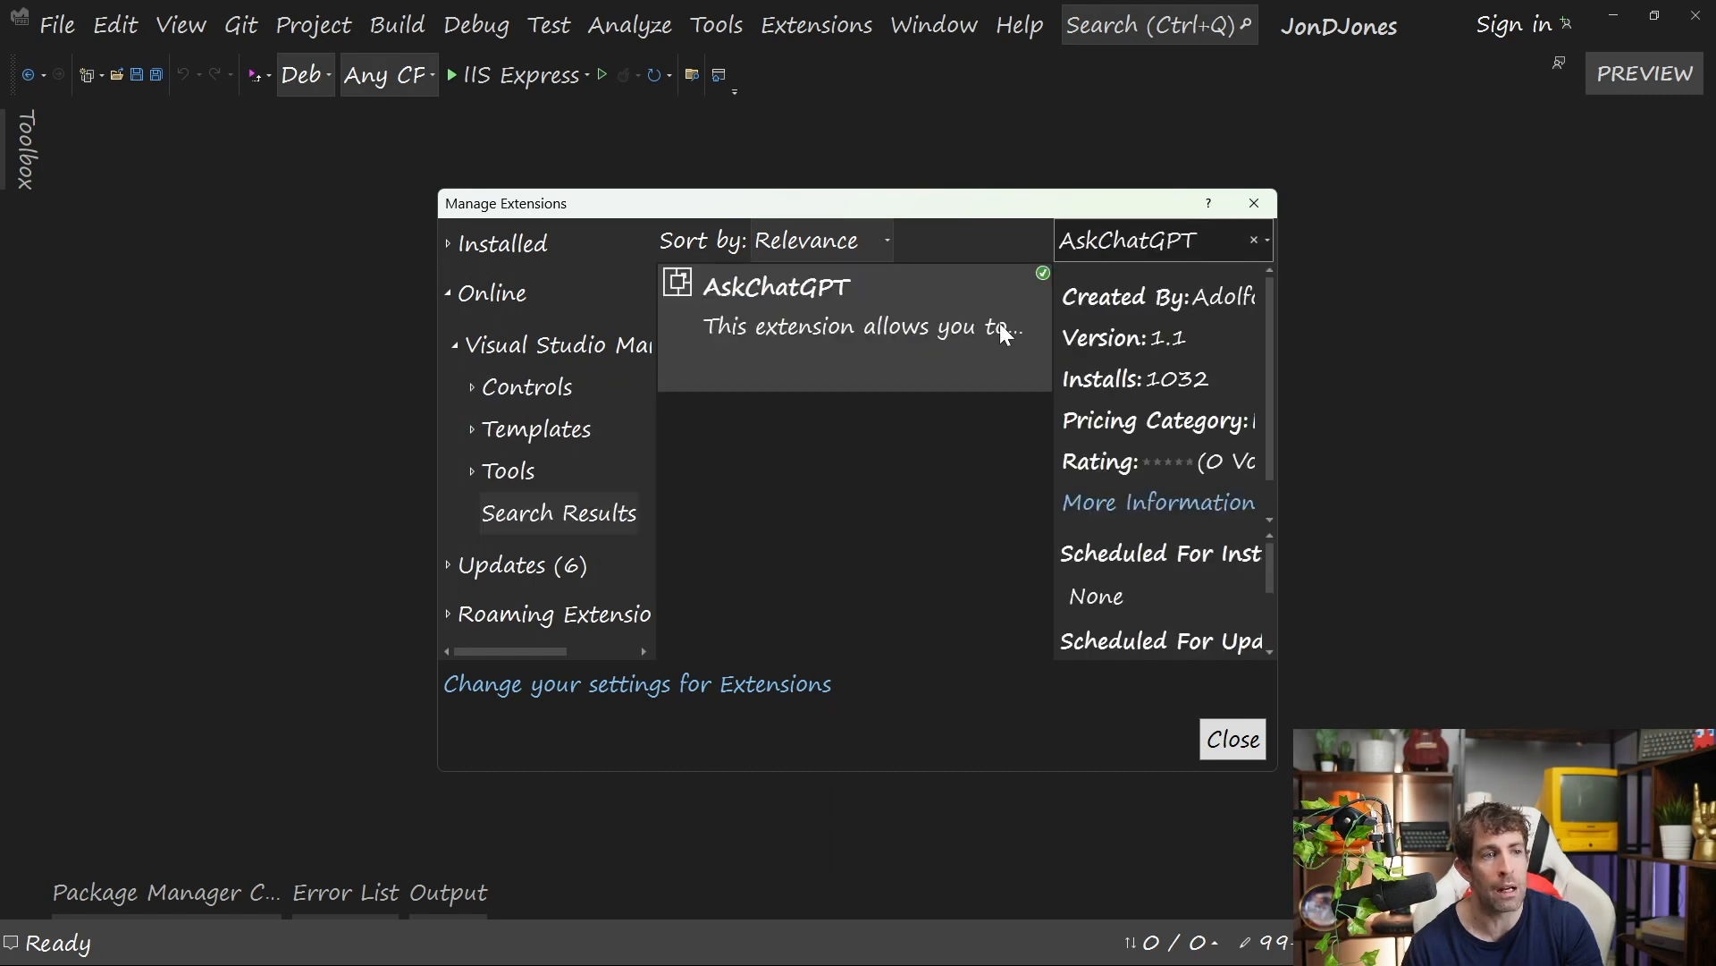
mouse_move(1013, 301)
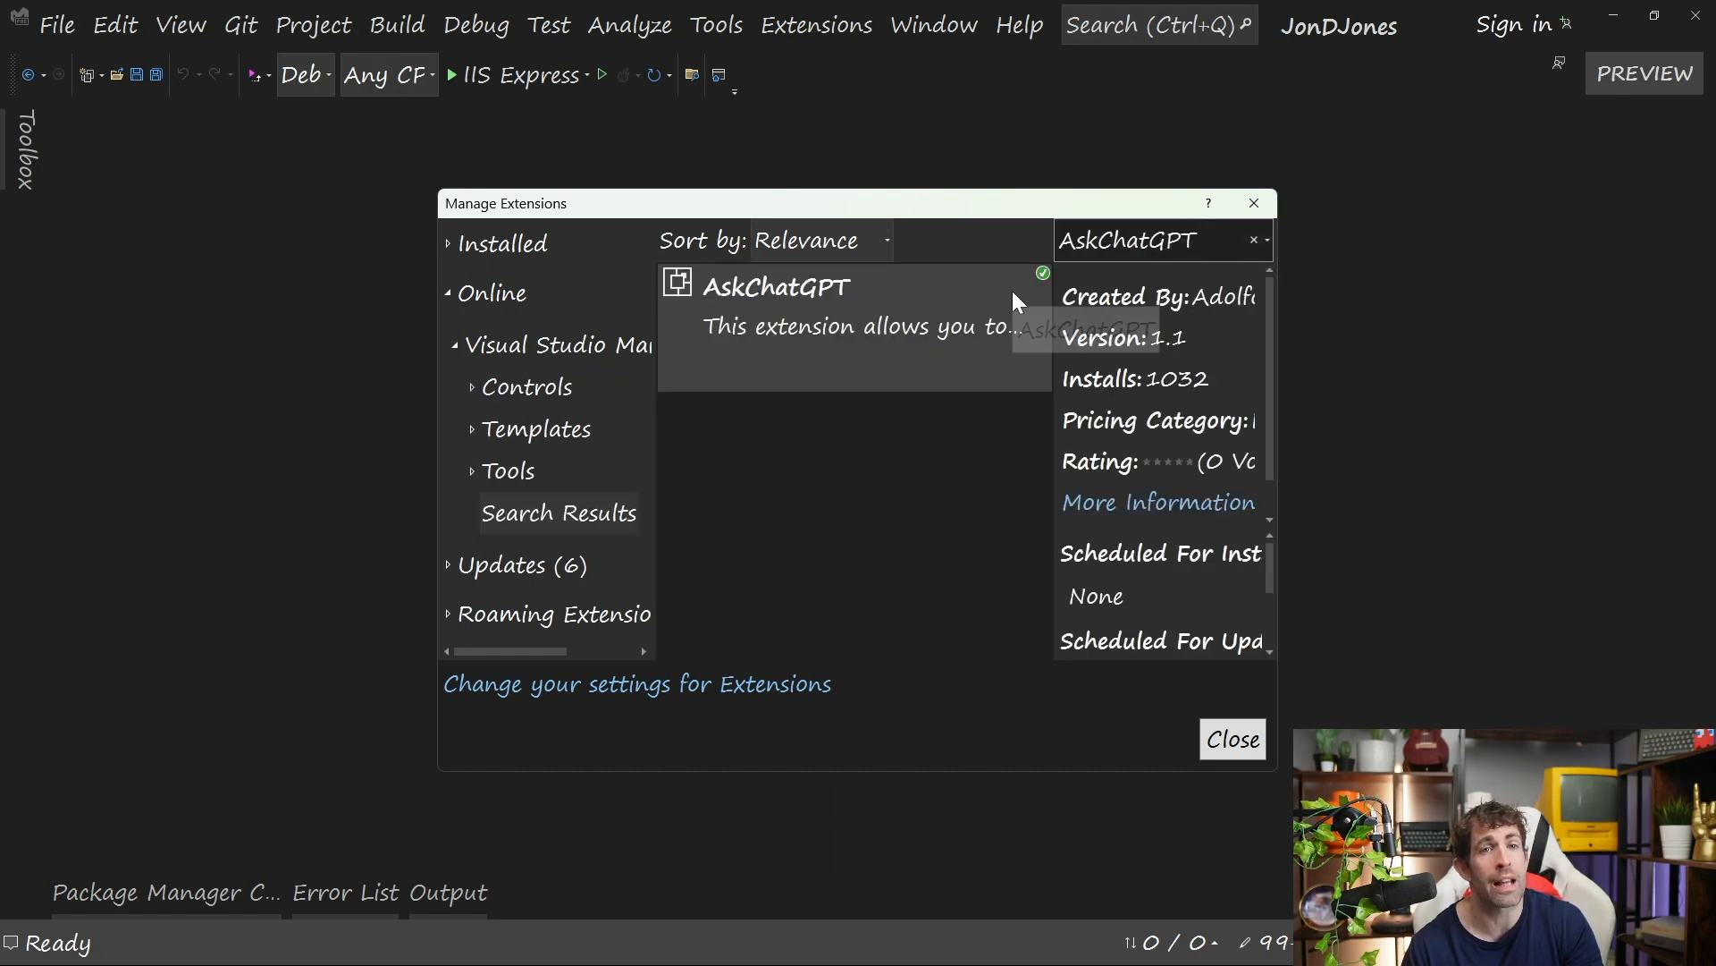
mouse_move(1015, 304)
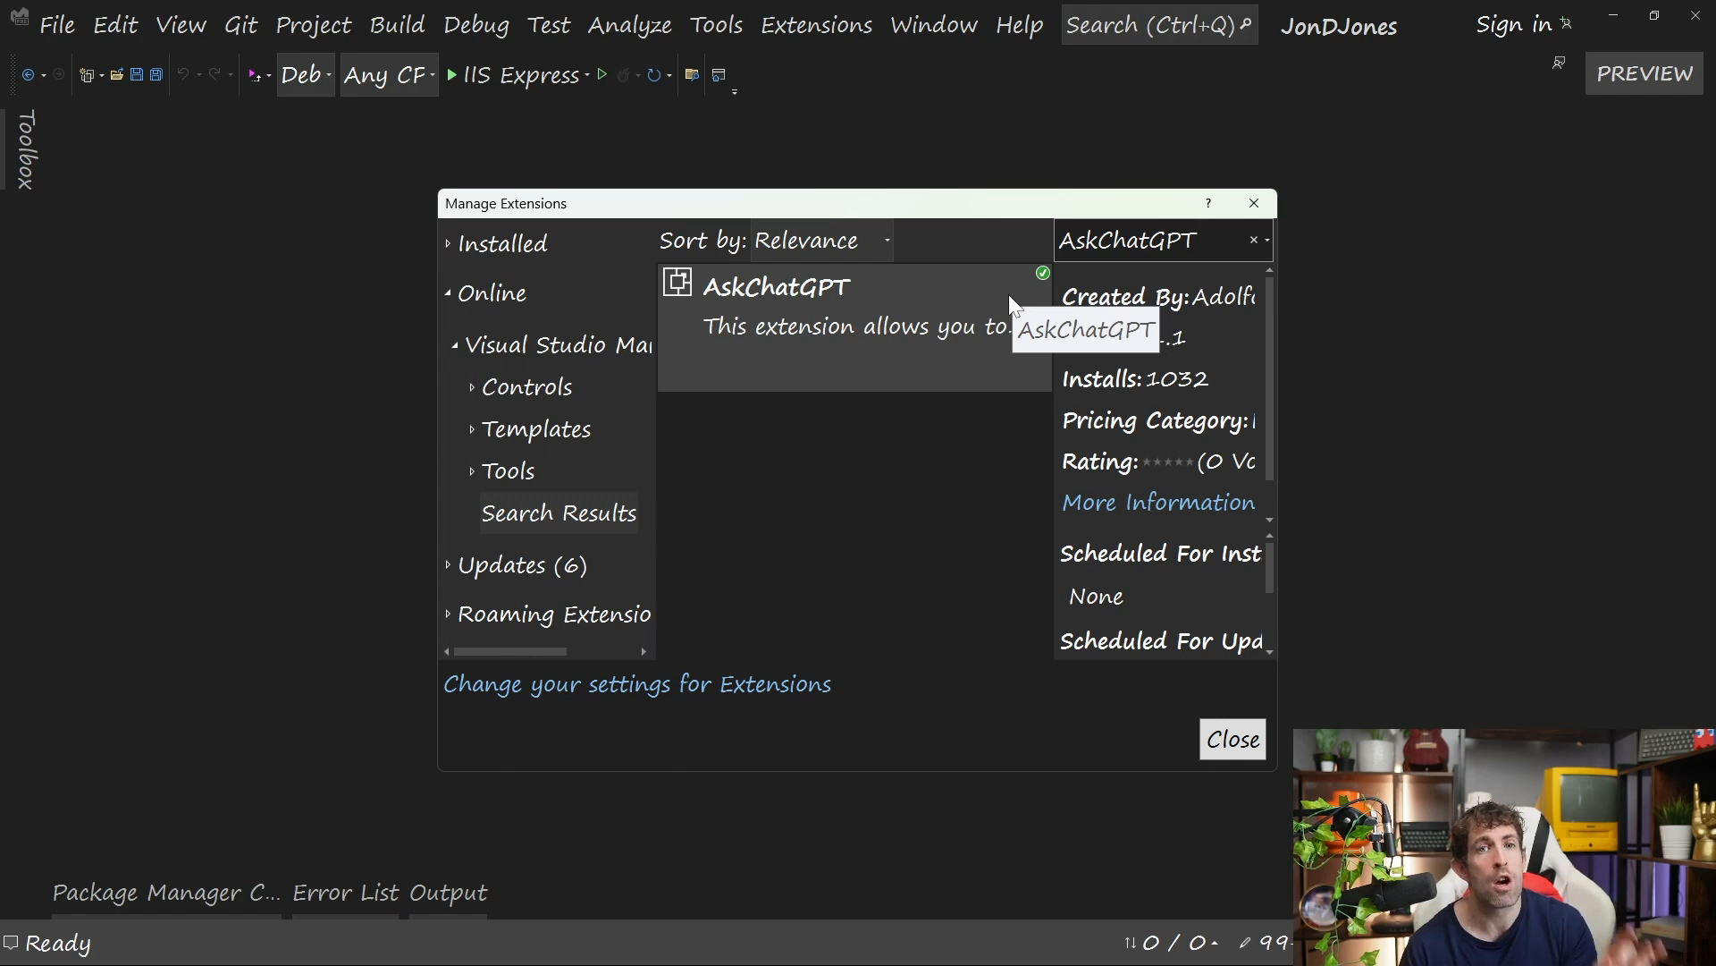
mouse_move(996, 321)
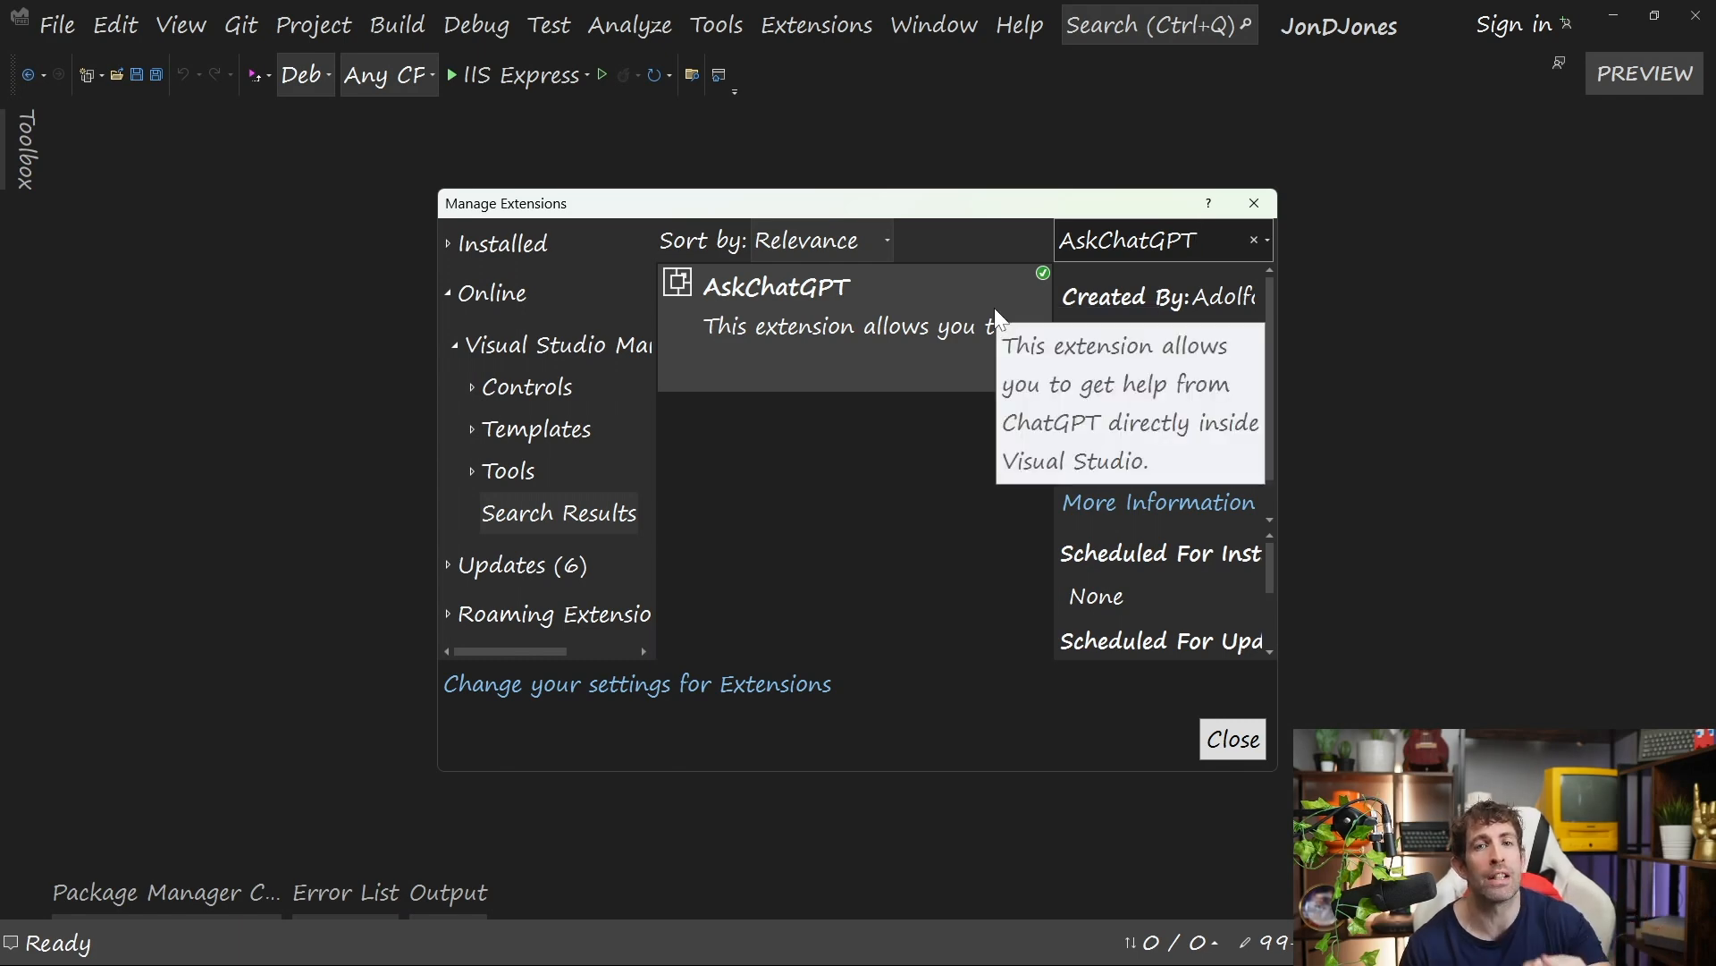
click(1232, 739)
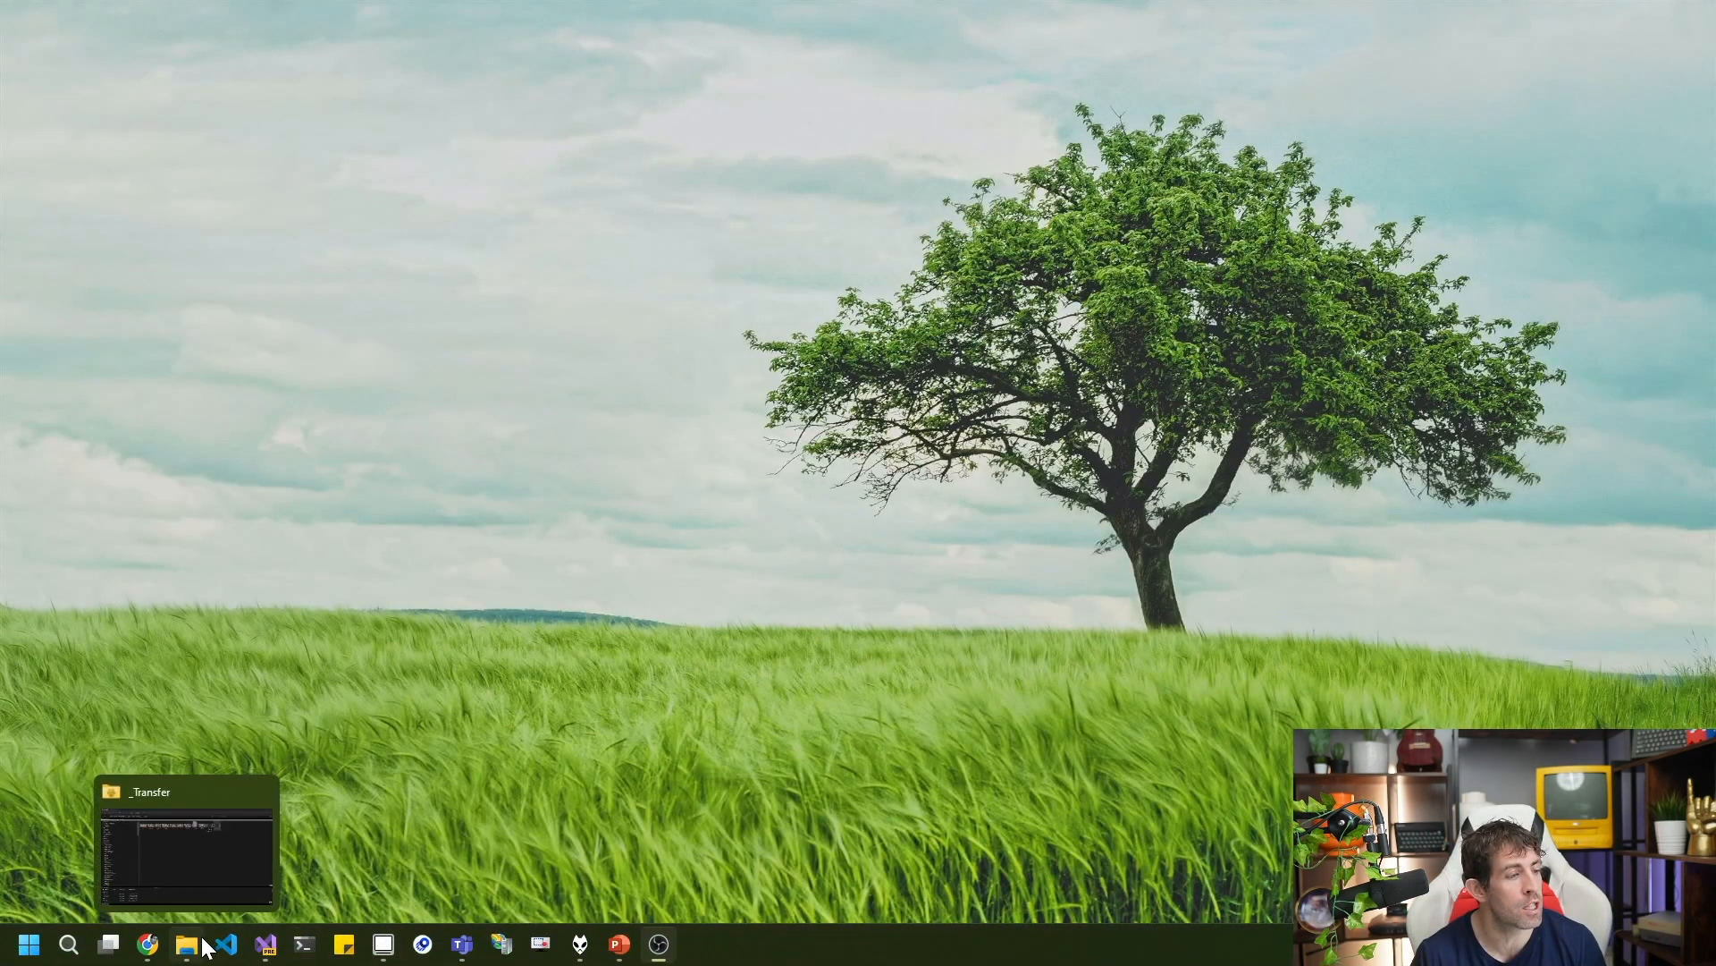
Open Environment Variables and find the OPENAI_API_KEY user variable.
click(26, 942)
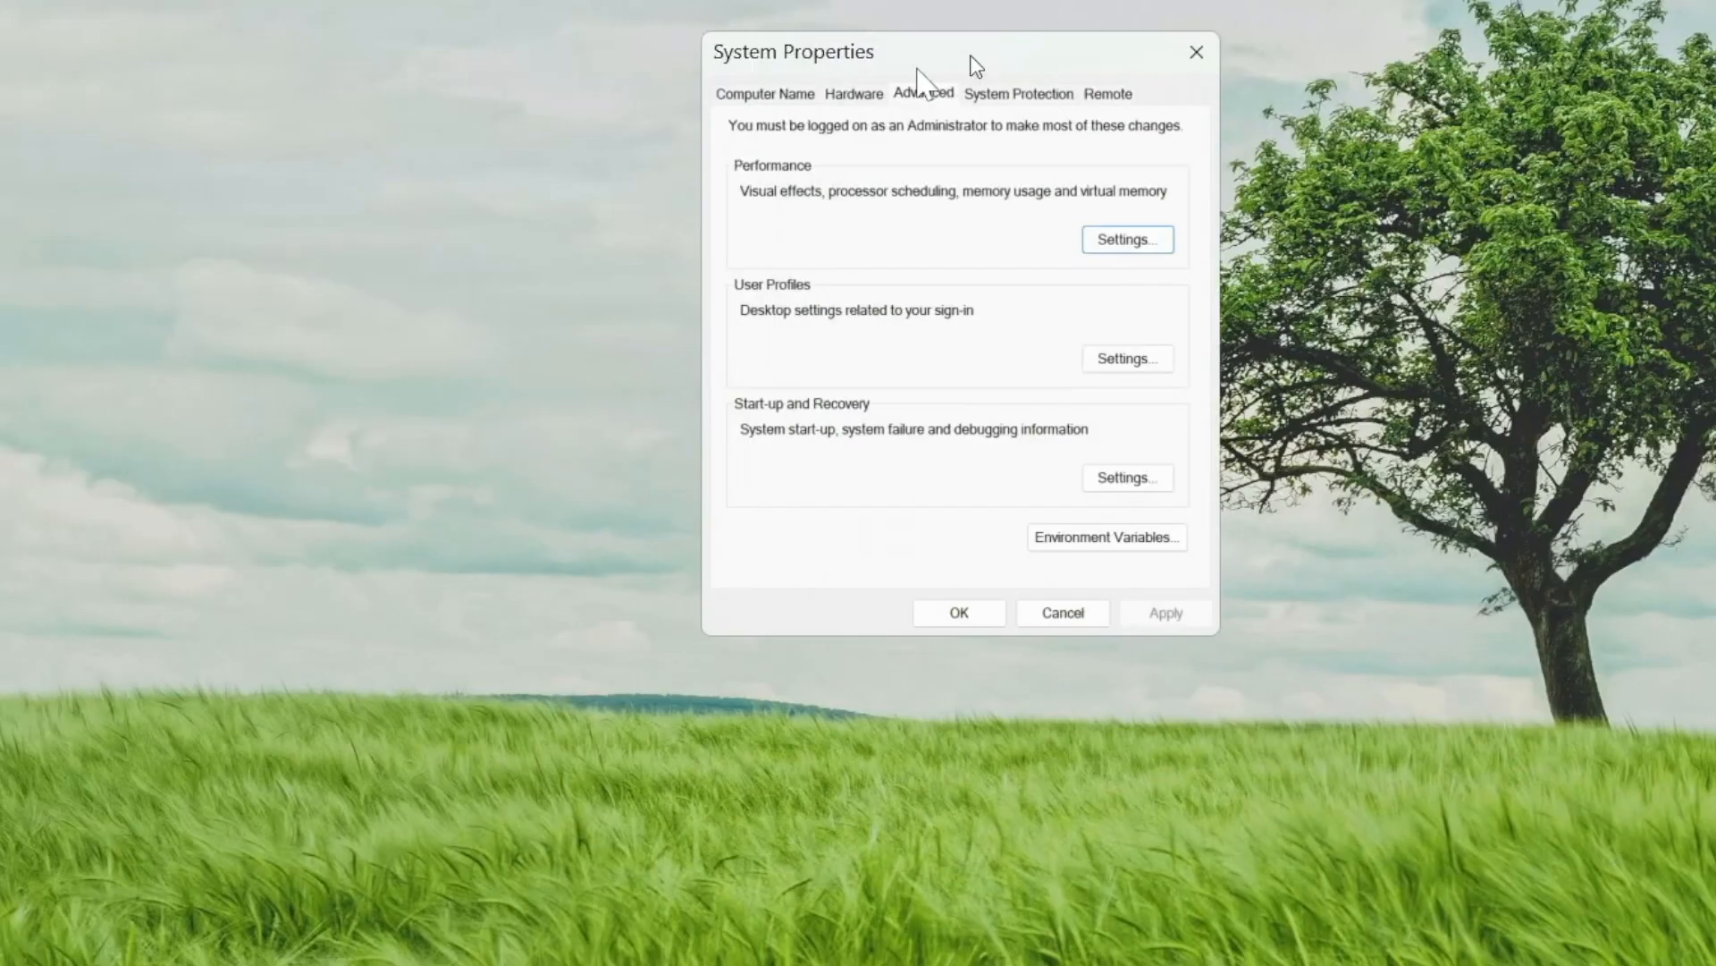
click(1106, 536)
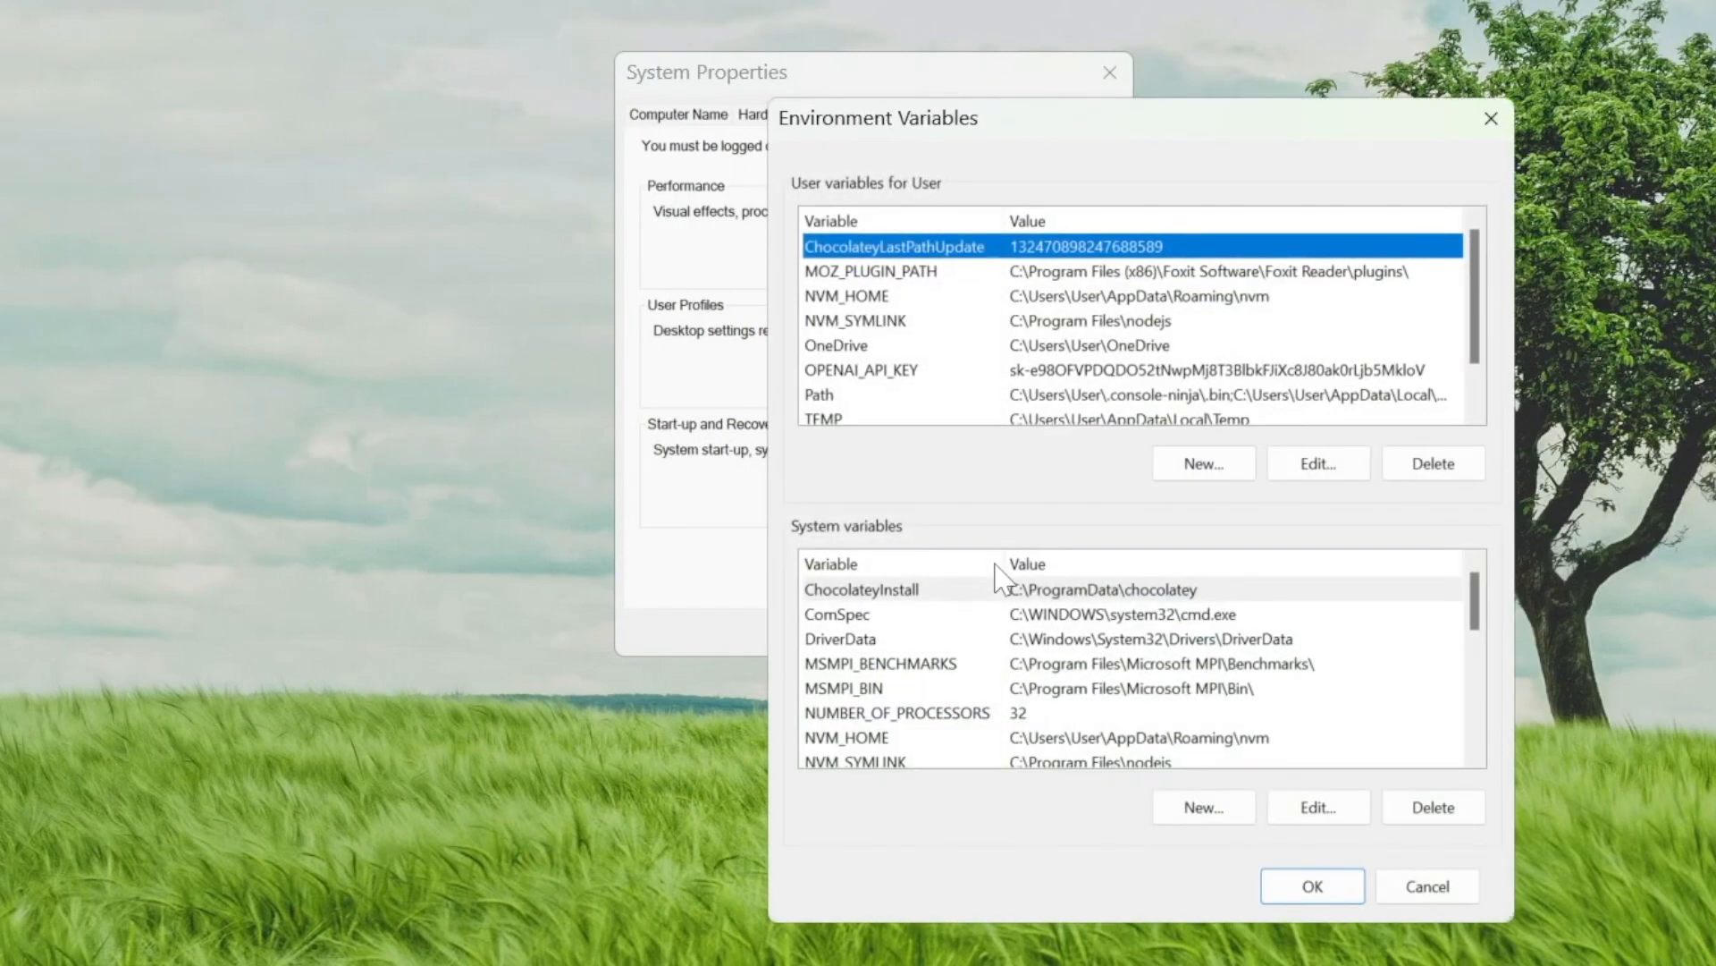
scroll(down, 3)
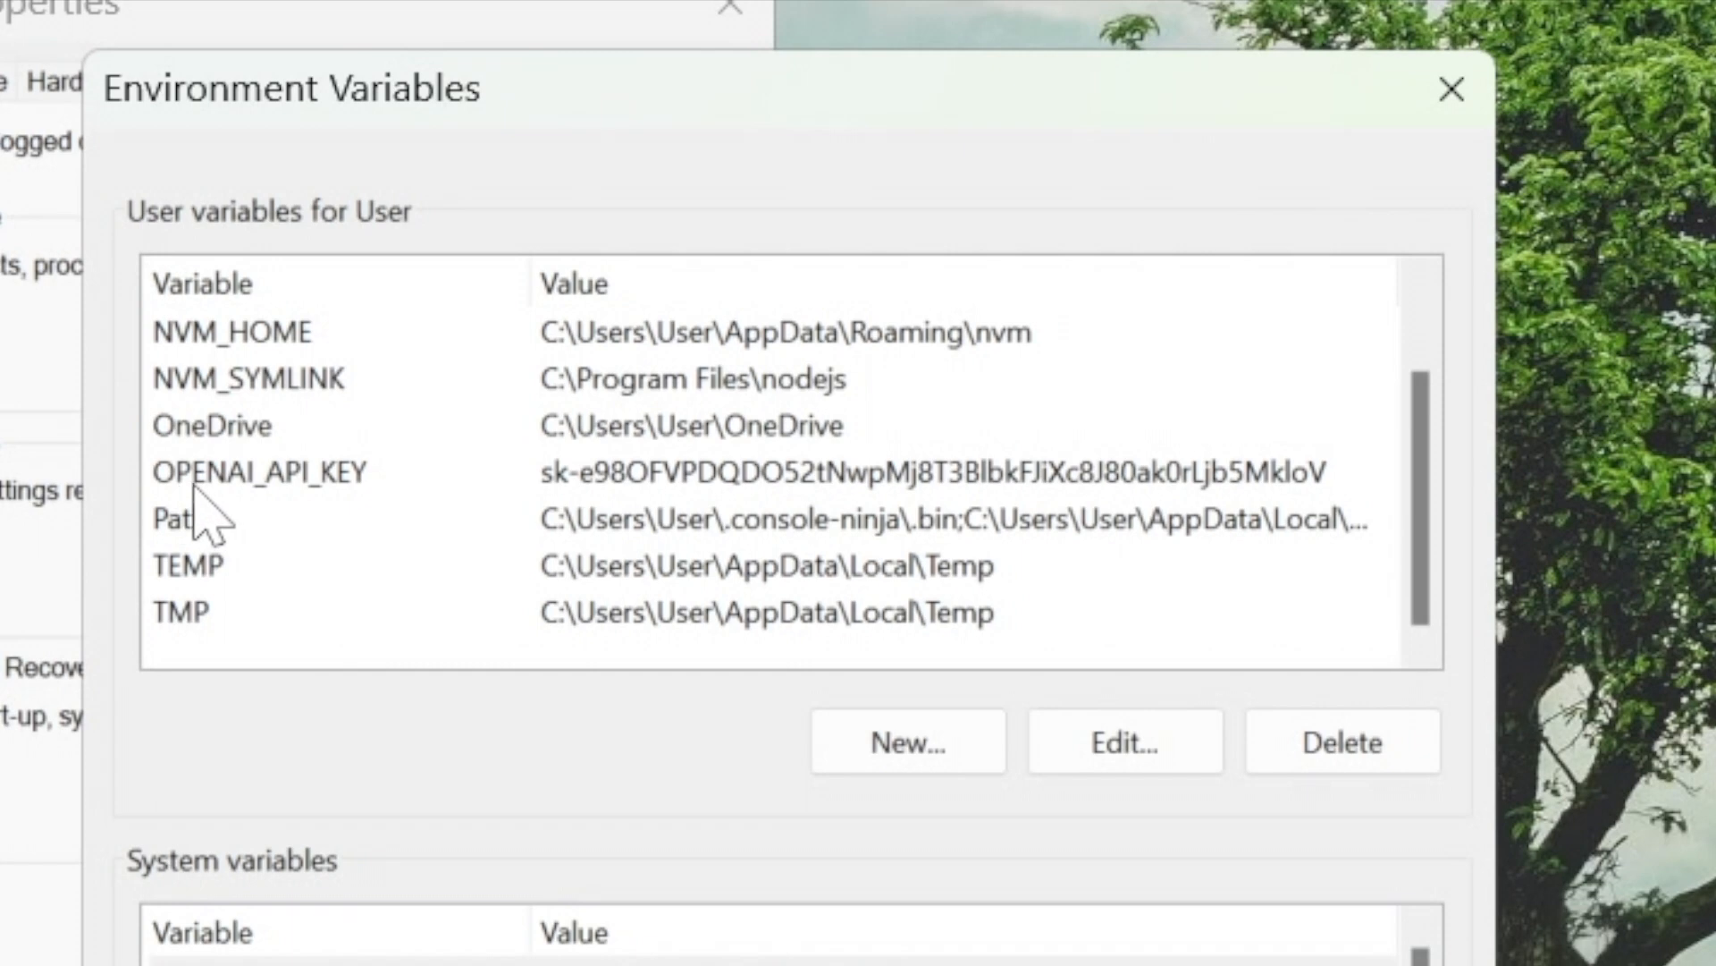
mouse_move(766, 492)
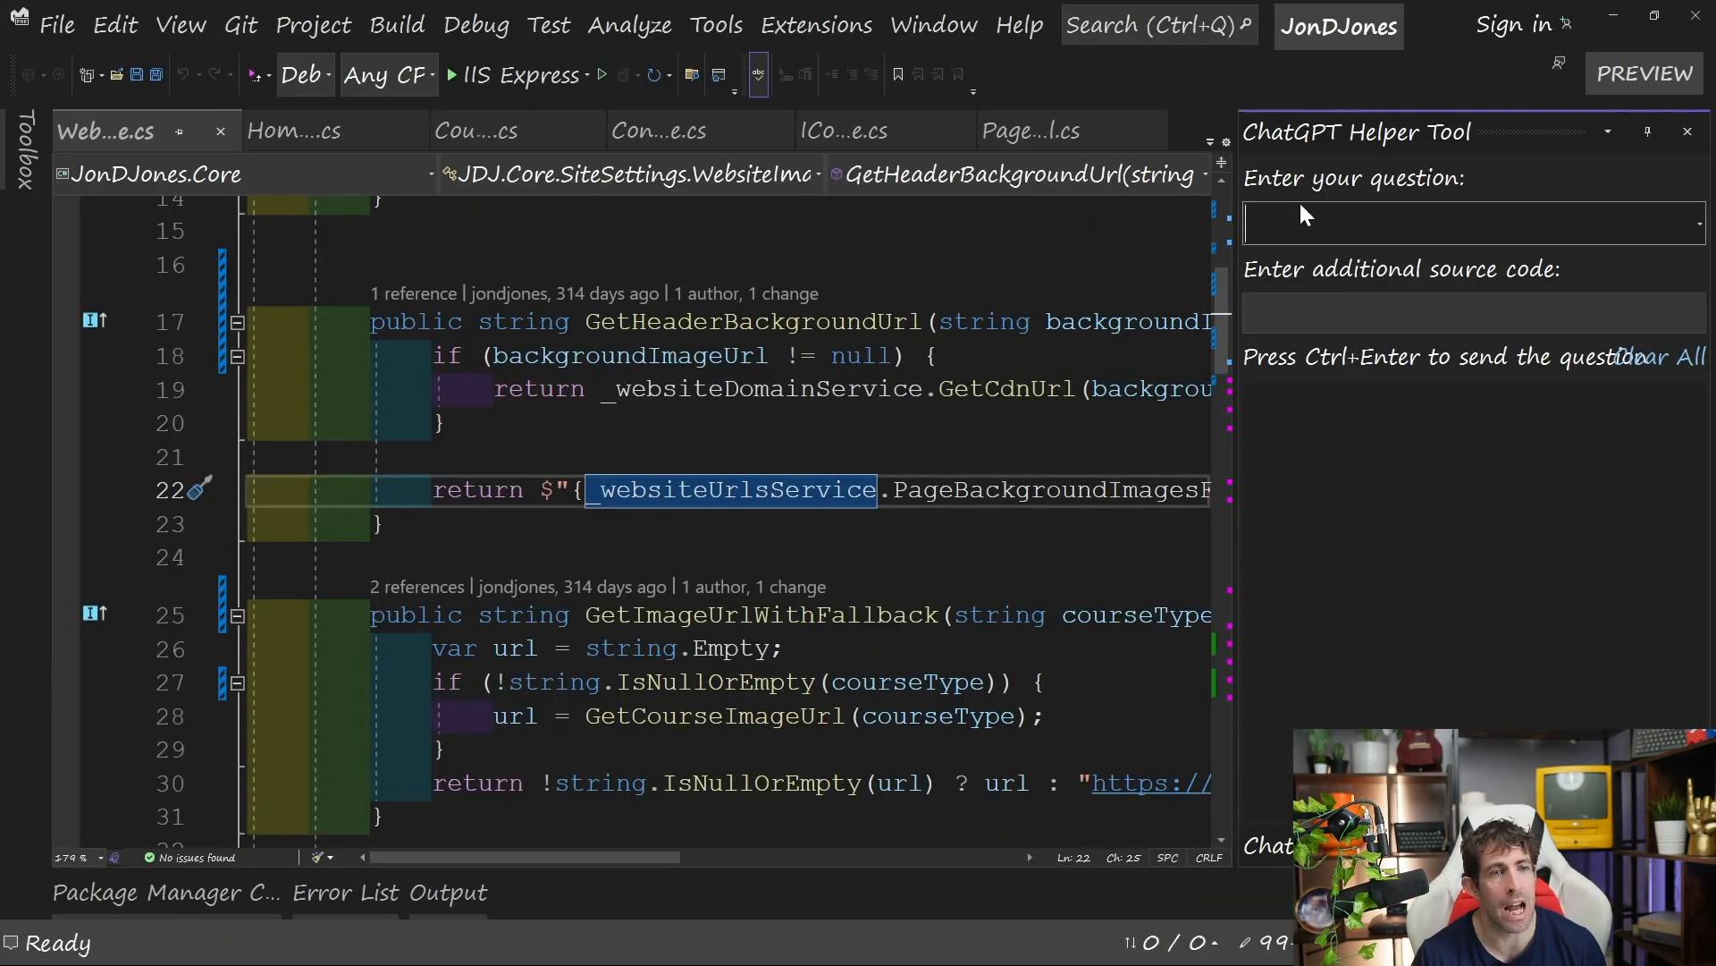
Ask the ChatGPT Helper Tool to 'refactor code' for GetHeaderBackgroundUrl.
click(1468, 223)
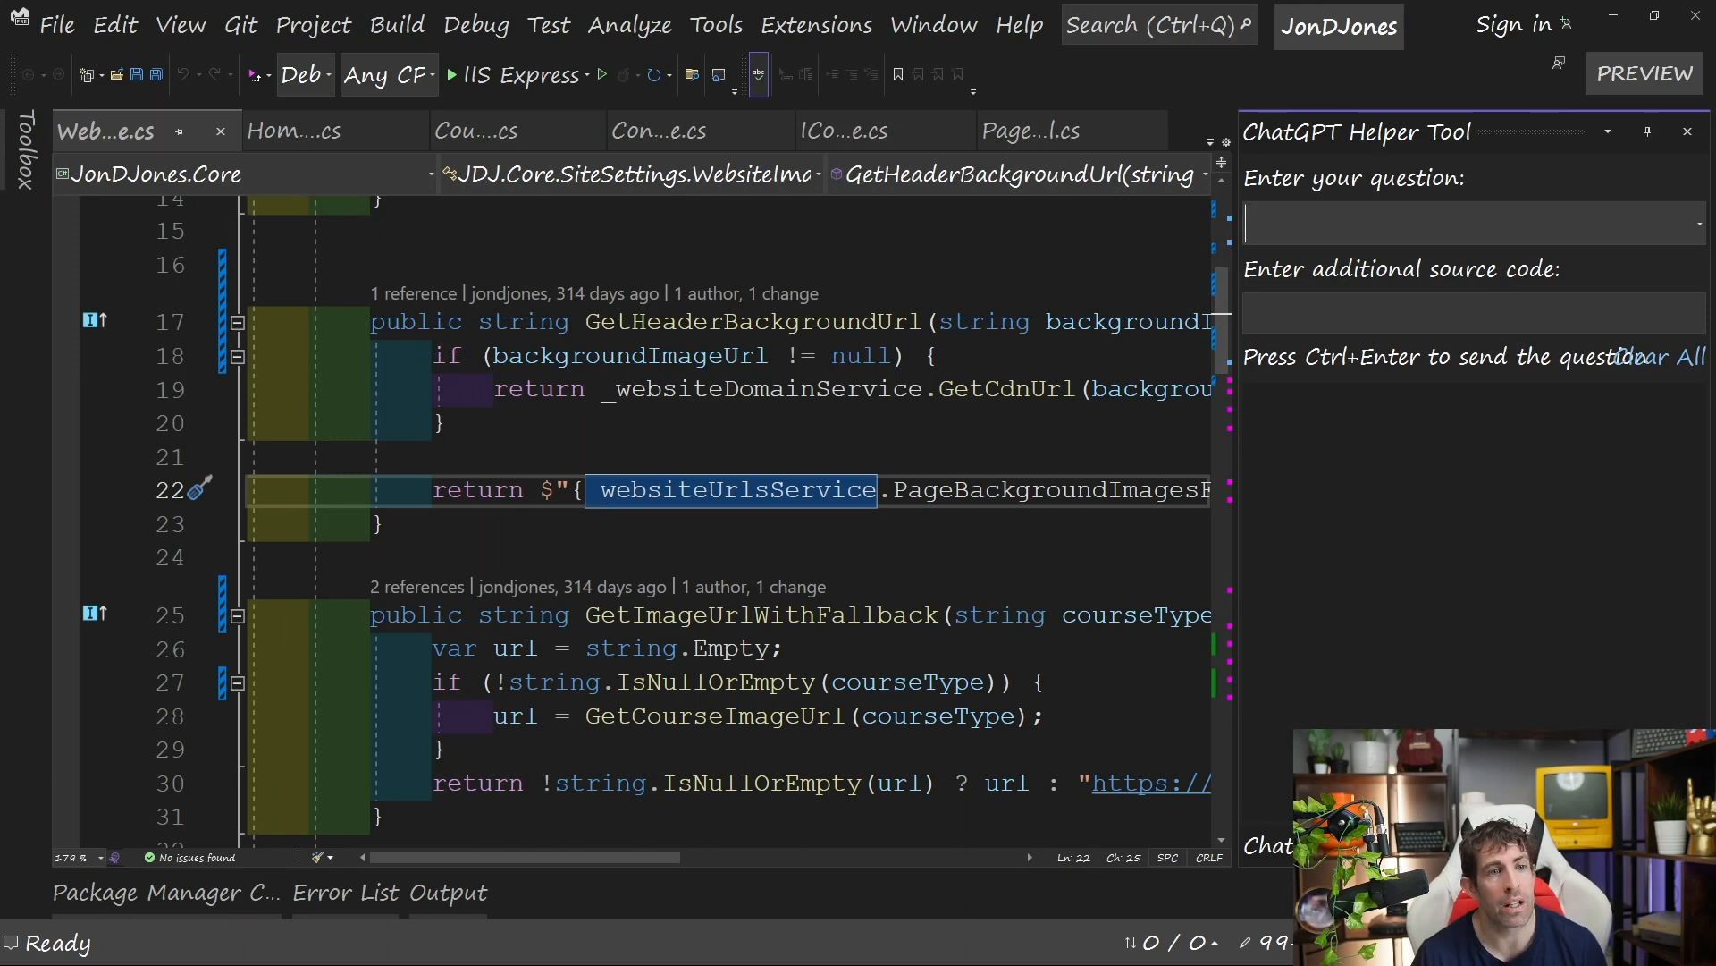
text(refactor code)
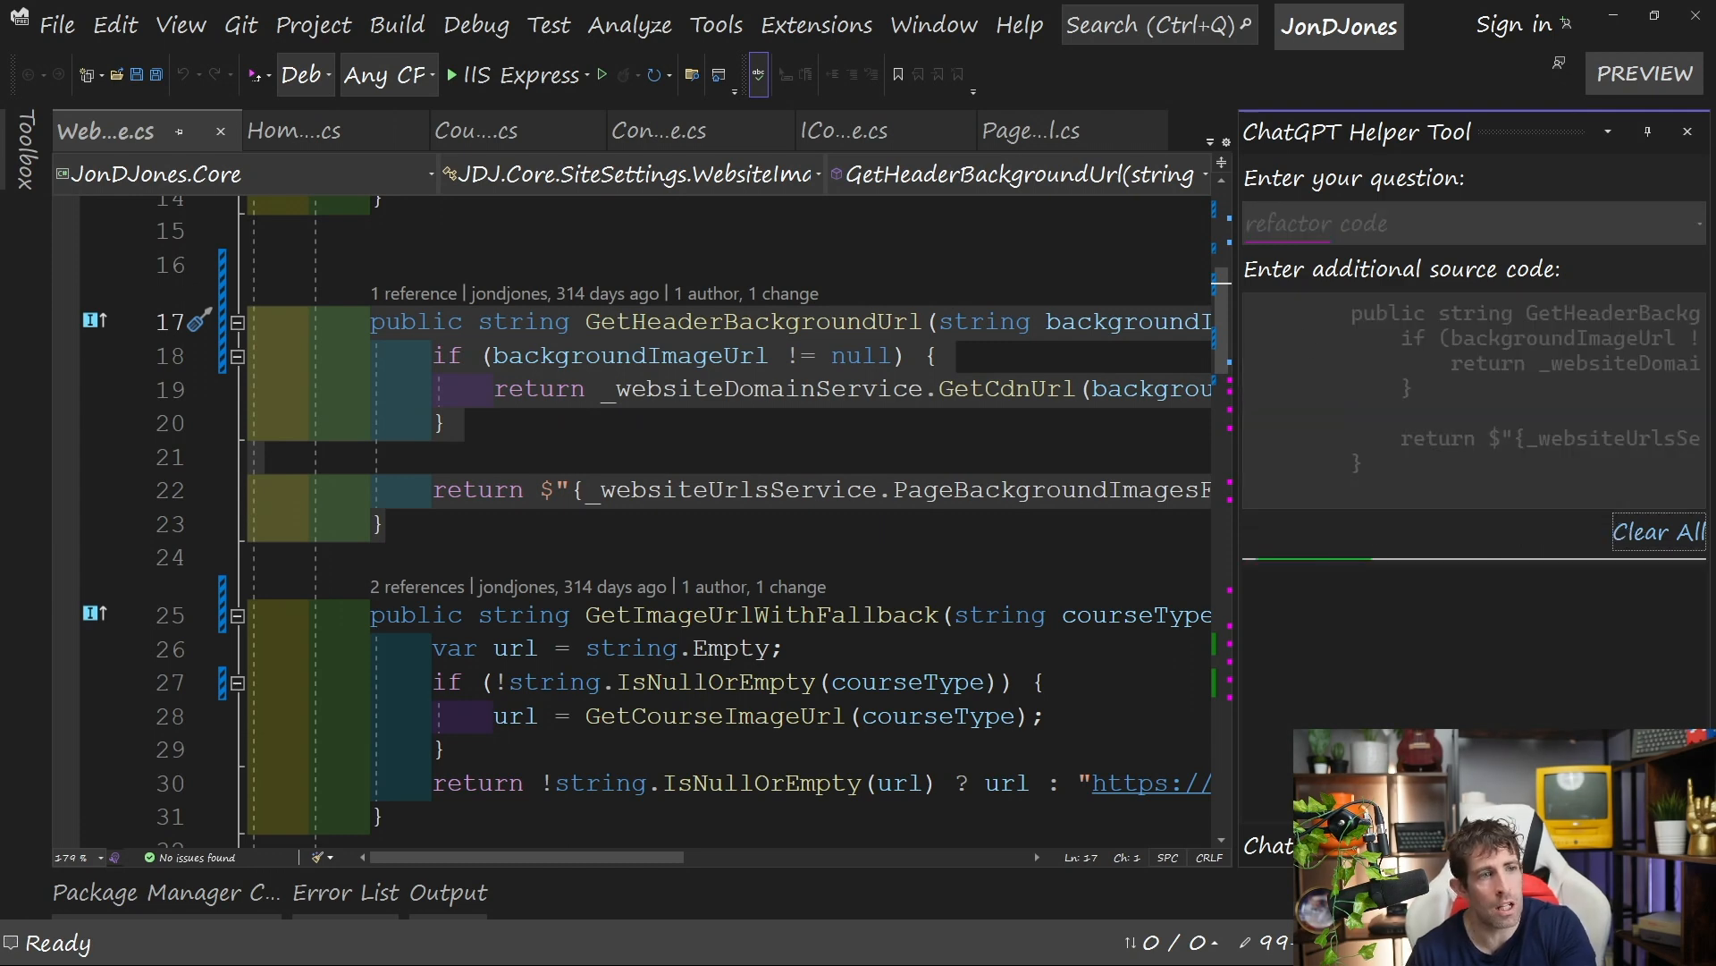
text(fdjg)
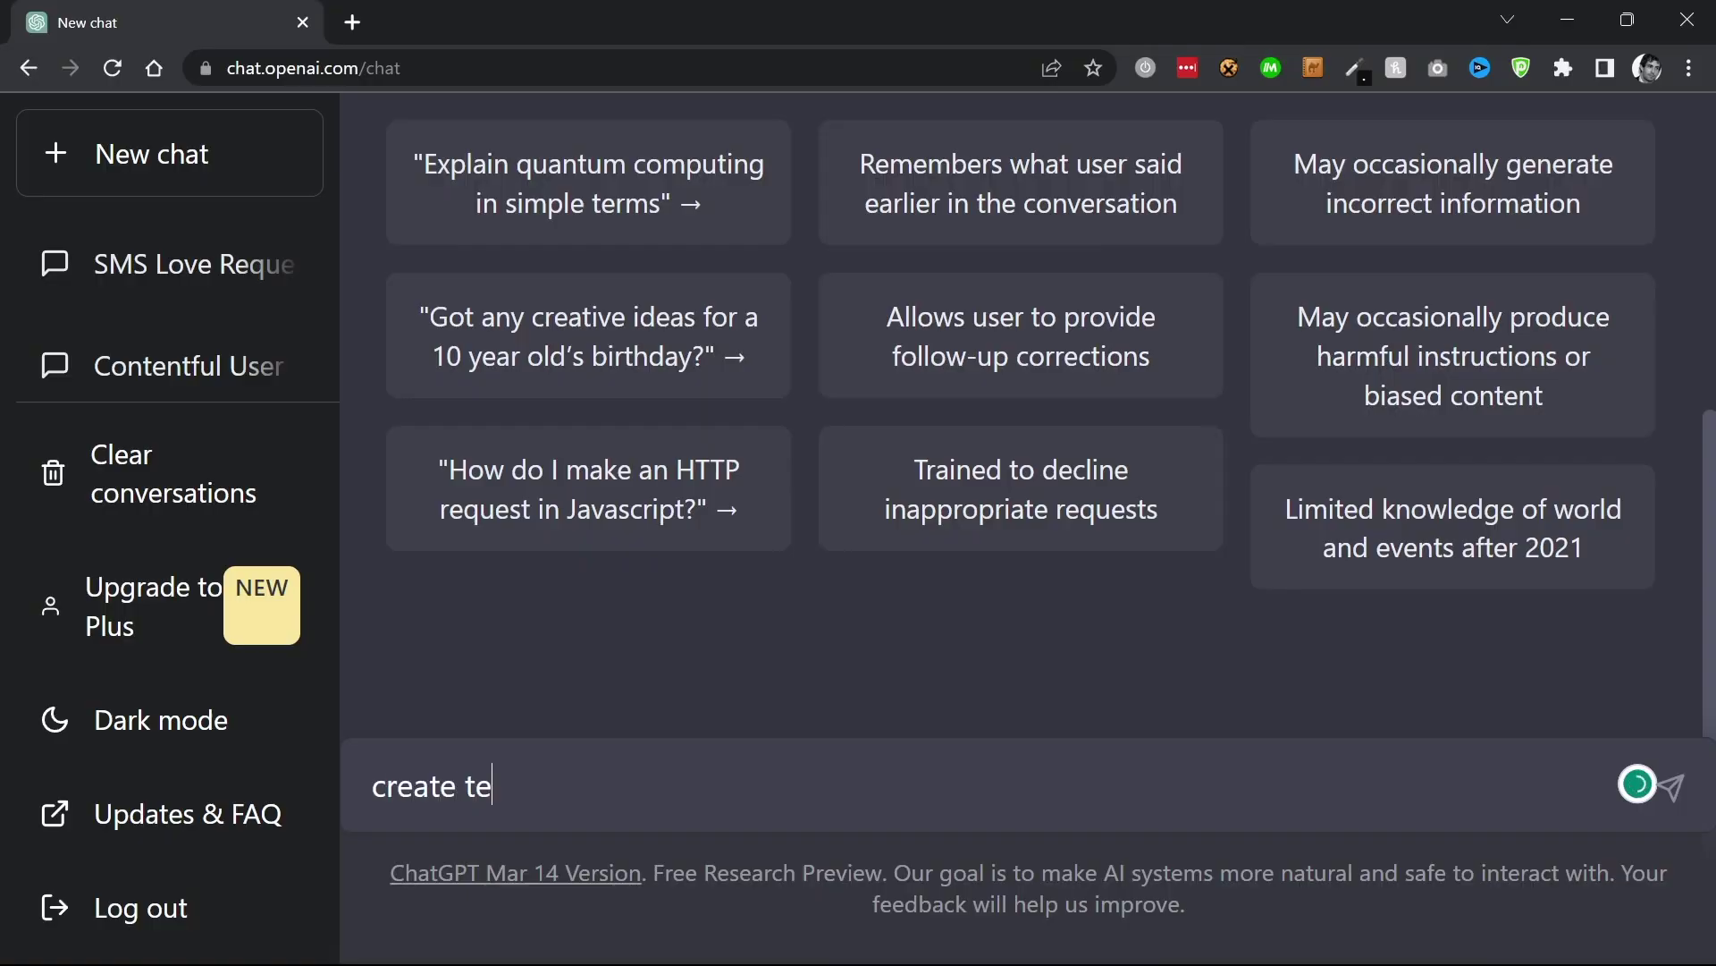
Ask ChatGPT for text to get people to subscribe to JonDjones YouTube.
text(xt to get people to subscribe to jondjones youtube)
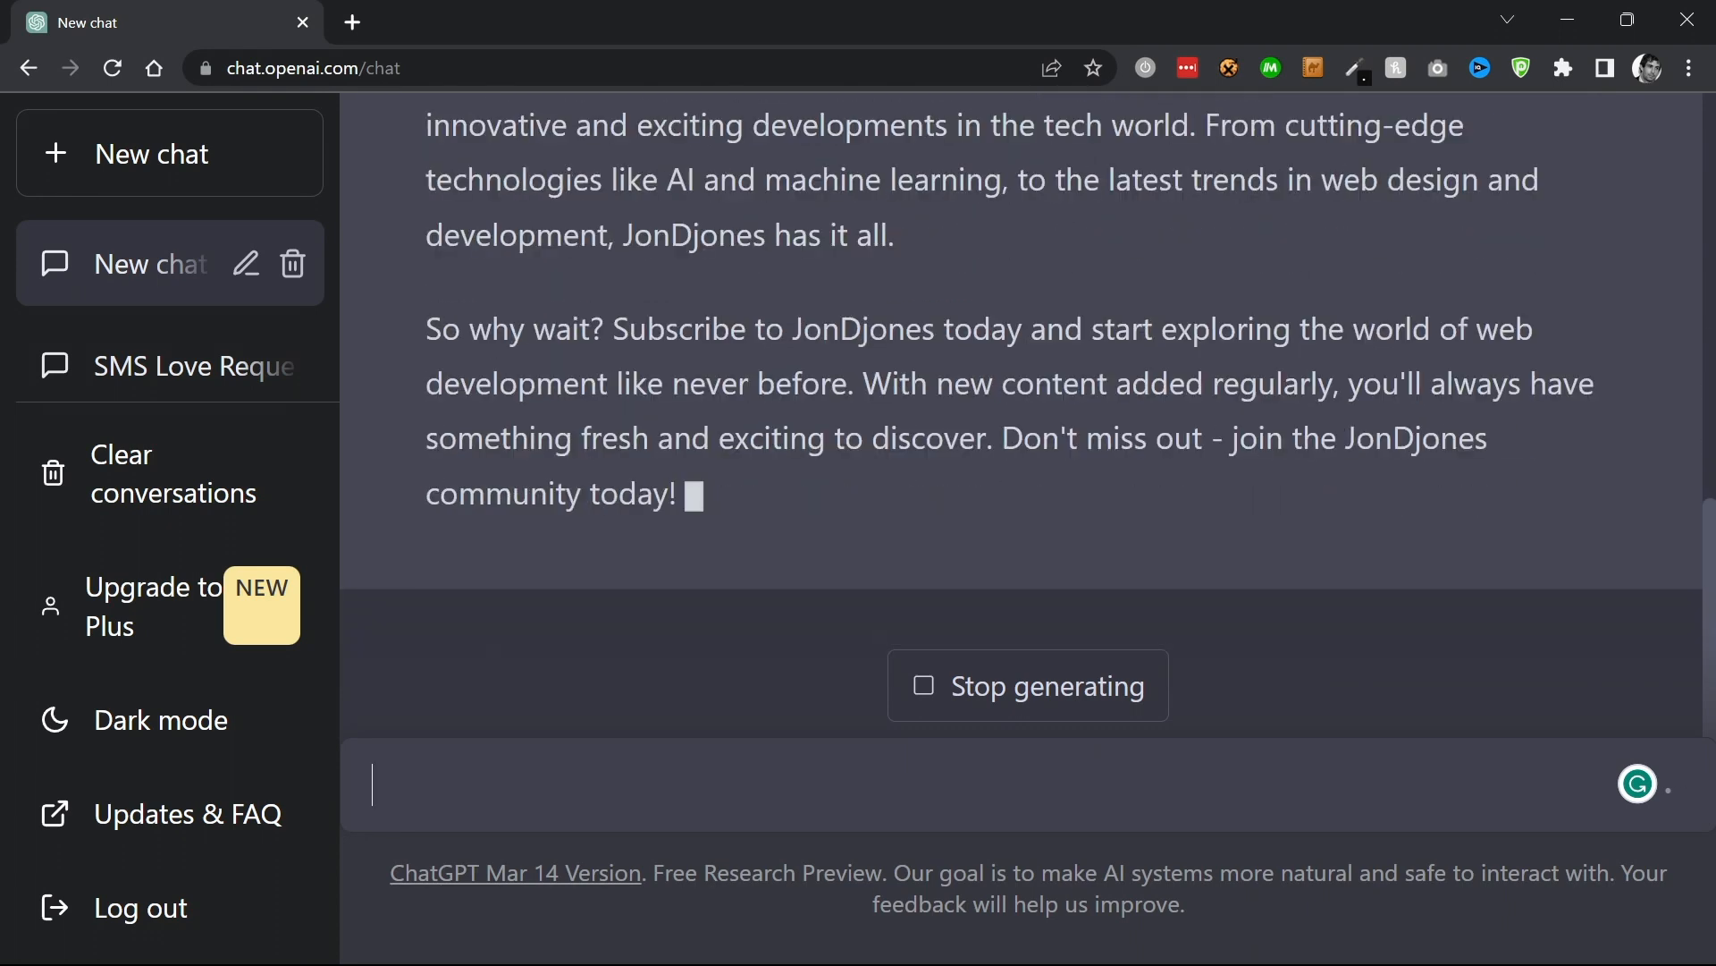
click(1027, 684)
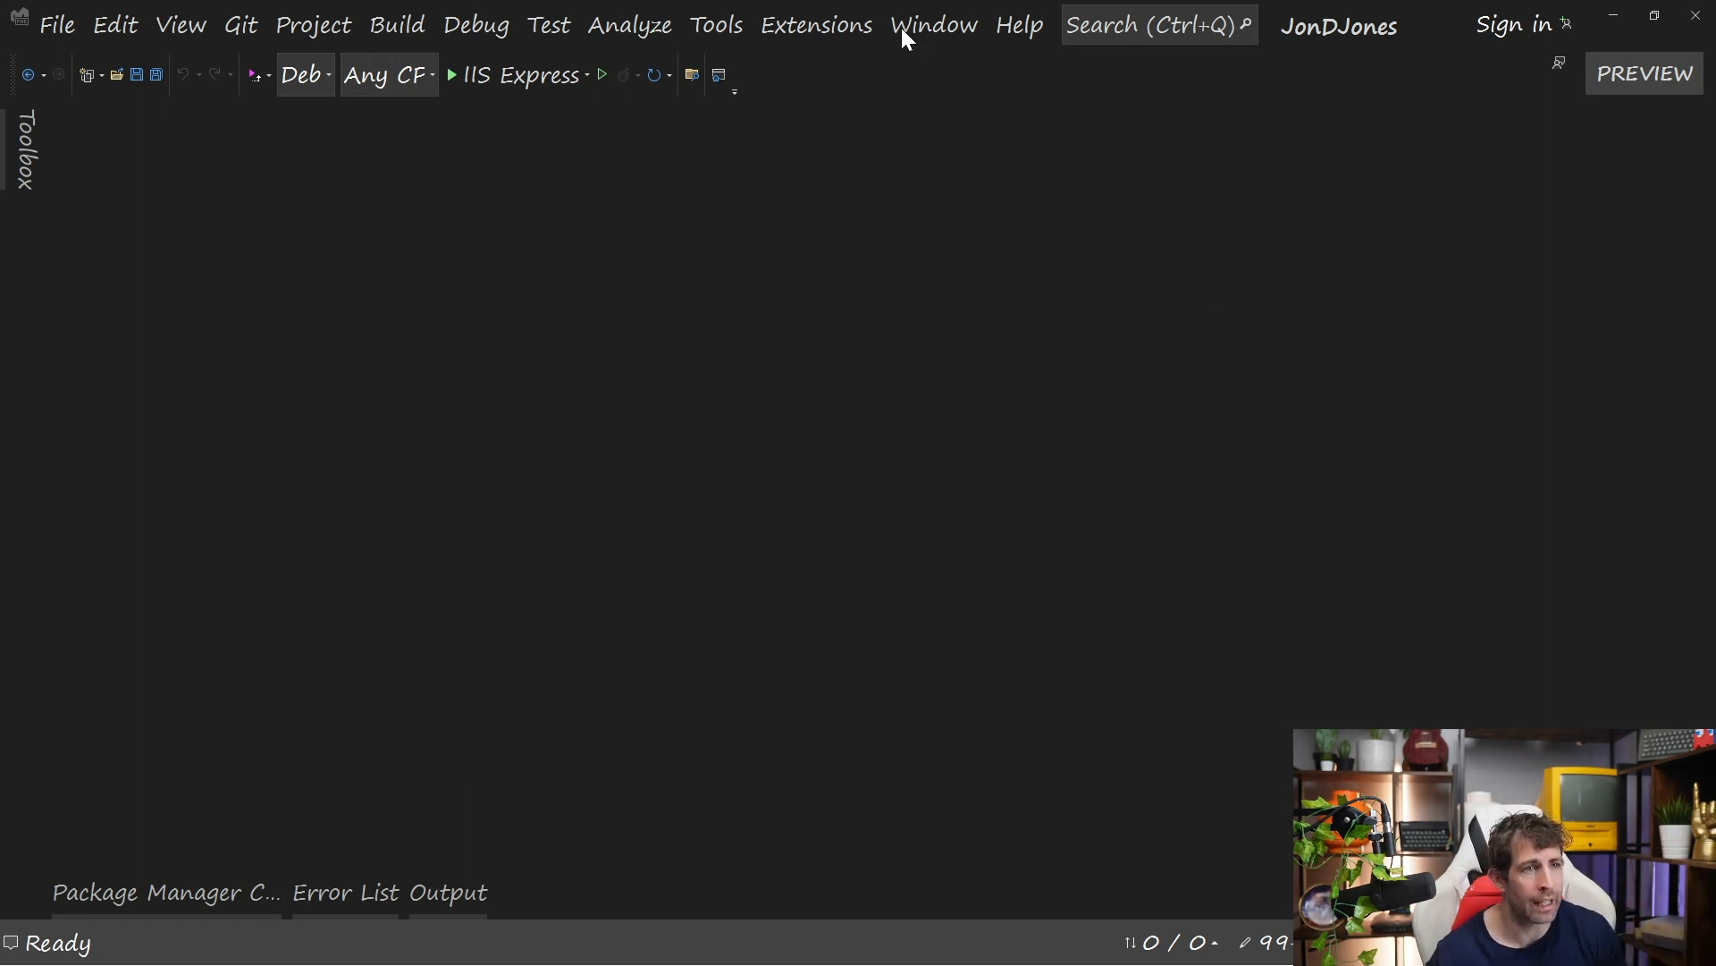
mouse_move(819, 36)
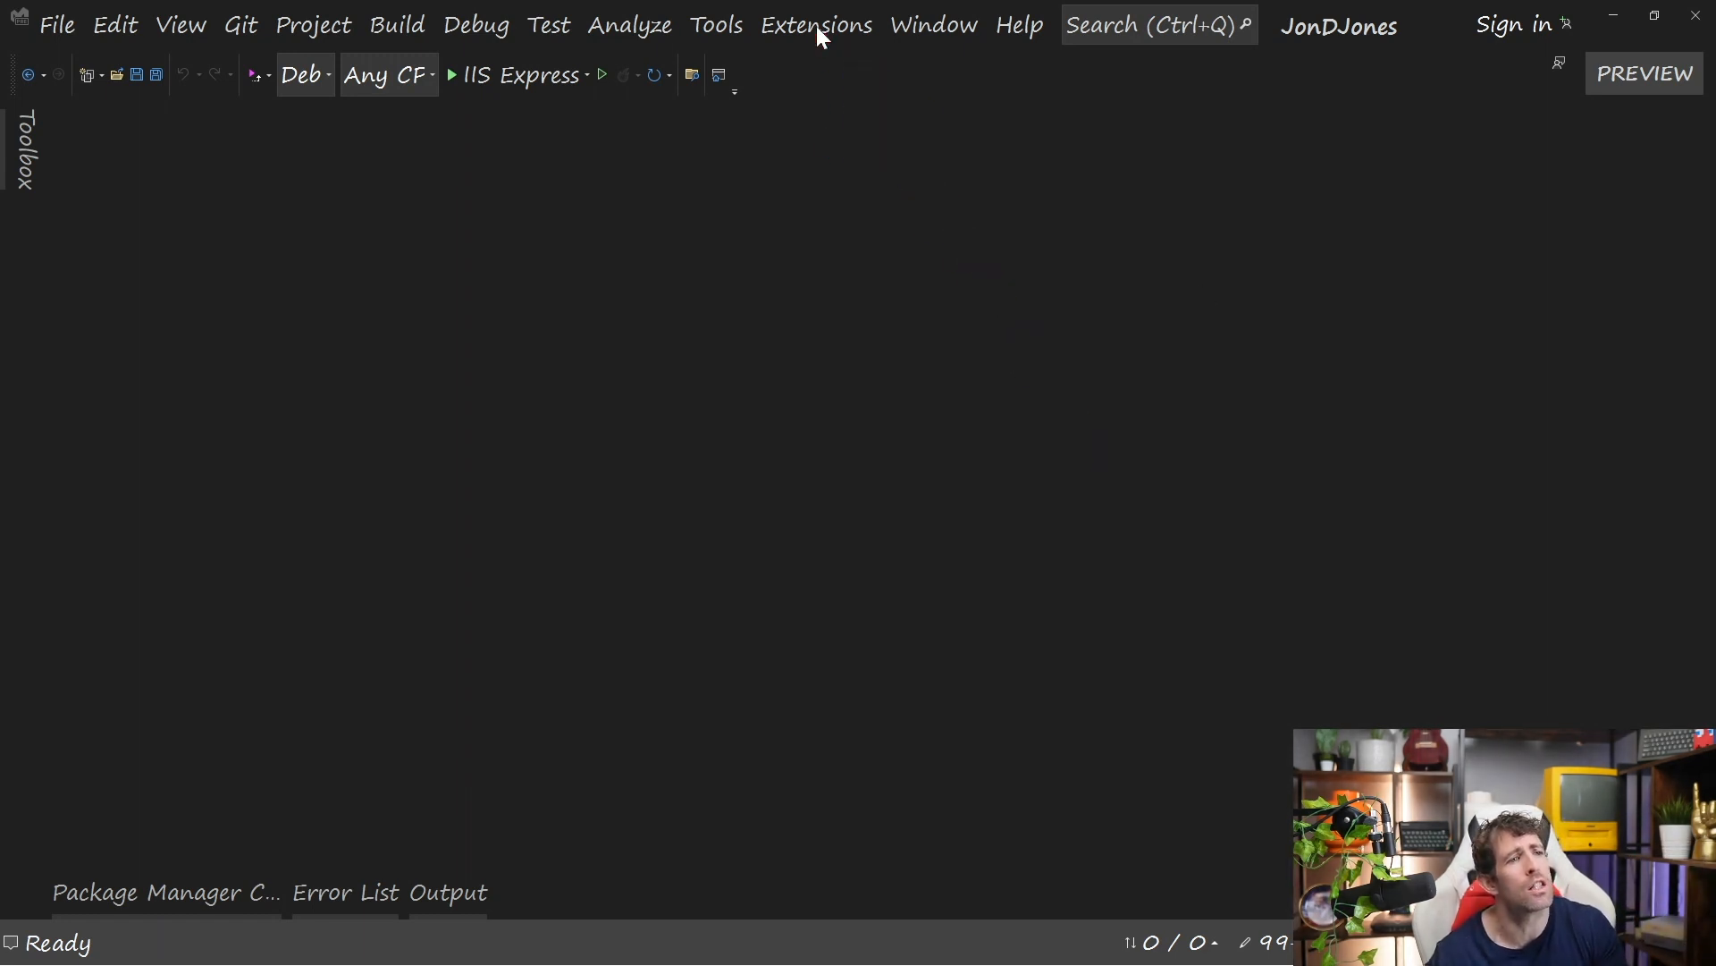
Search extensions for 'chat', review the three installed ChatGPT extensions, and close.
click(816, 24)
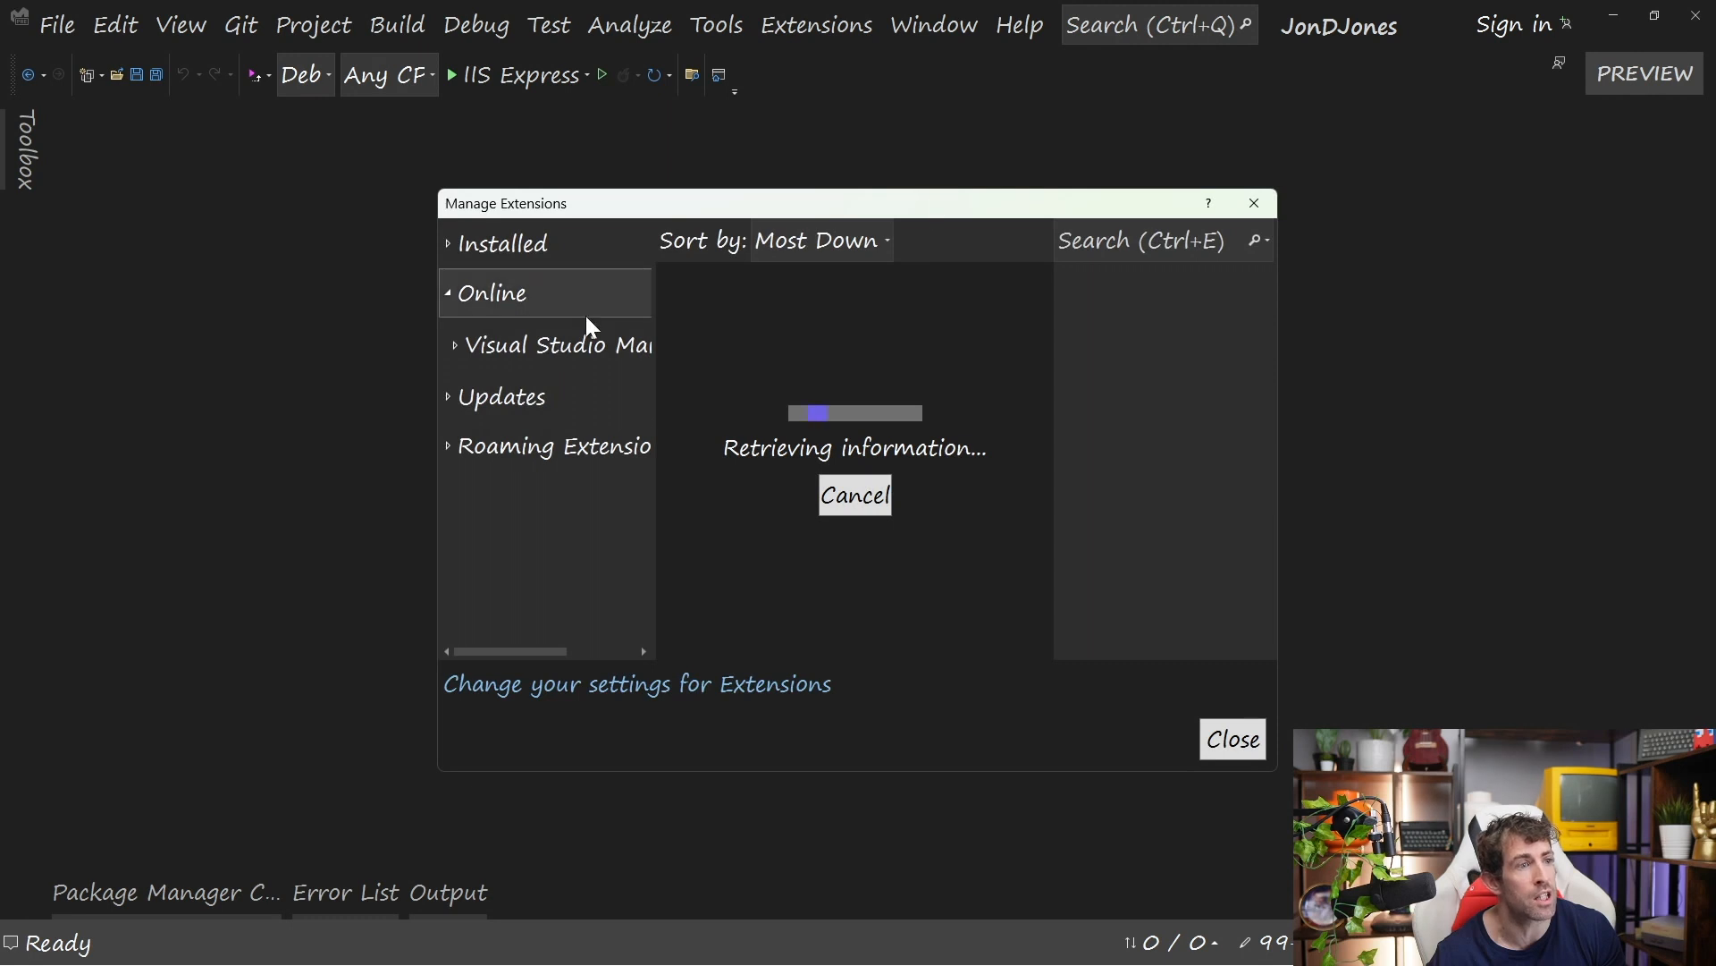
text(chatgpt)
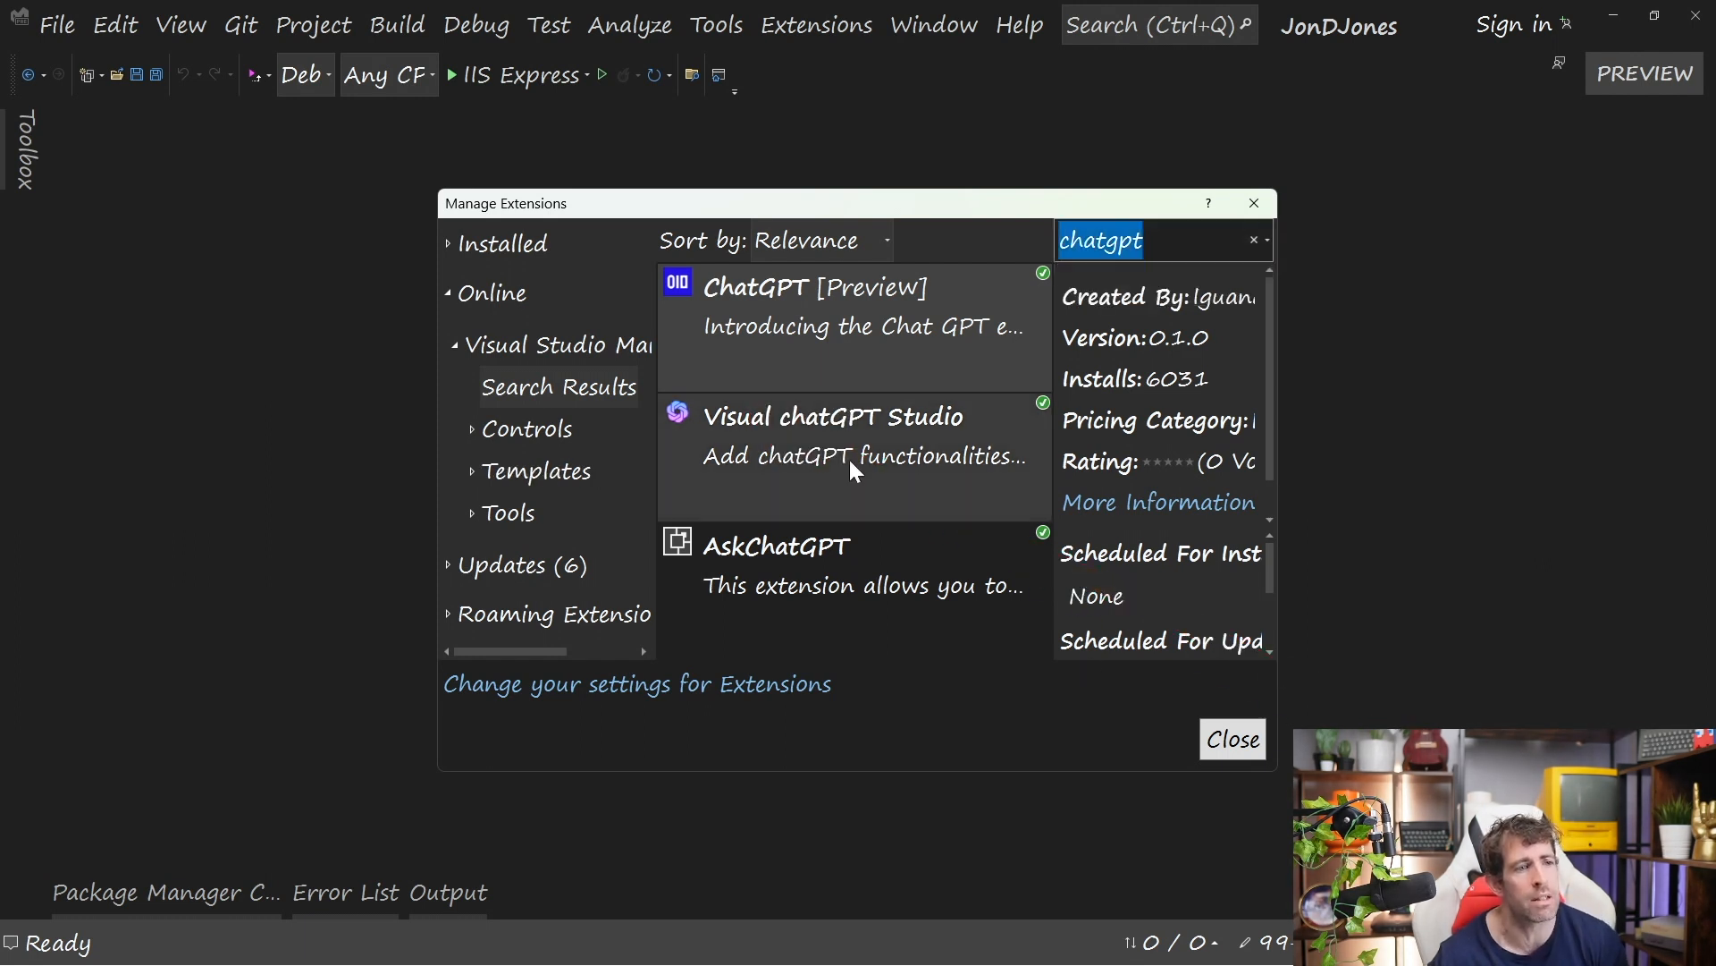
mouse_move(859, 464)
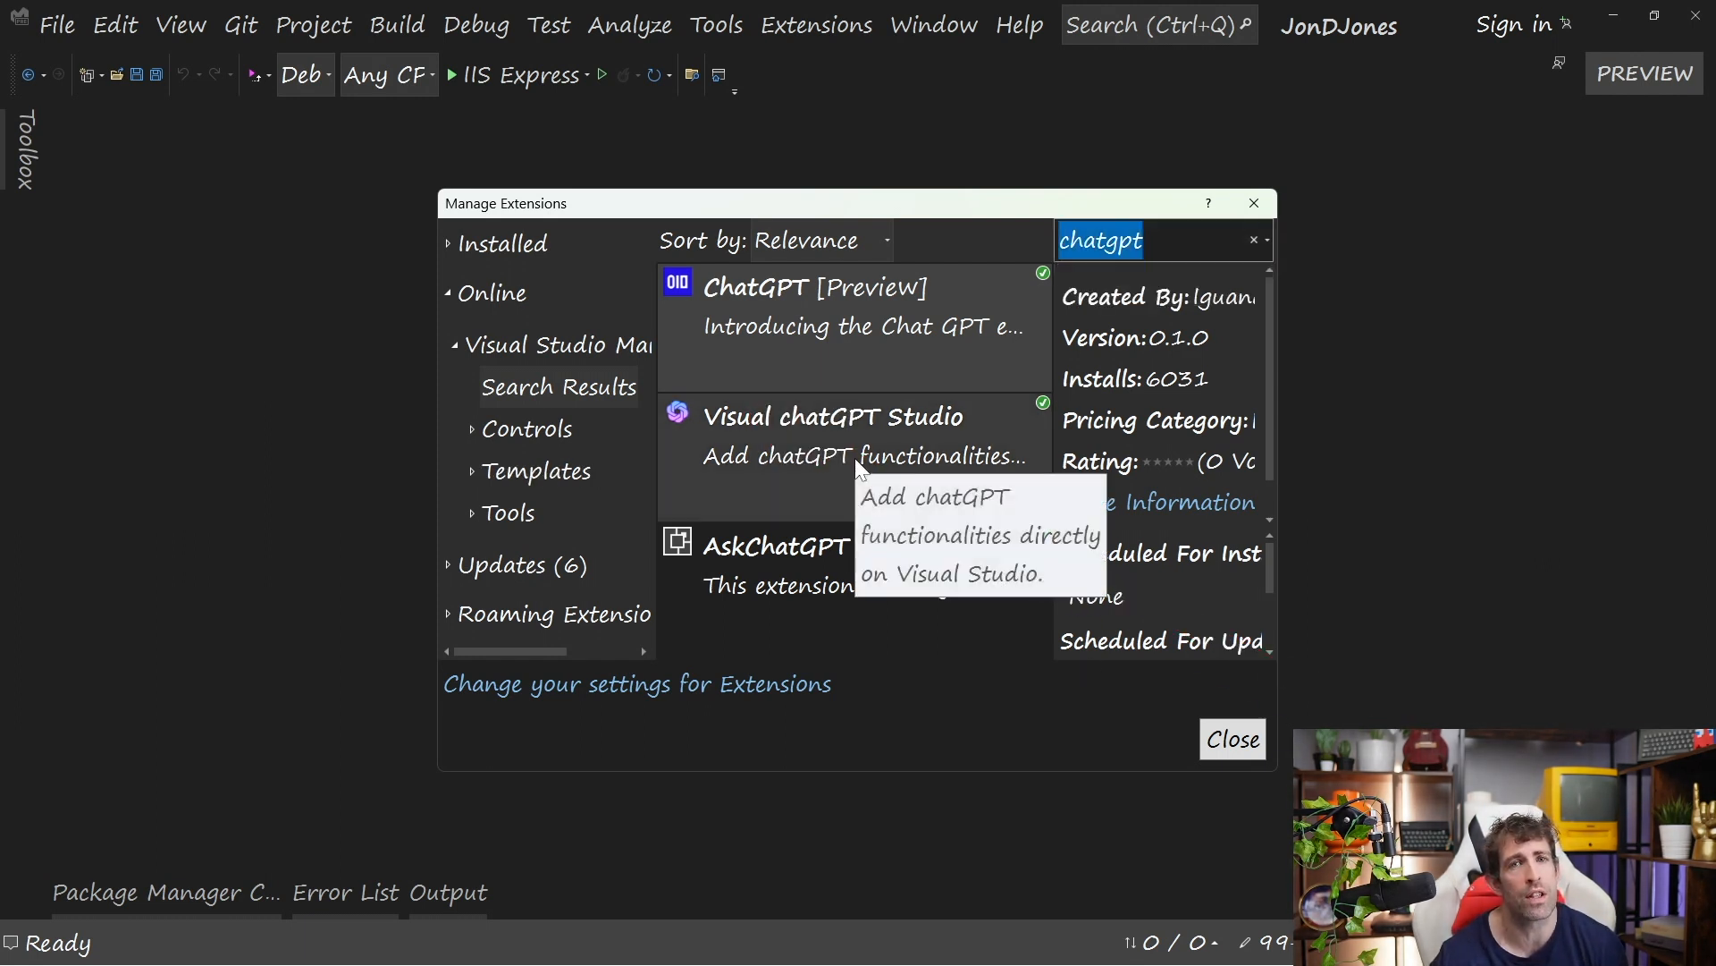
mouse_move(864, 584)
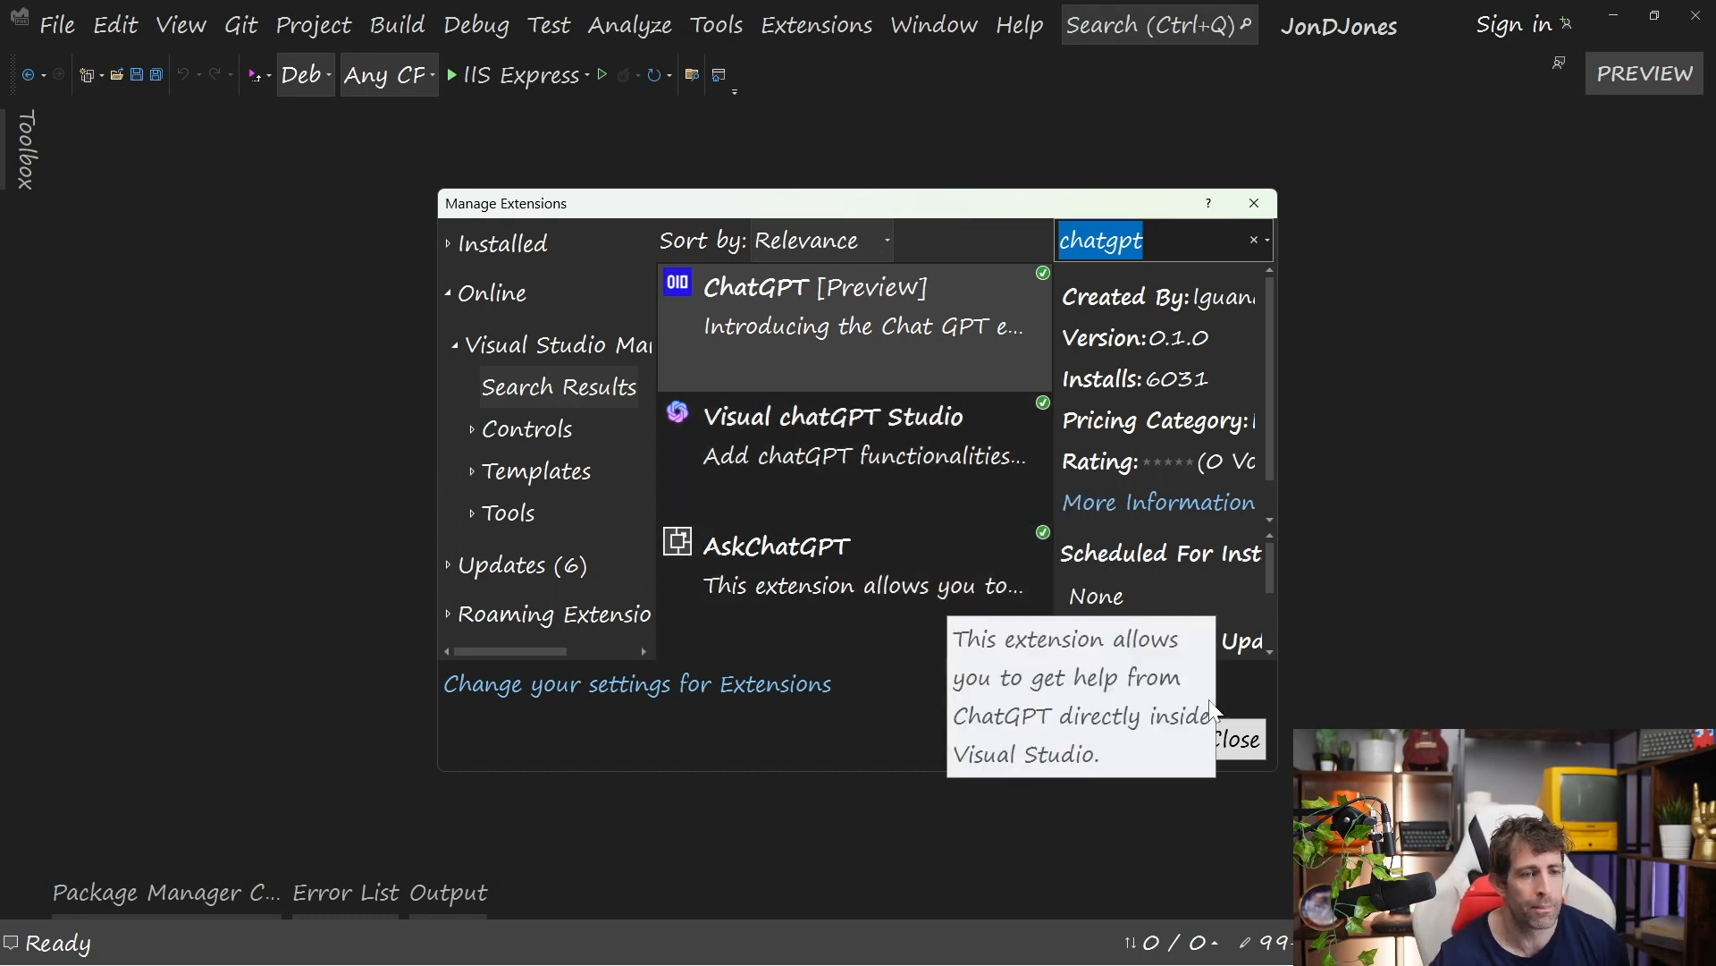
click(716, 24)
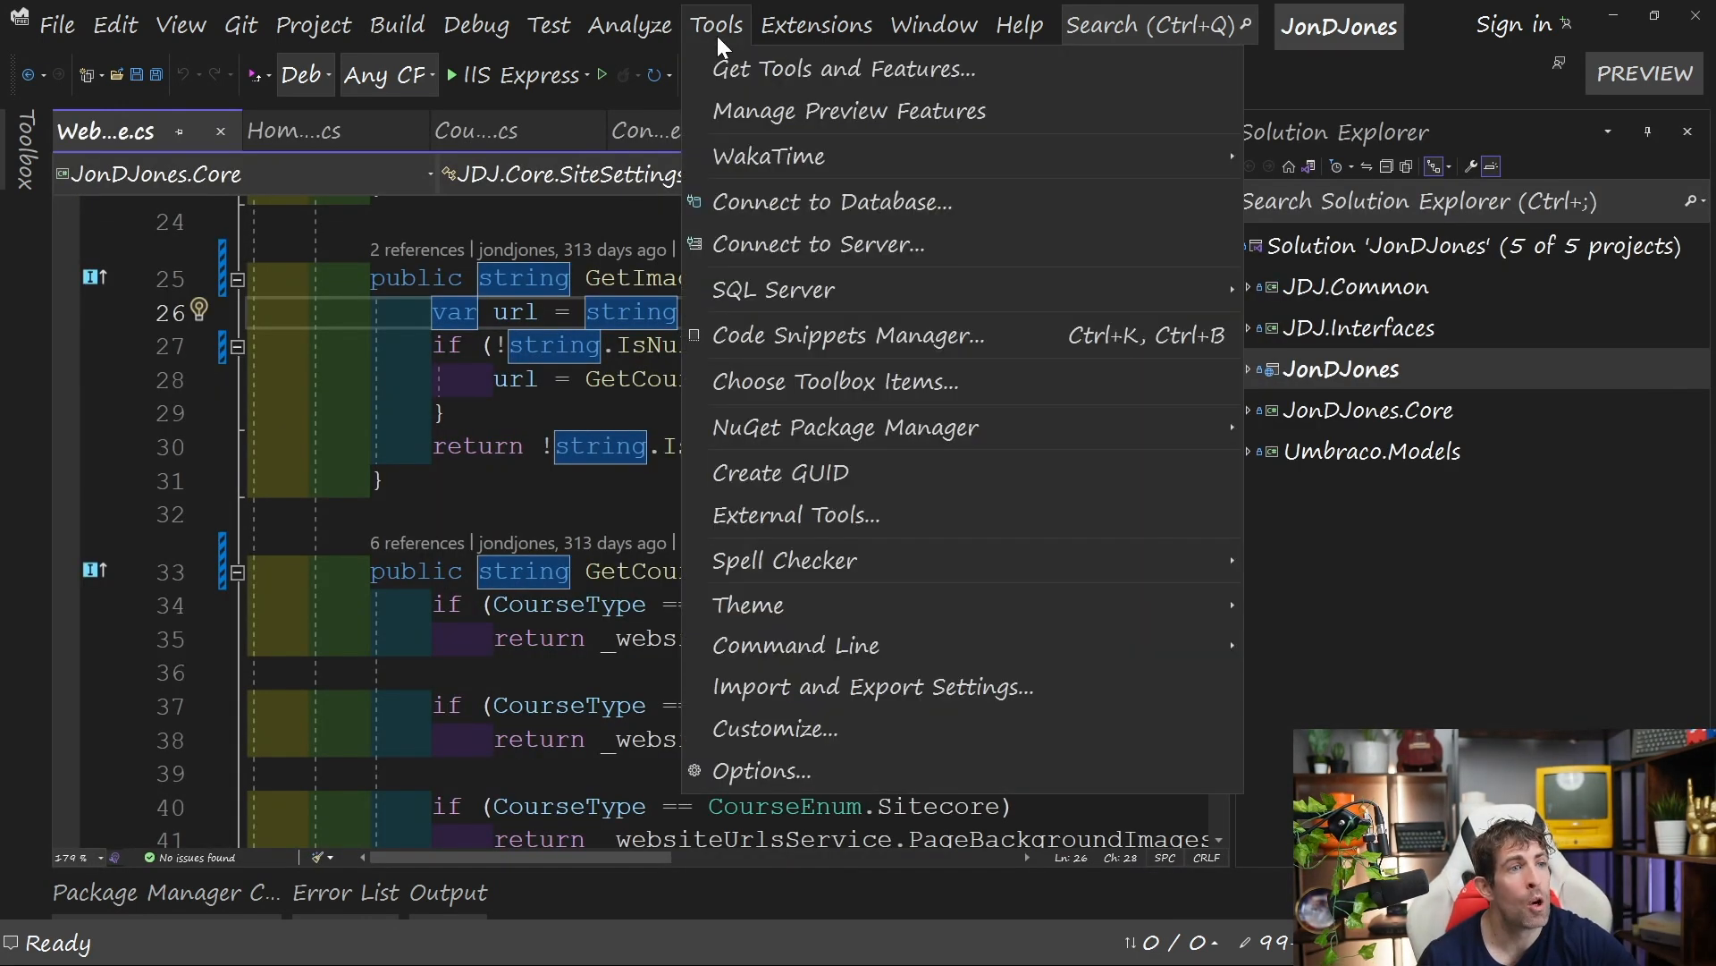
mouse_move(760, 770)
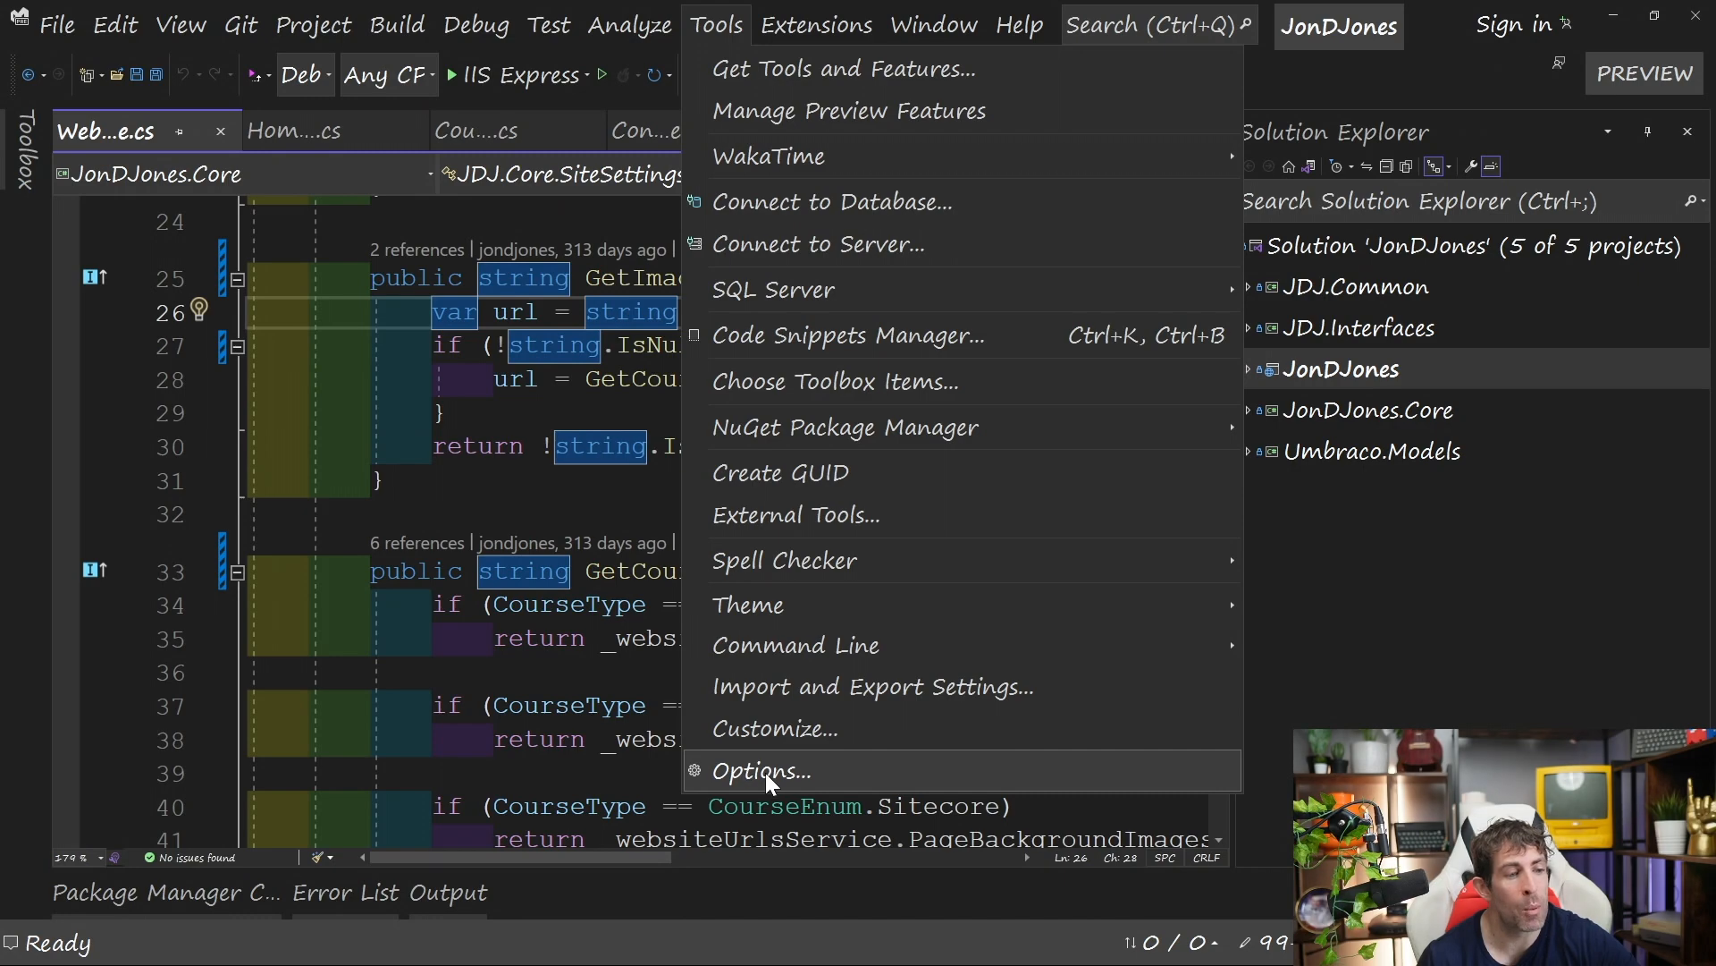
Search Options for 'chat' and check the Visual chatGPT Studio General API key.
click(759, 770)
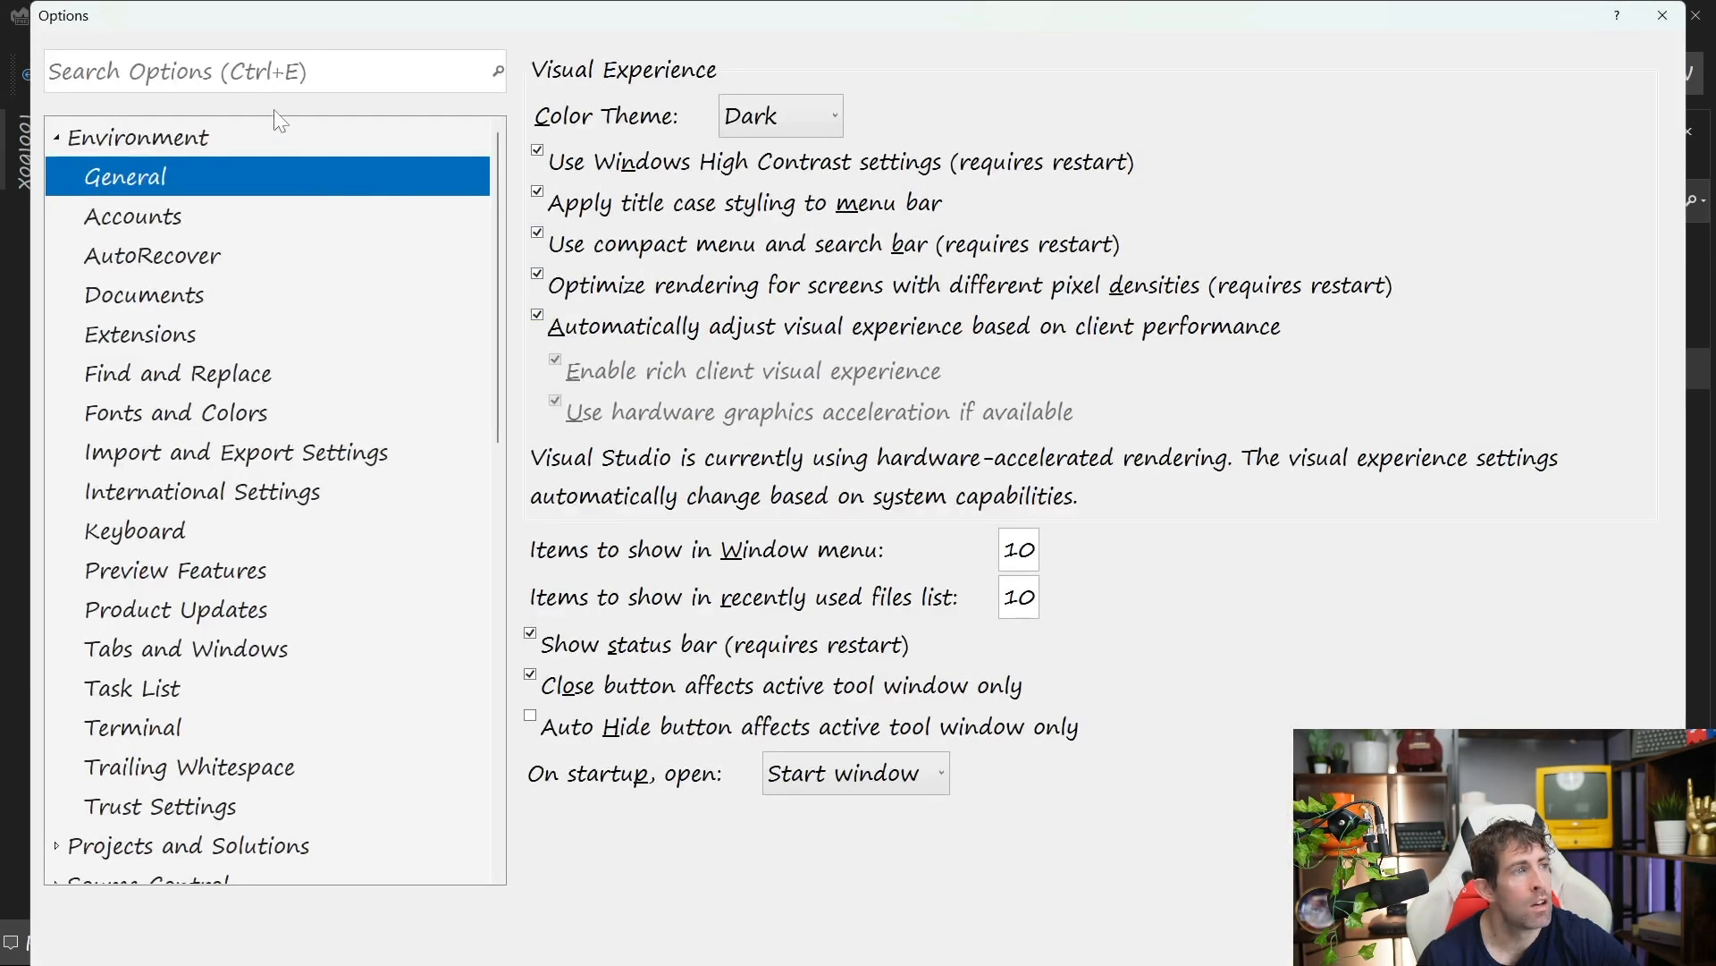
text(chatgp)
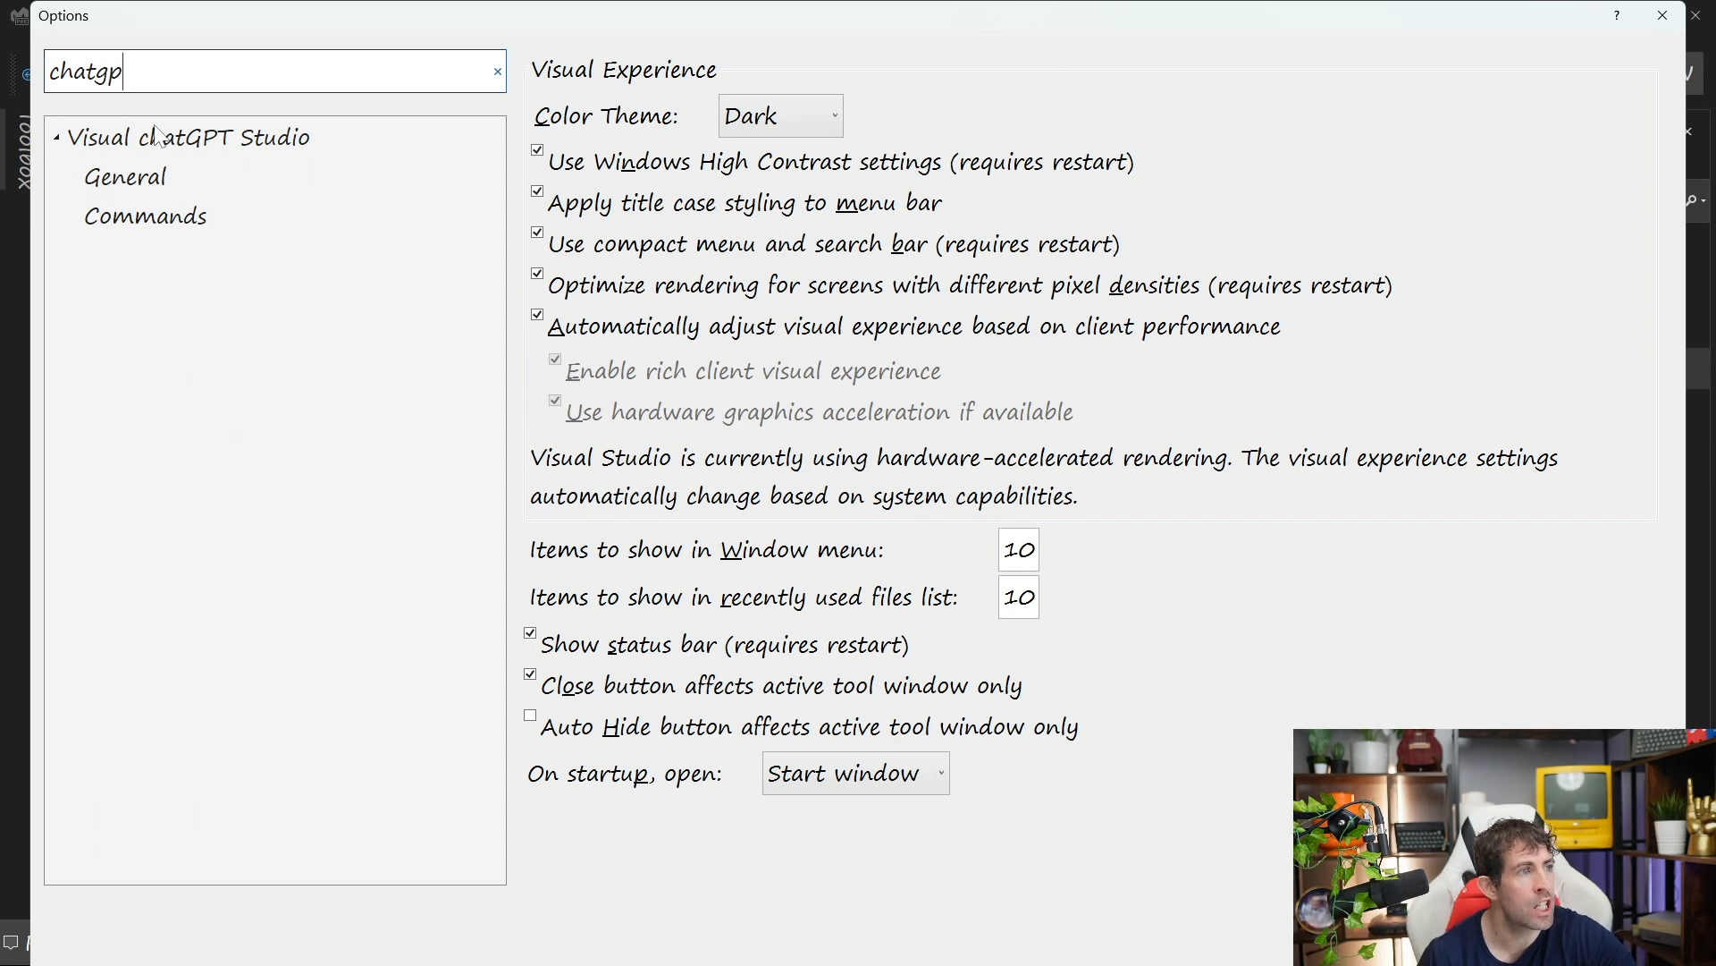
click(125, 176)
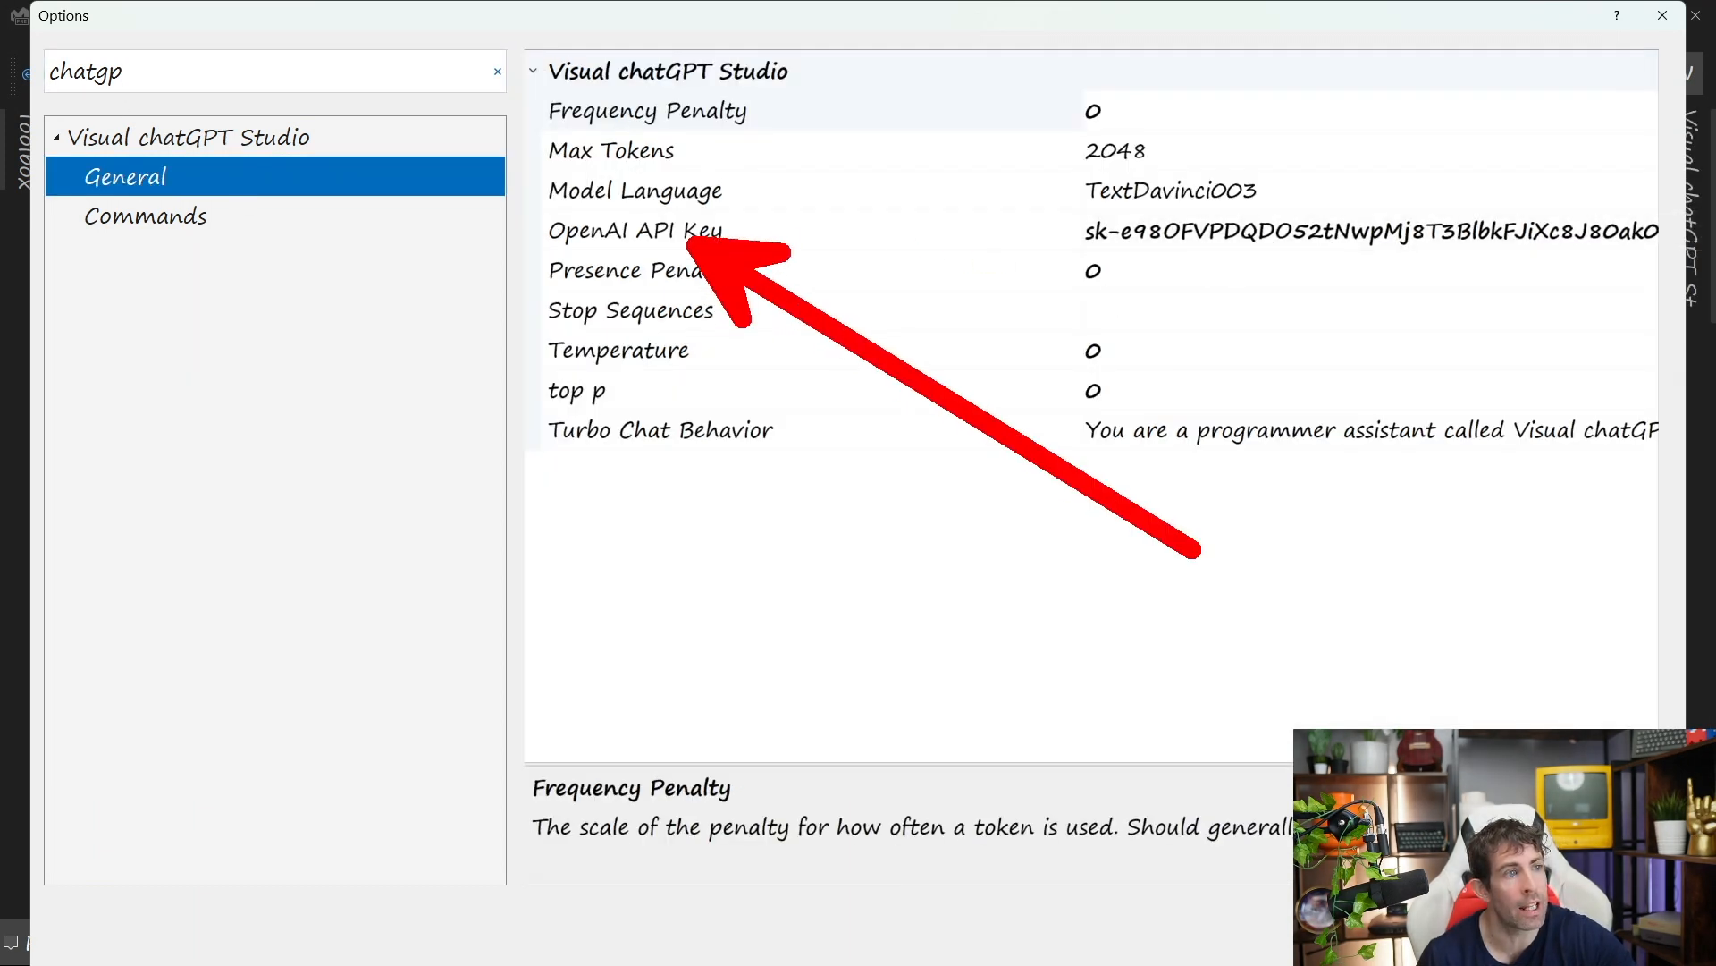
click(647, 109)
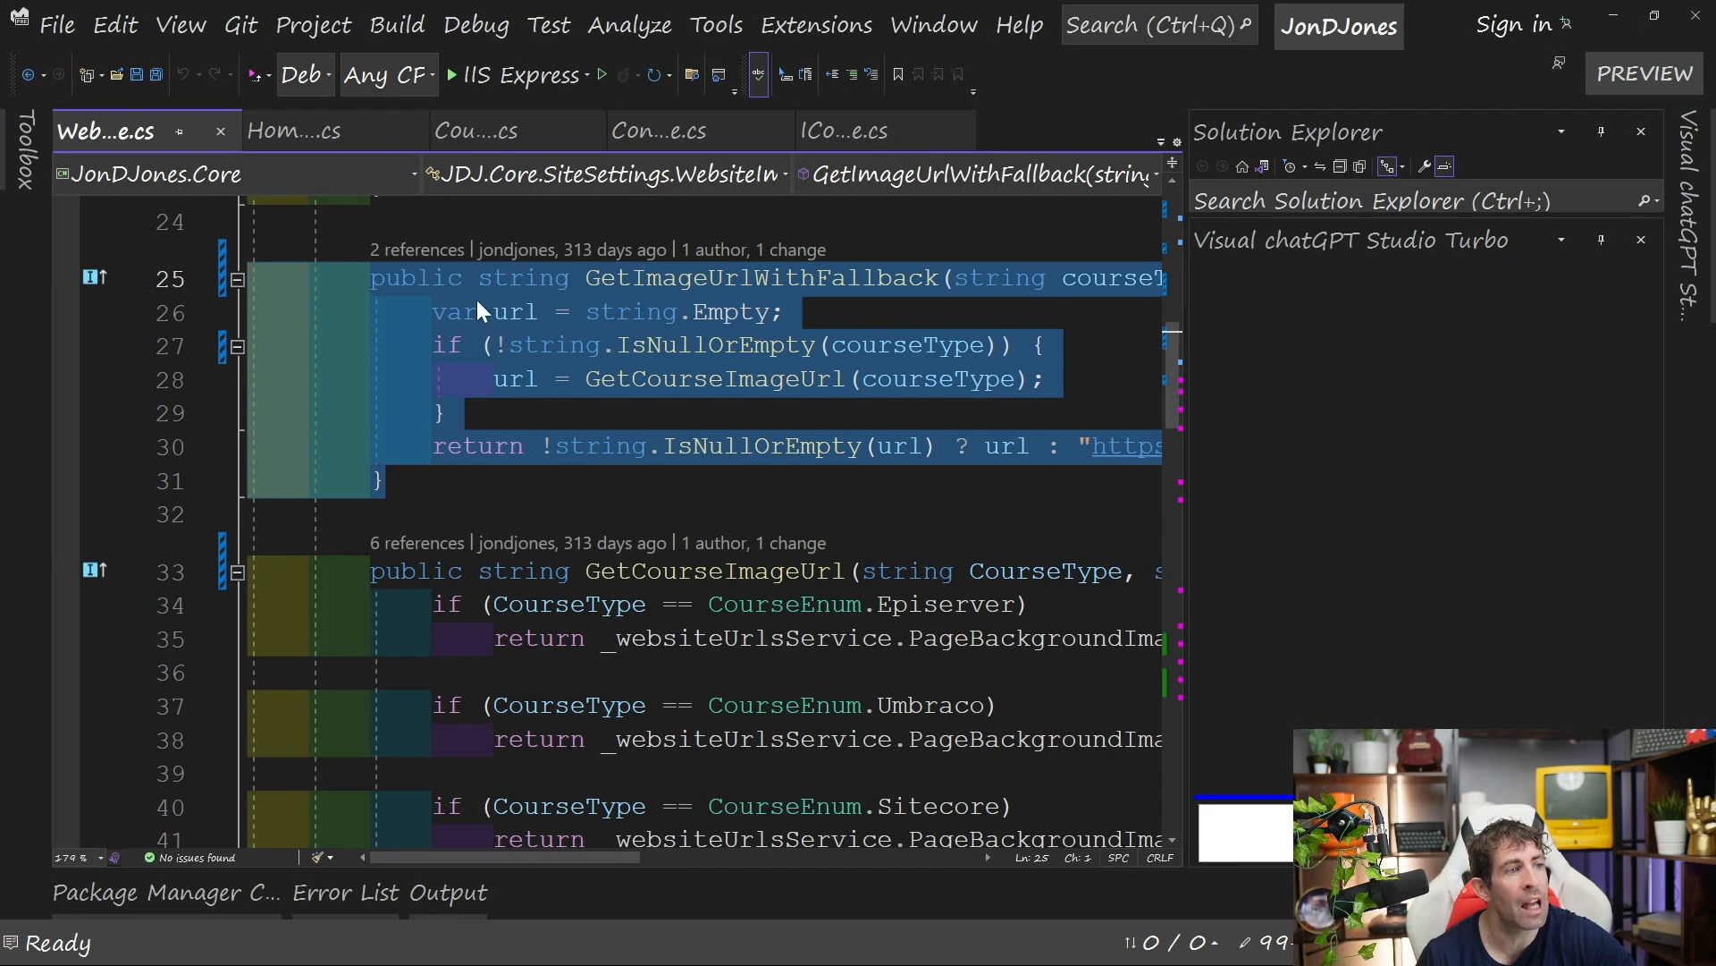
Add Tests for GetImageUrlWithFallback and review the null and empty course type tests.
right_click(476, 312)
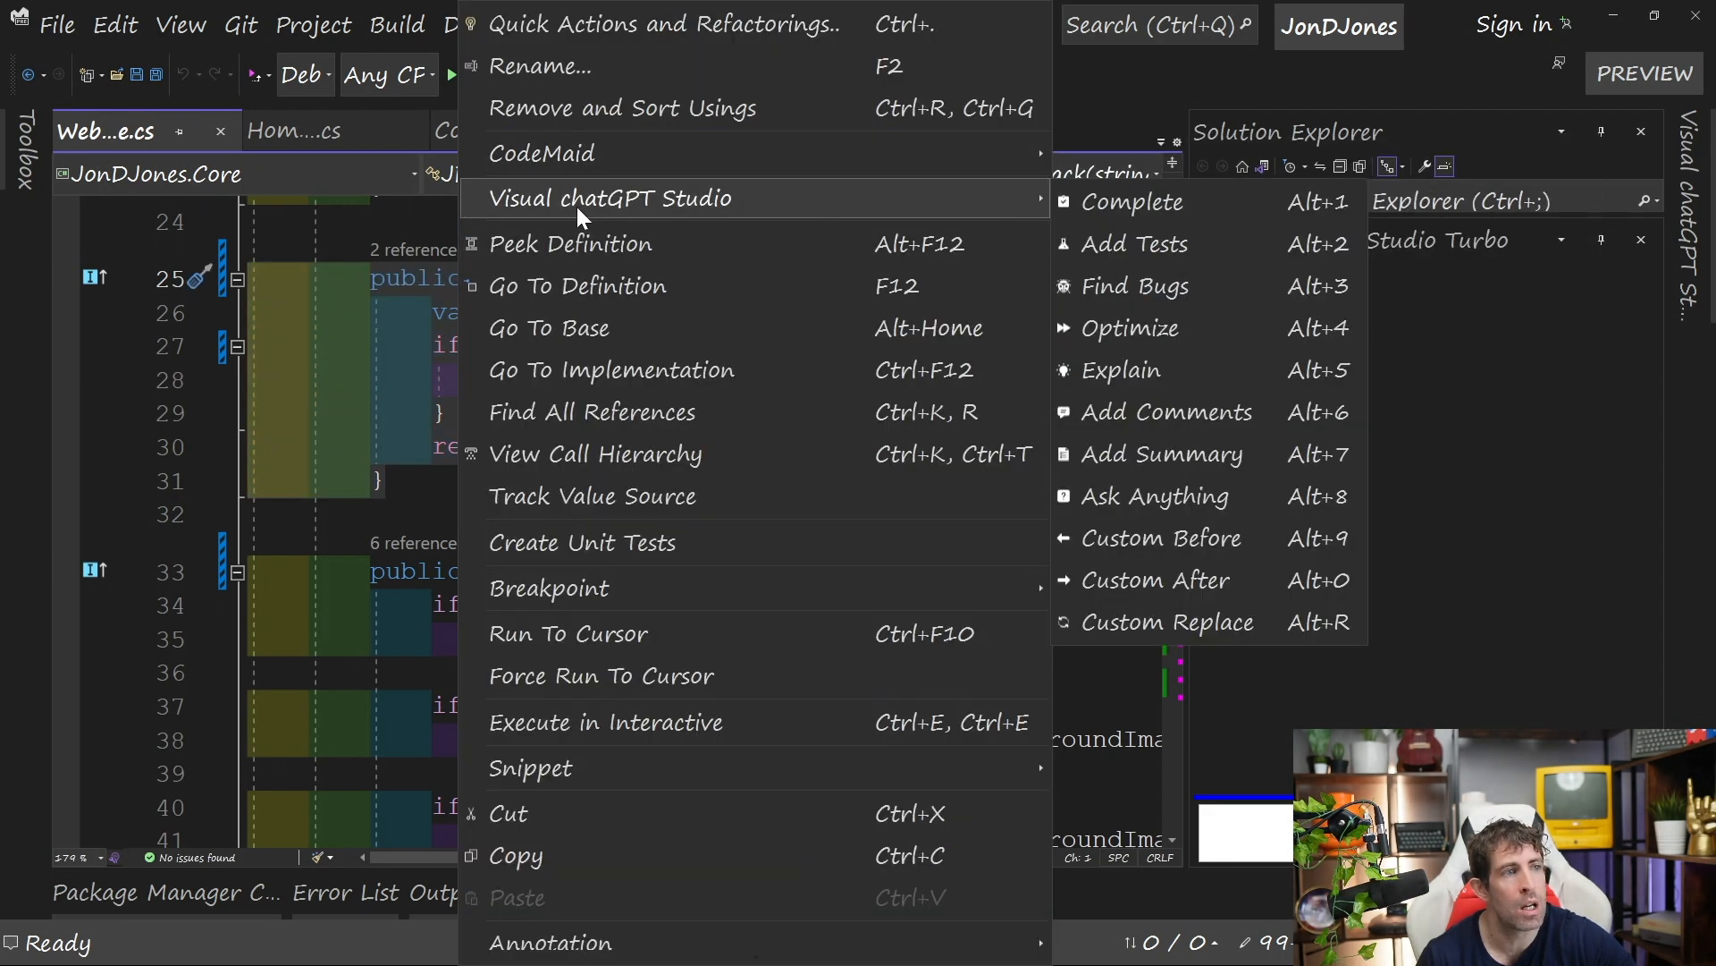
mouse_move(1170, 243)
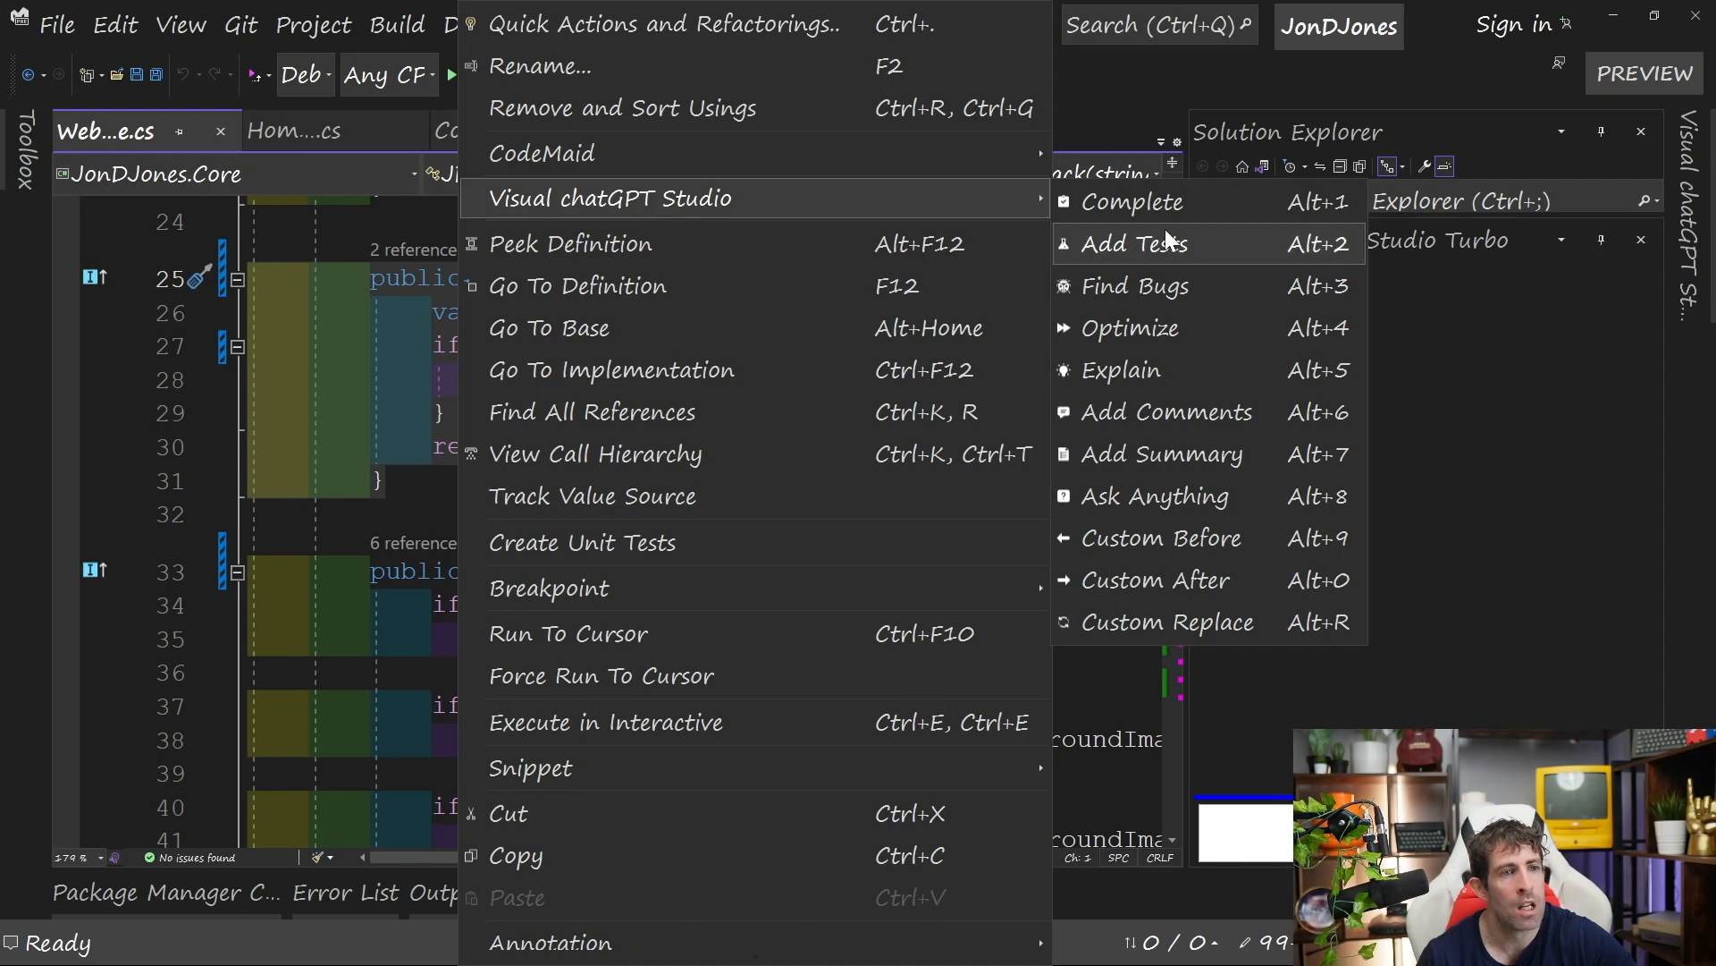
mouse_move(1164, 453)
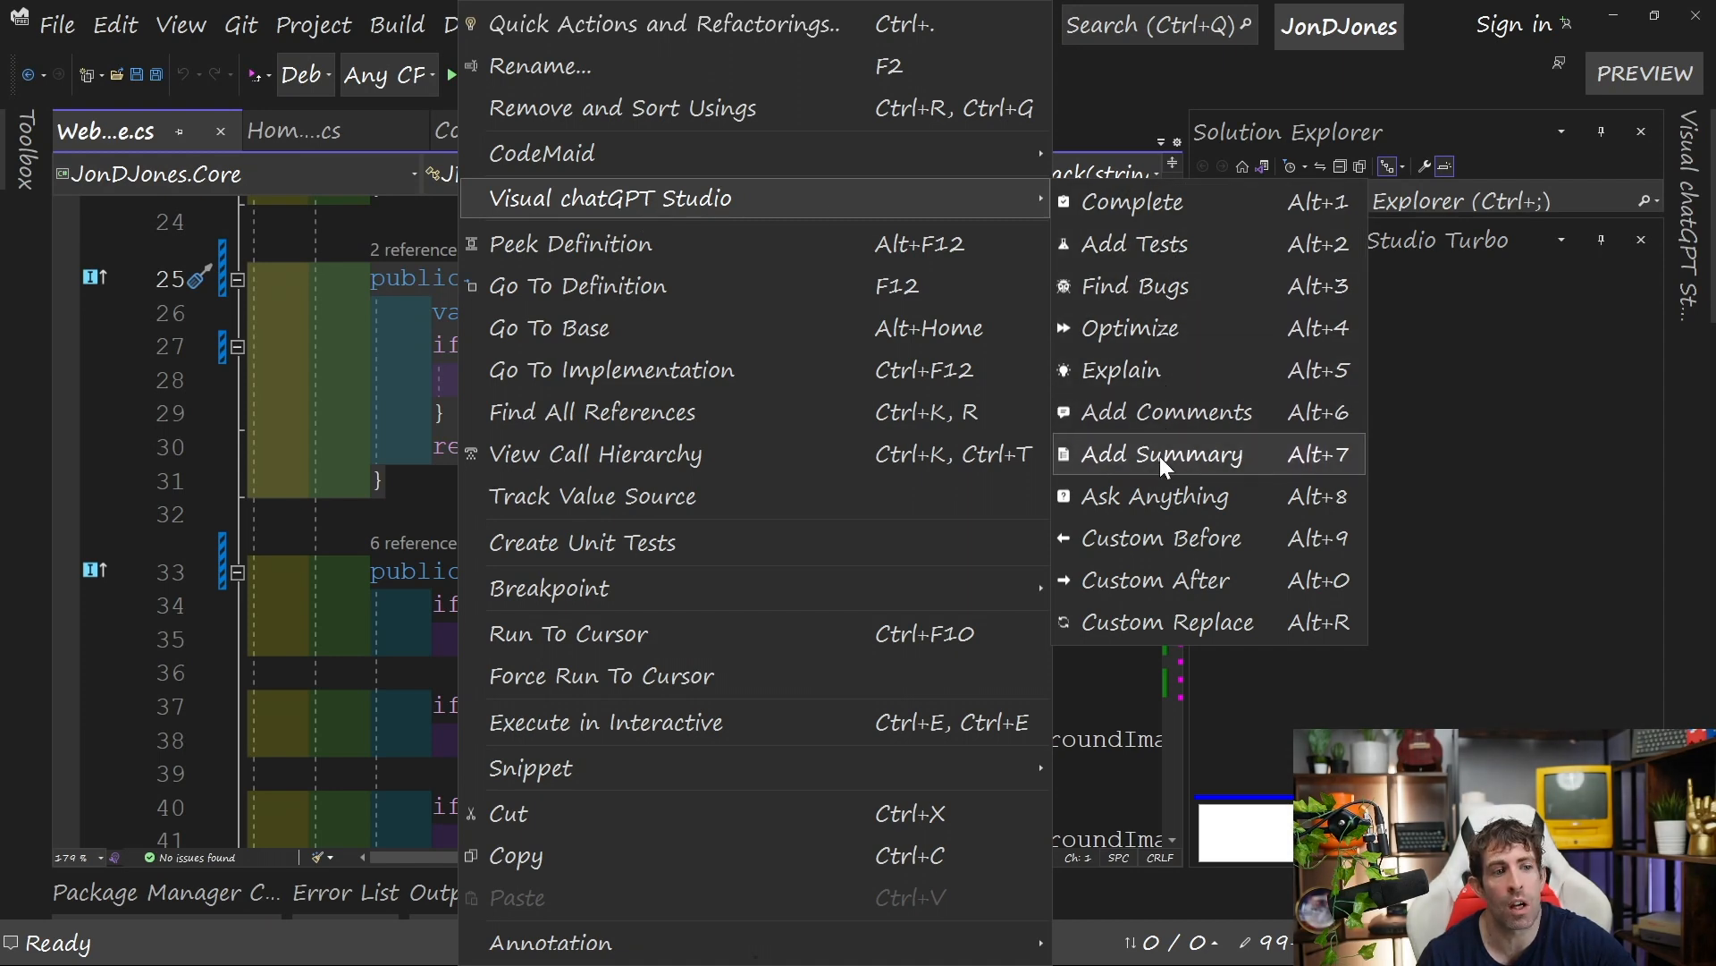
click(1158, 453)
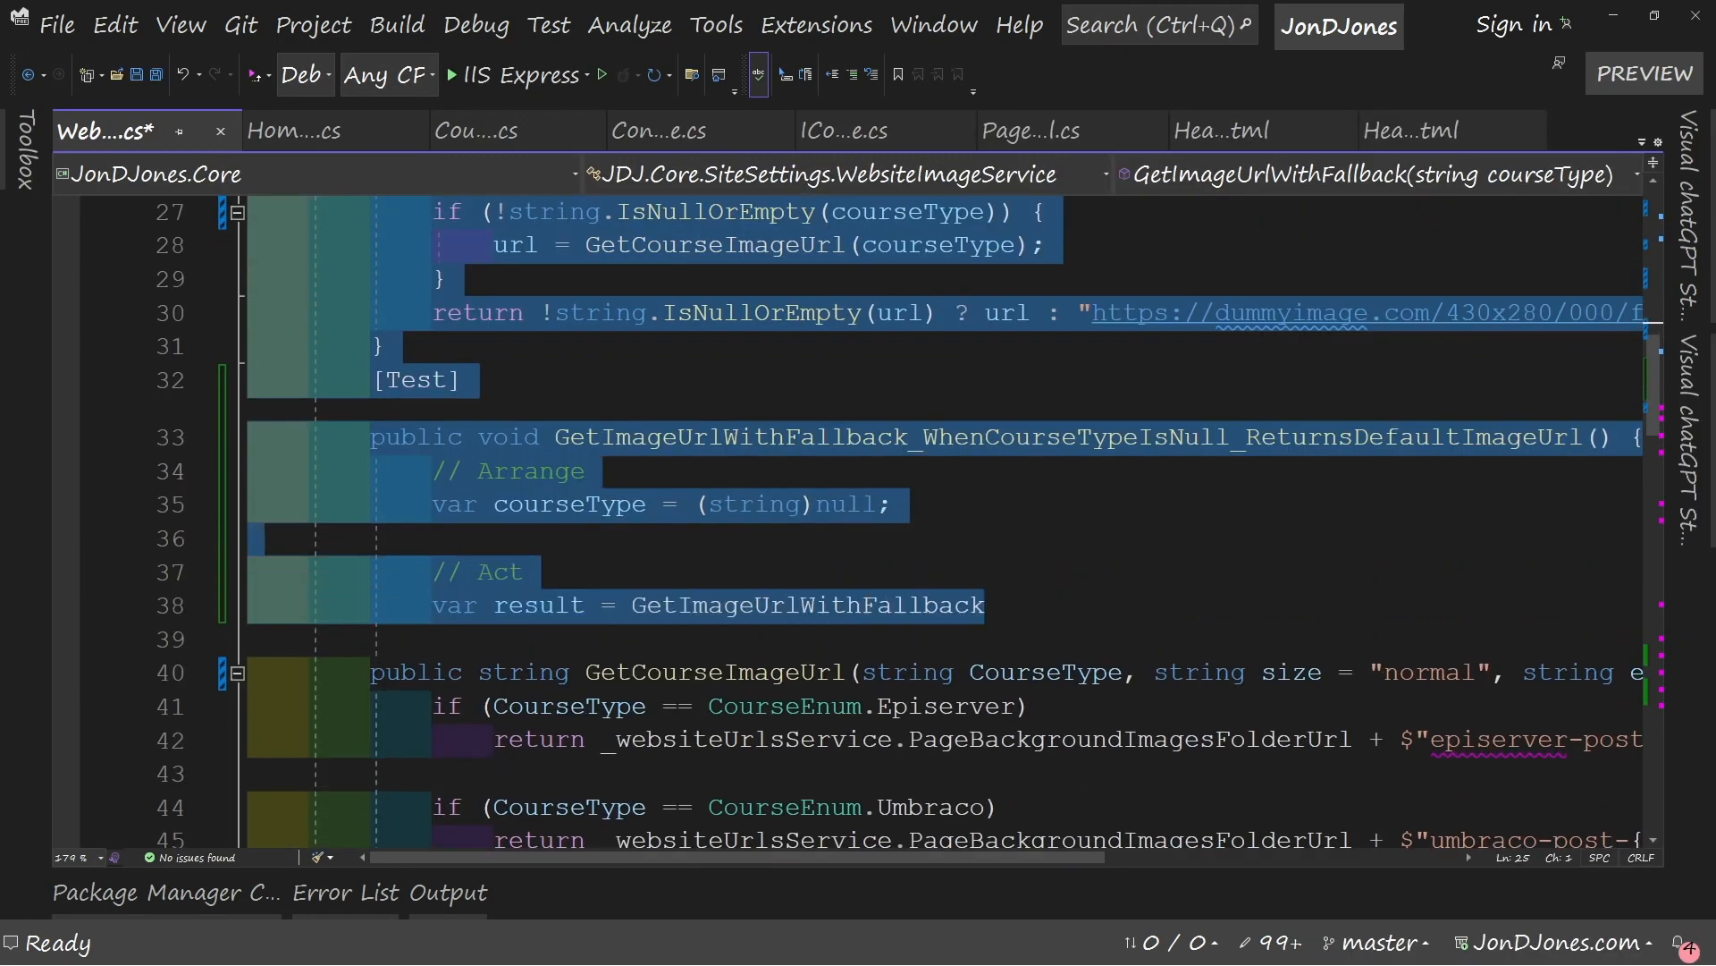
scroll(down, 3)
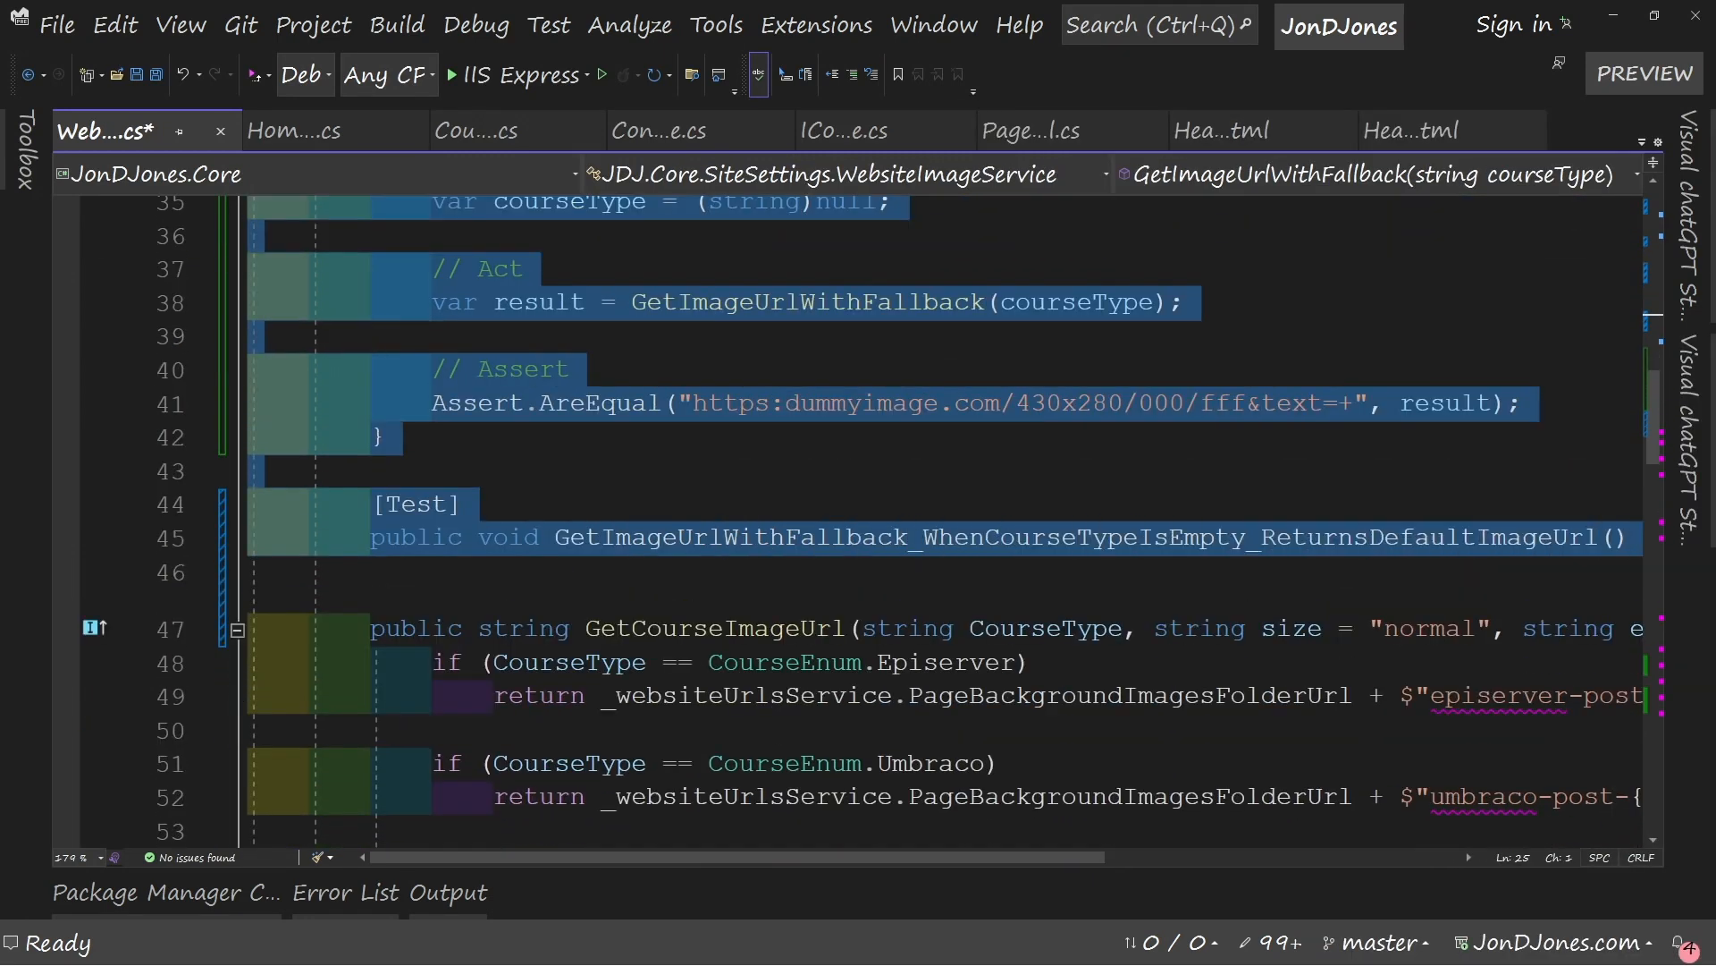
scroll(down, 3)
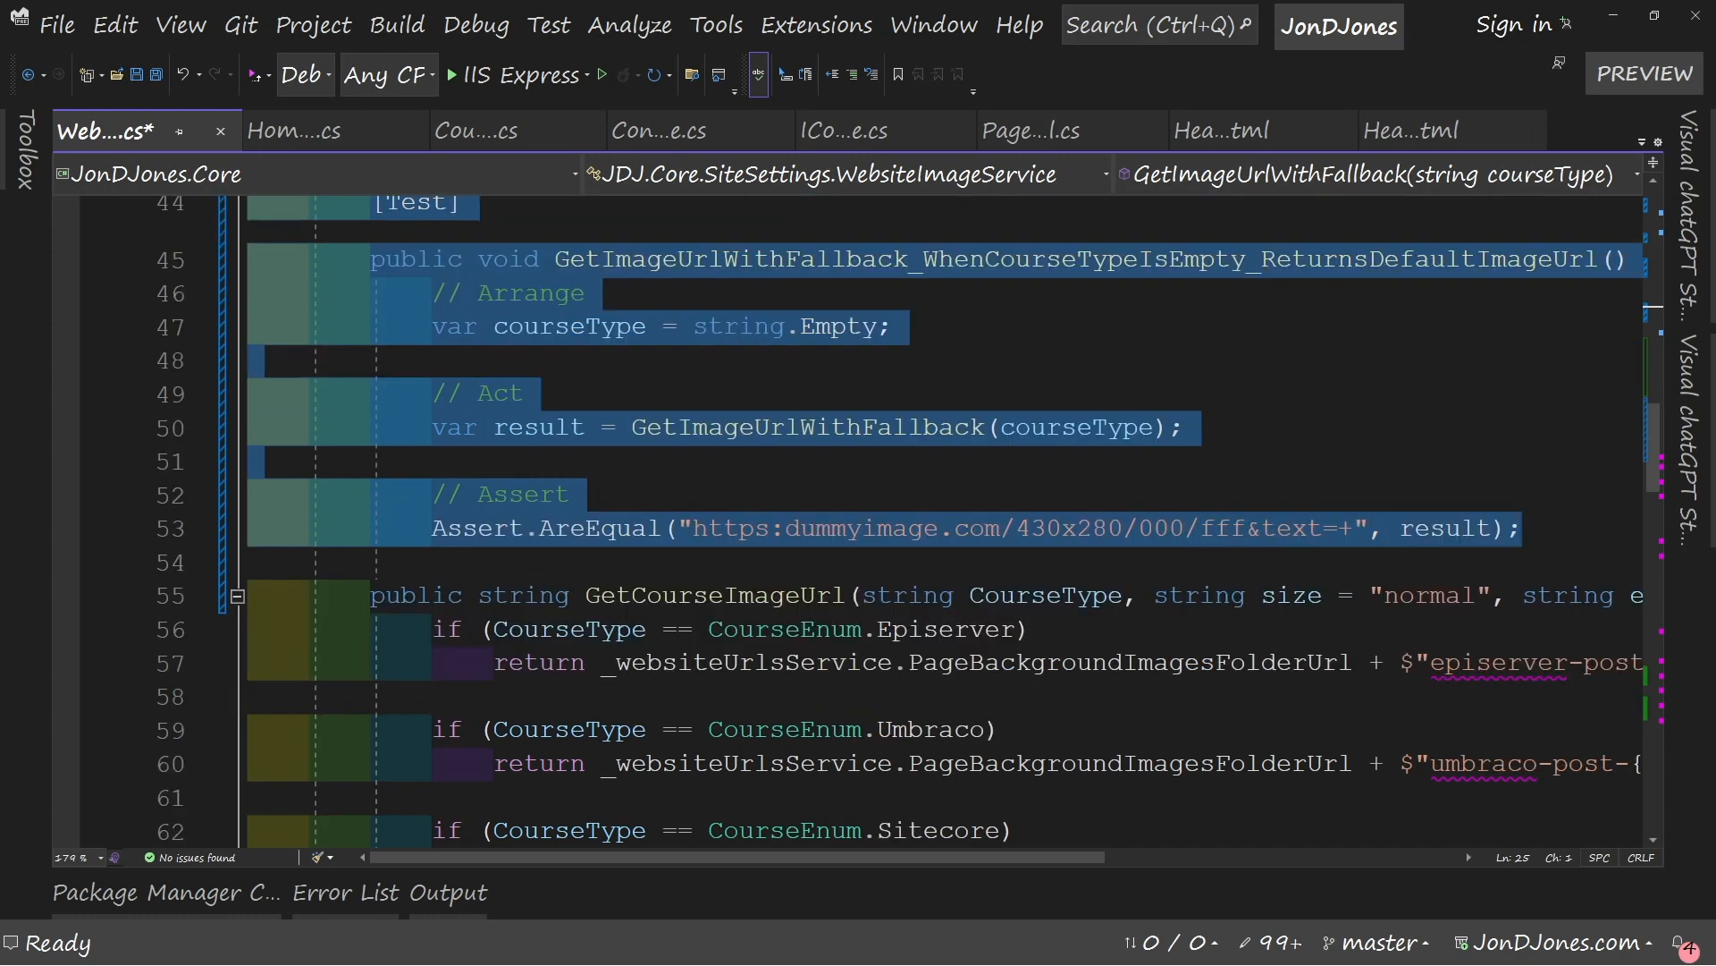
scroll(down, 3)
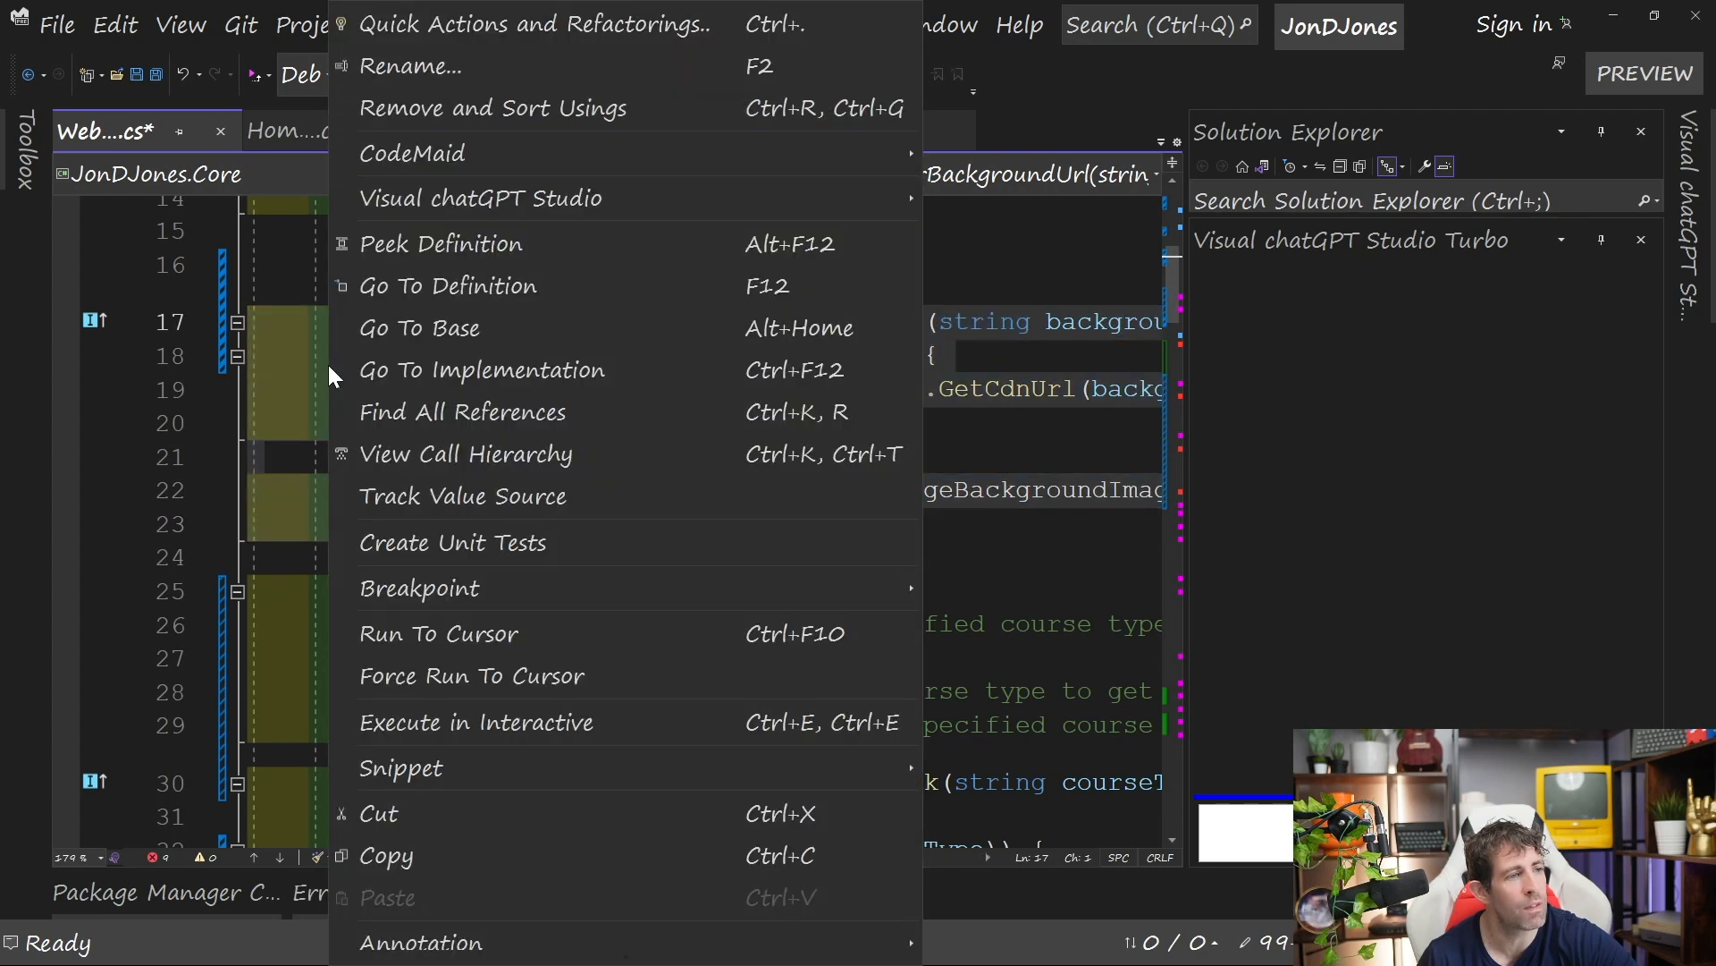
Dismiss the context menu with Escape.
key(Escape)
text(create random)
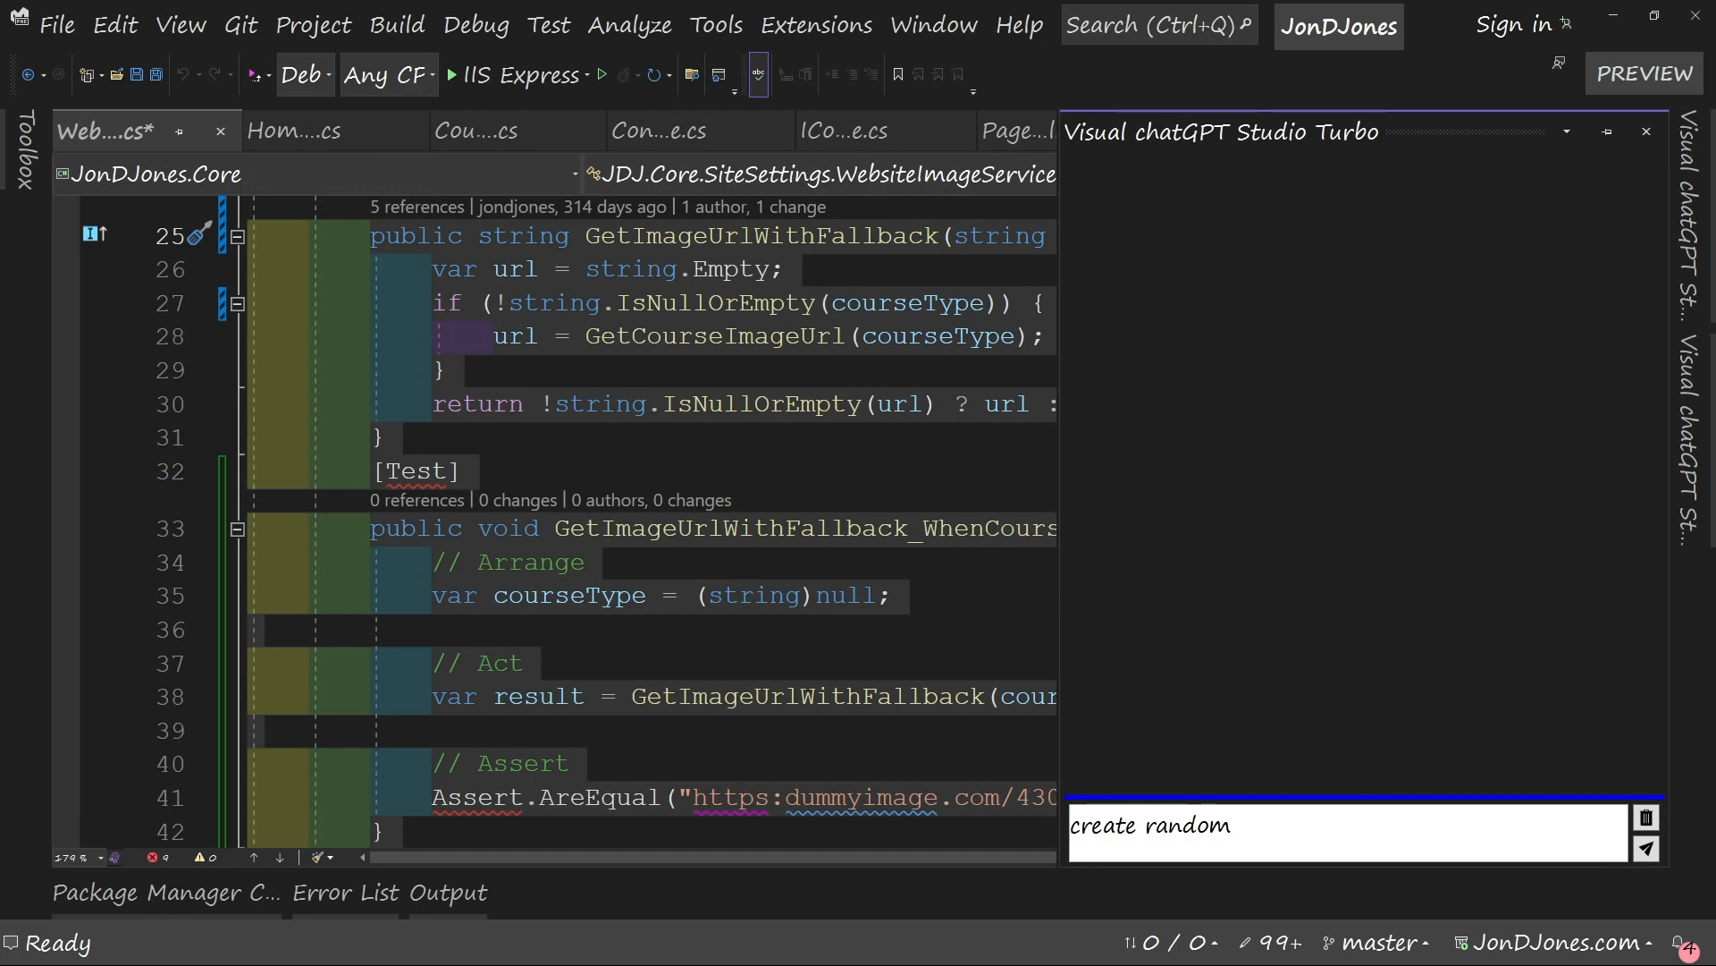
Send the Turbo chat prompt 'create random function in C#'.
text(function in c#)
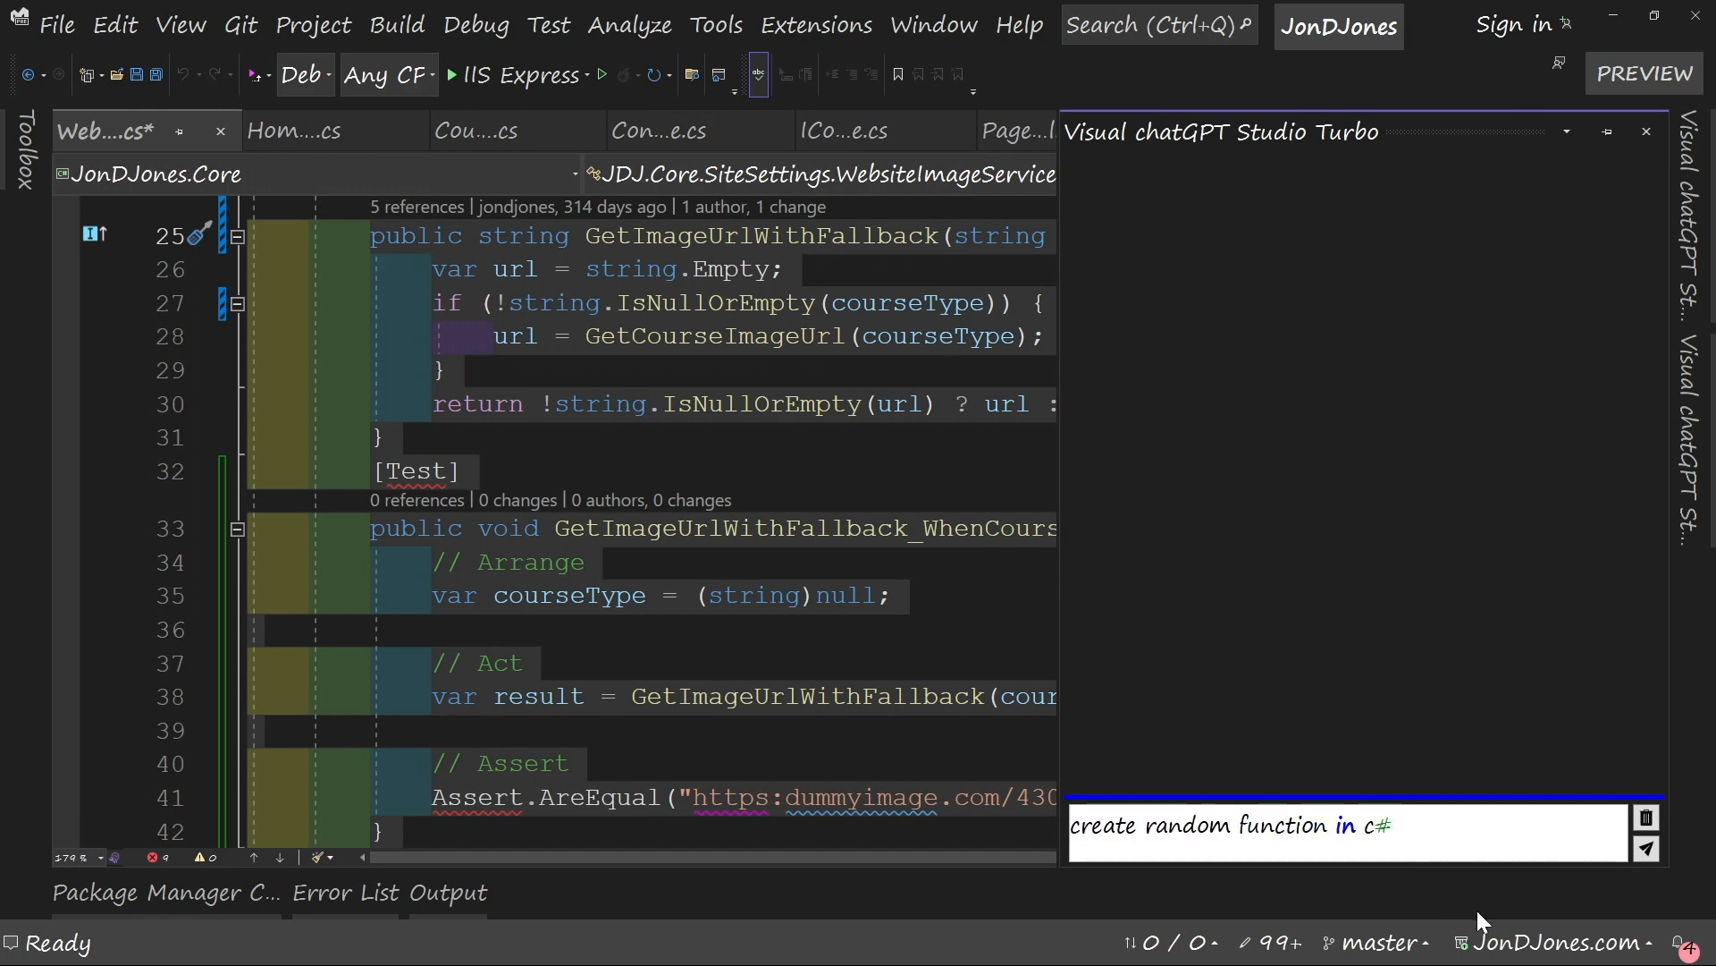
click(1645, 848)
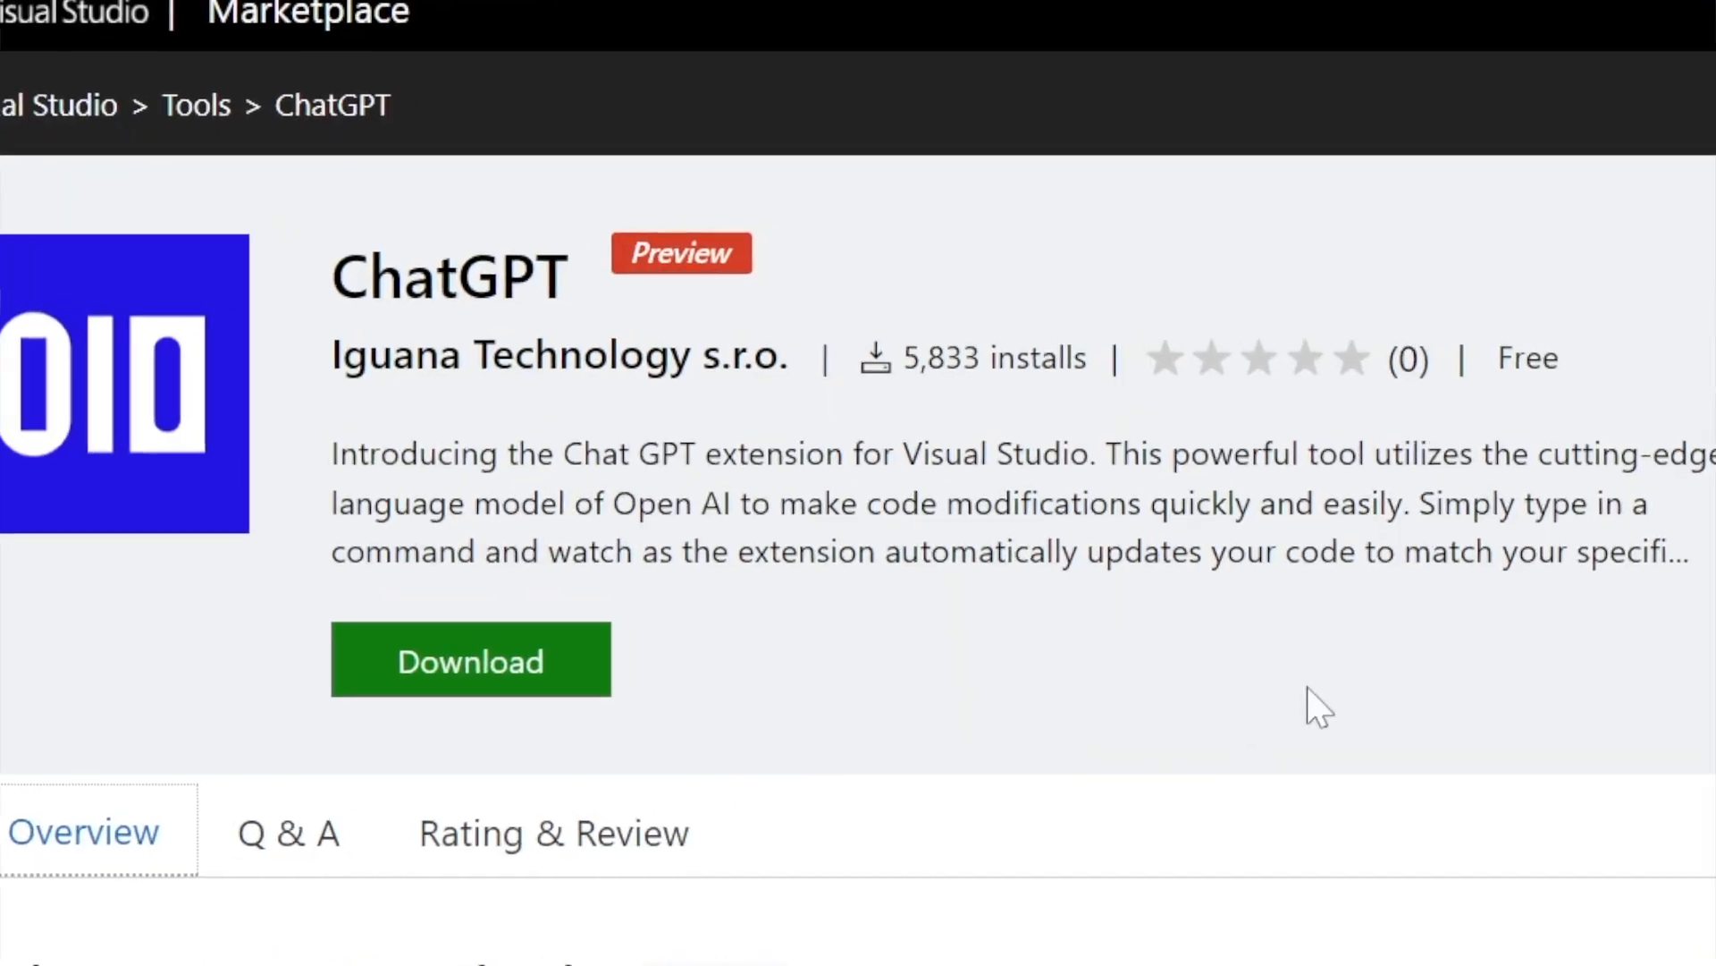
Scroll the Iguana Technology ChatGPT (Preview) Marketplace overview.
scroll(down, 3)
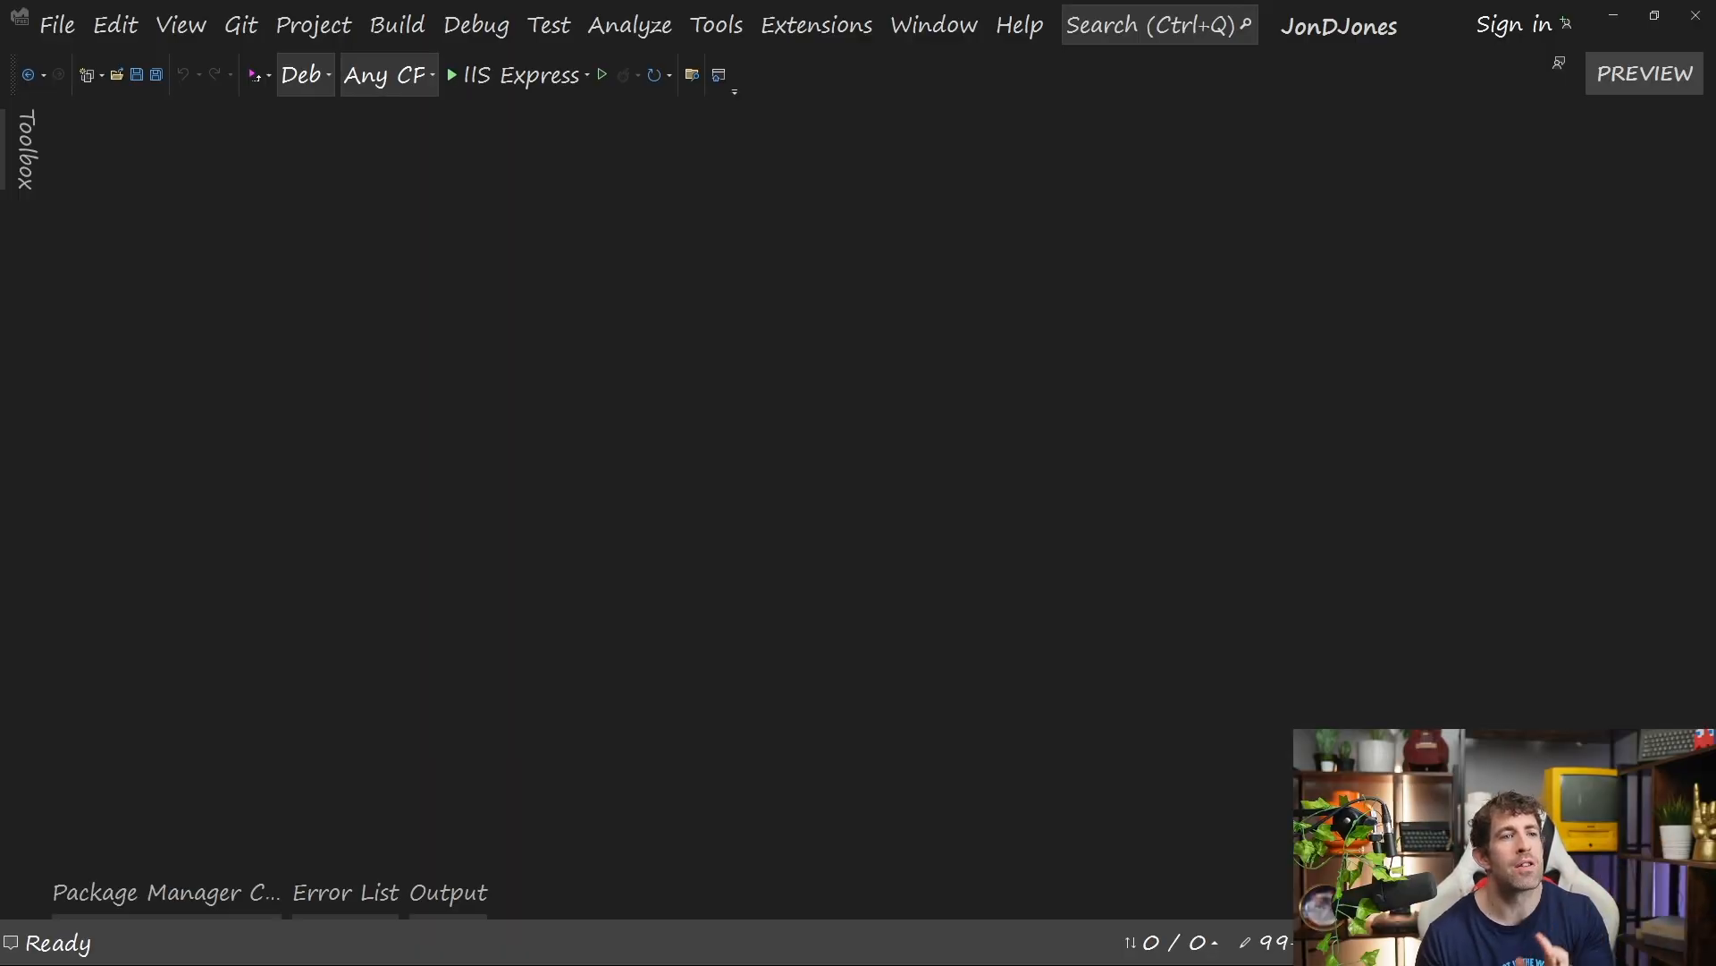
Search online extensions for 'chat gpt' and view Iguana's ChatGPT [Preview] extension details.
click(815, 24)
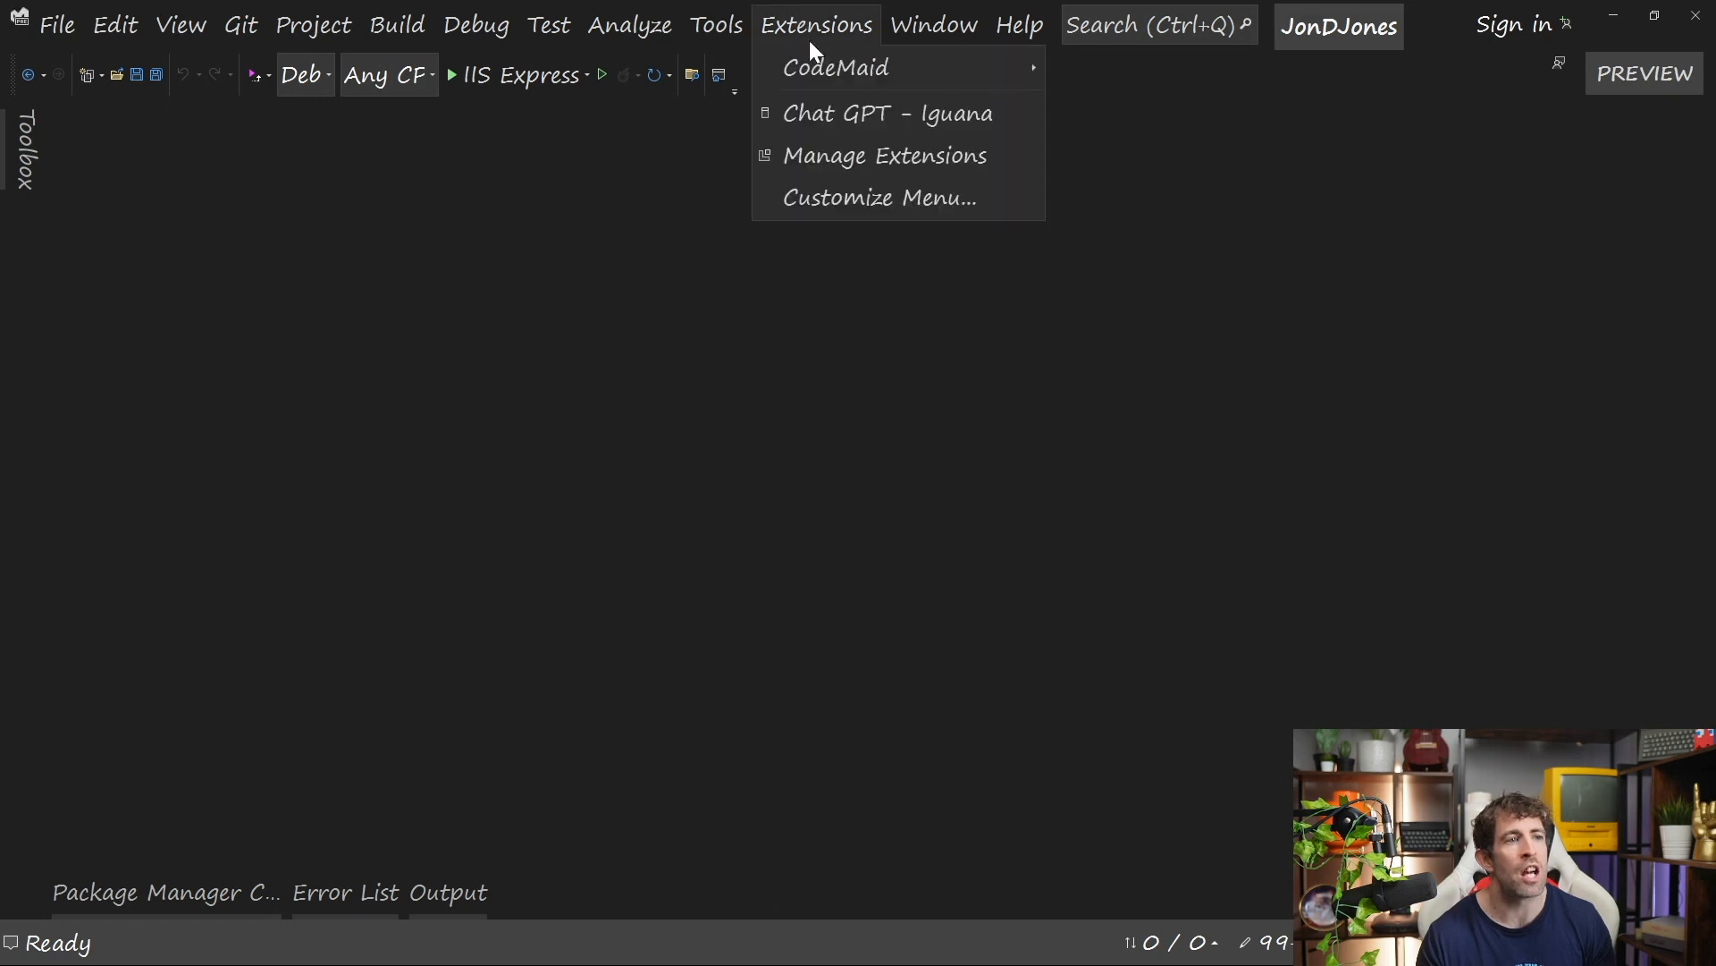
click(883, 155)
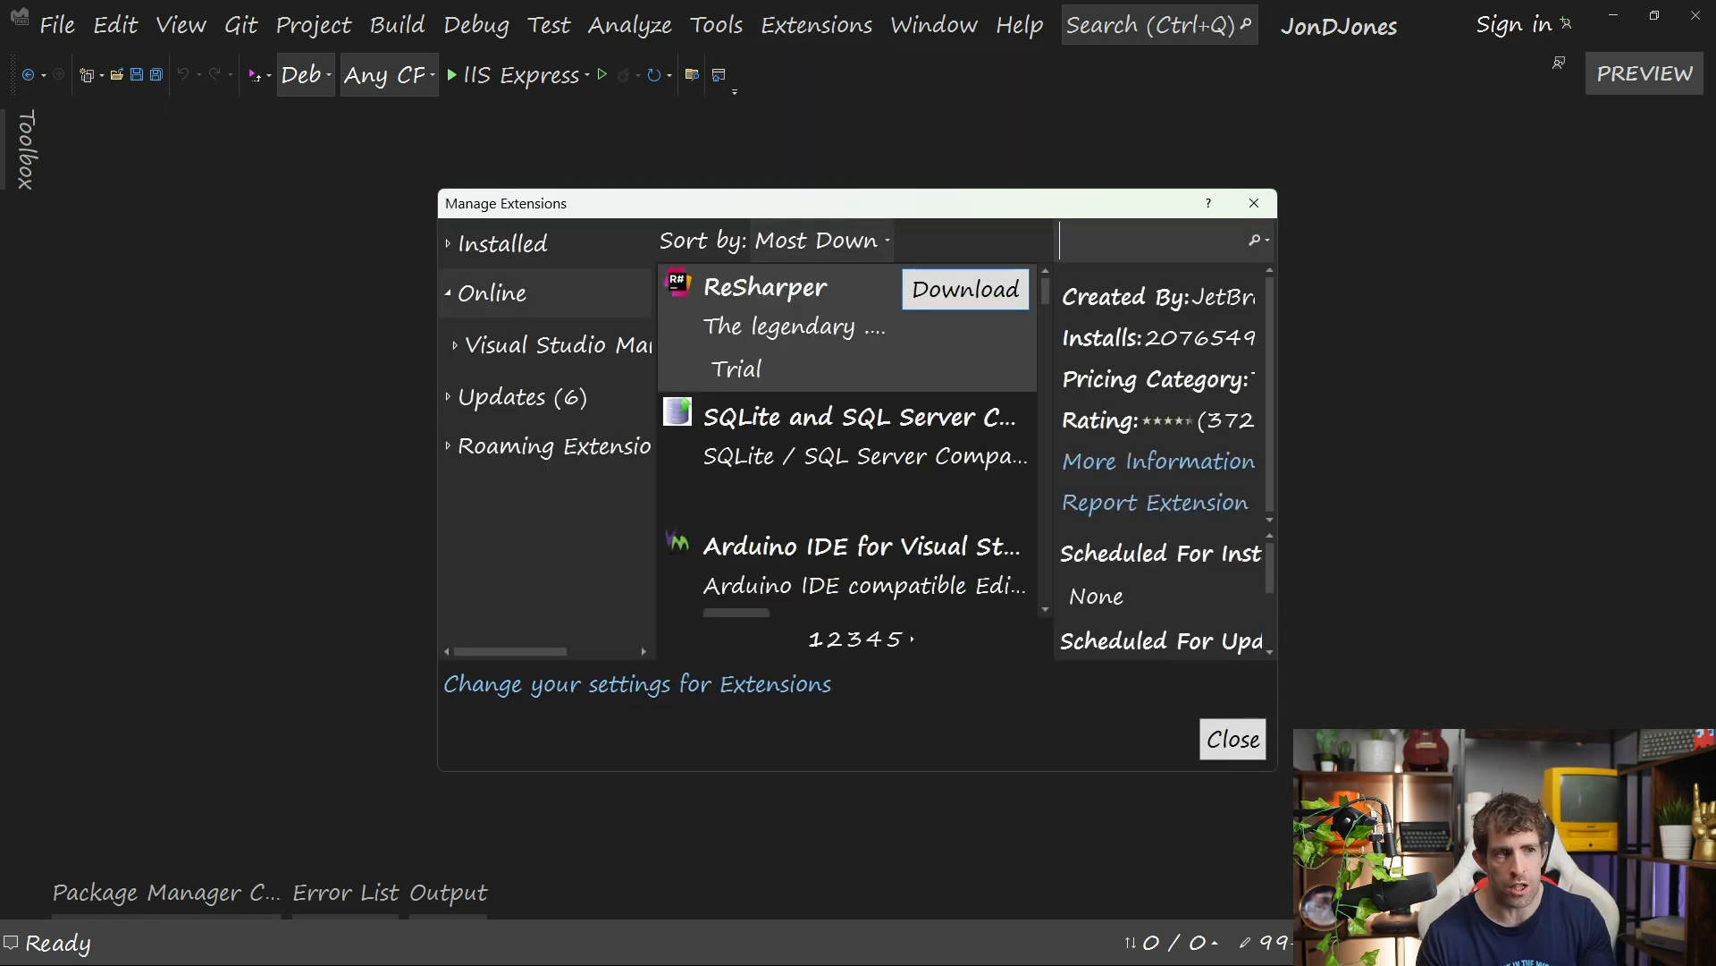
text(chat gpt)
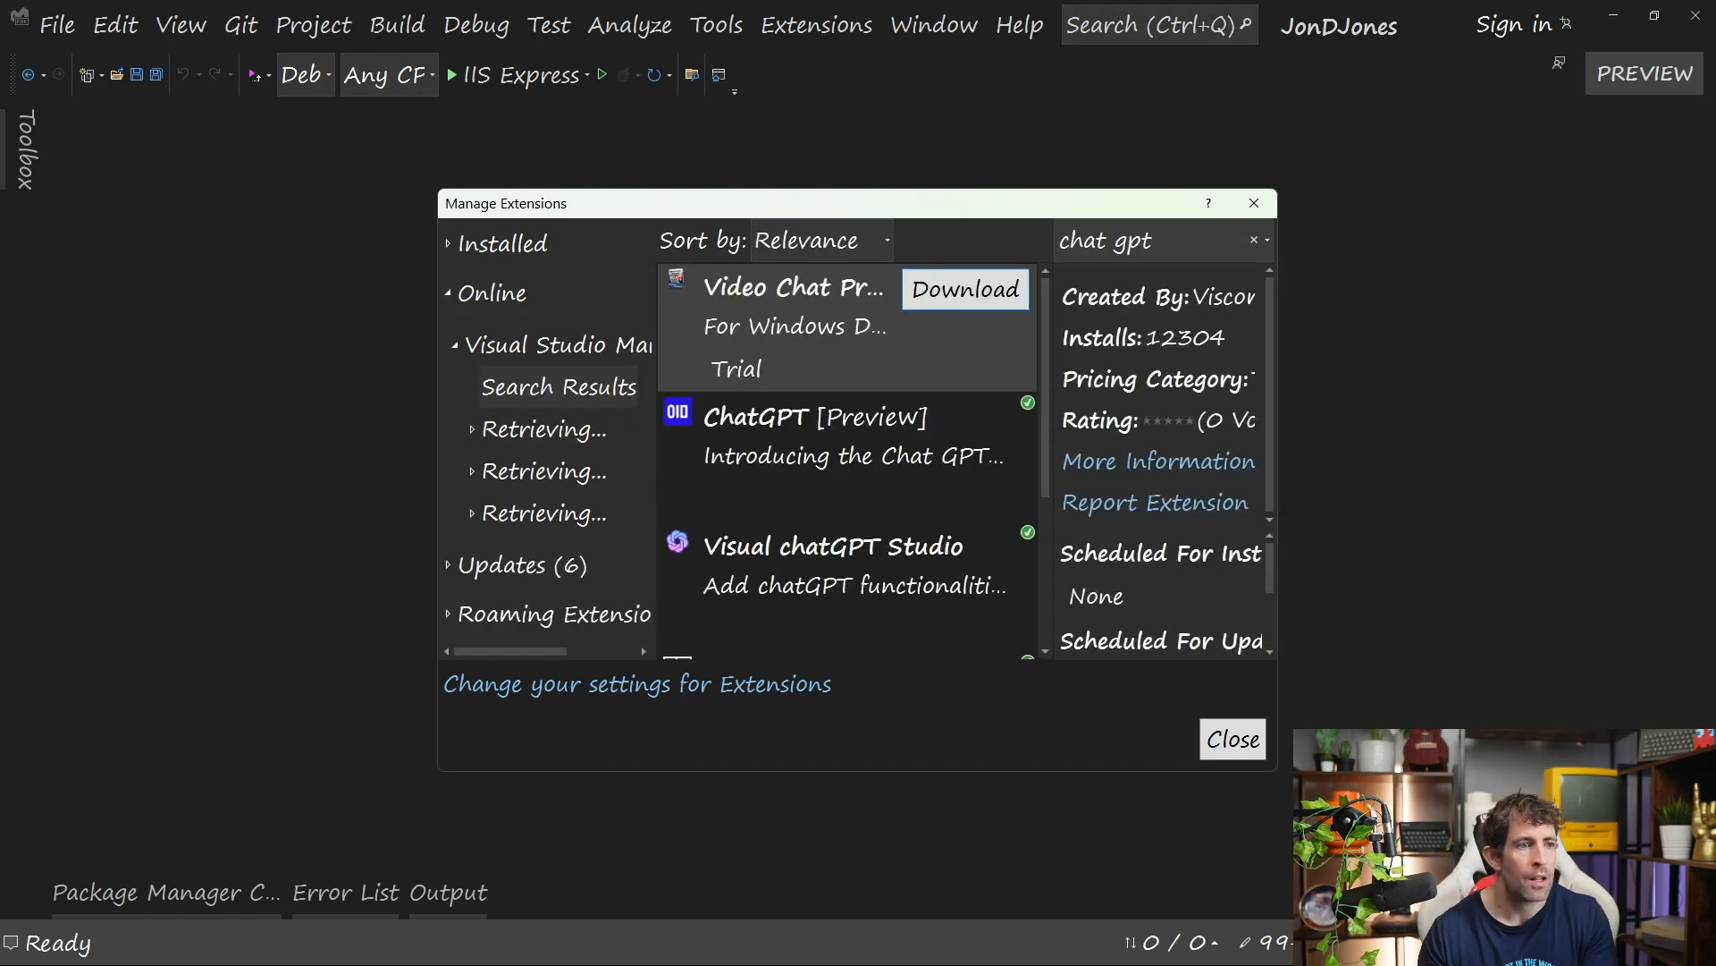
click(815, 416)
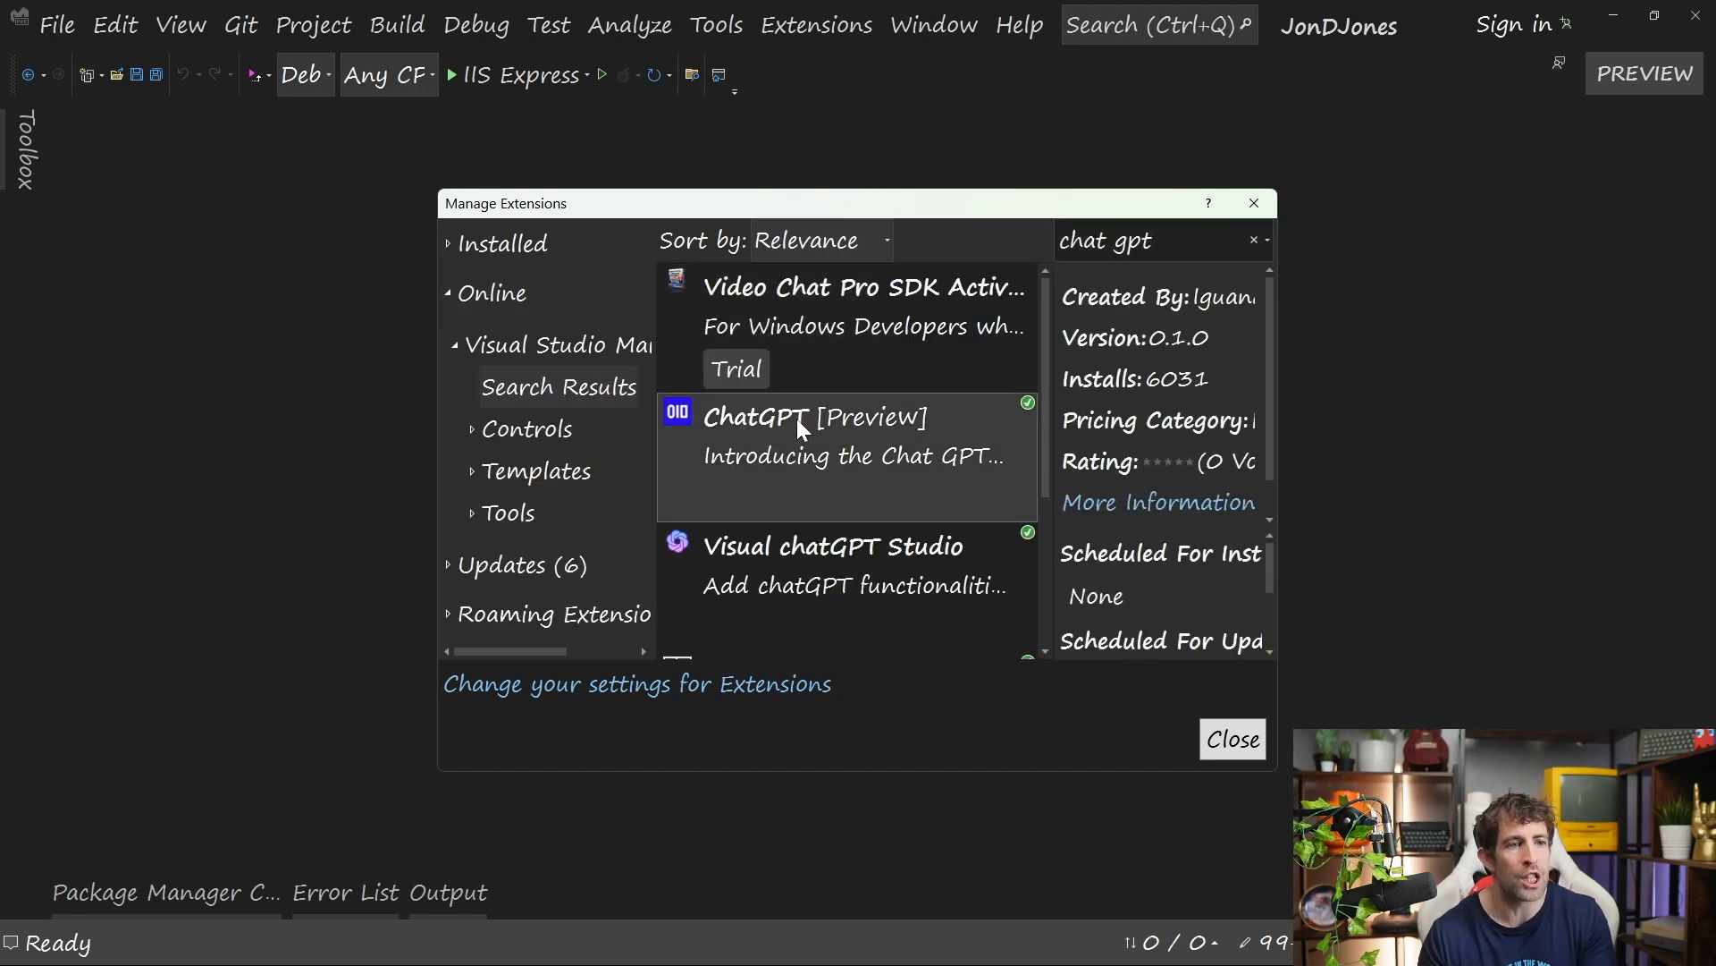
mouse_move(1363, 307)
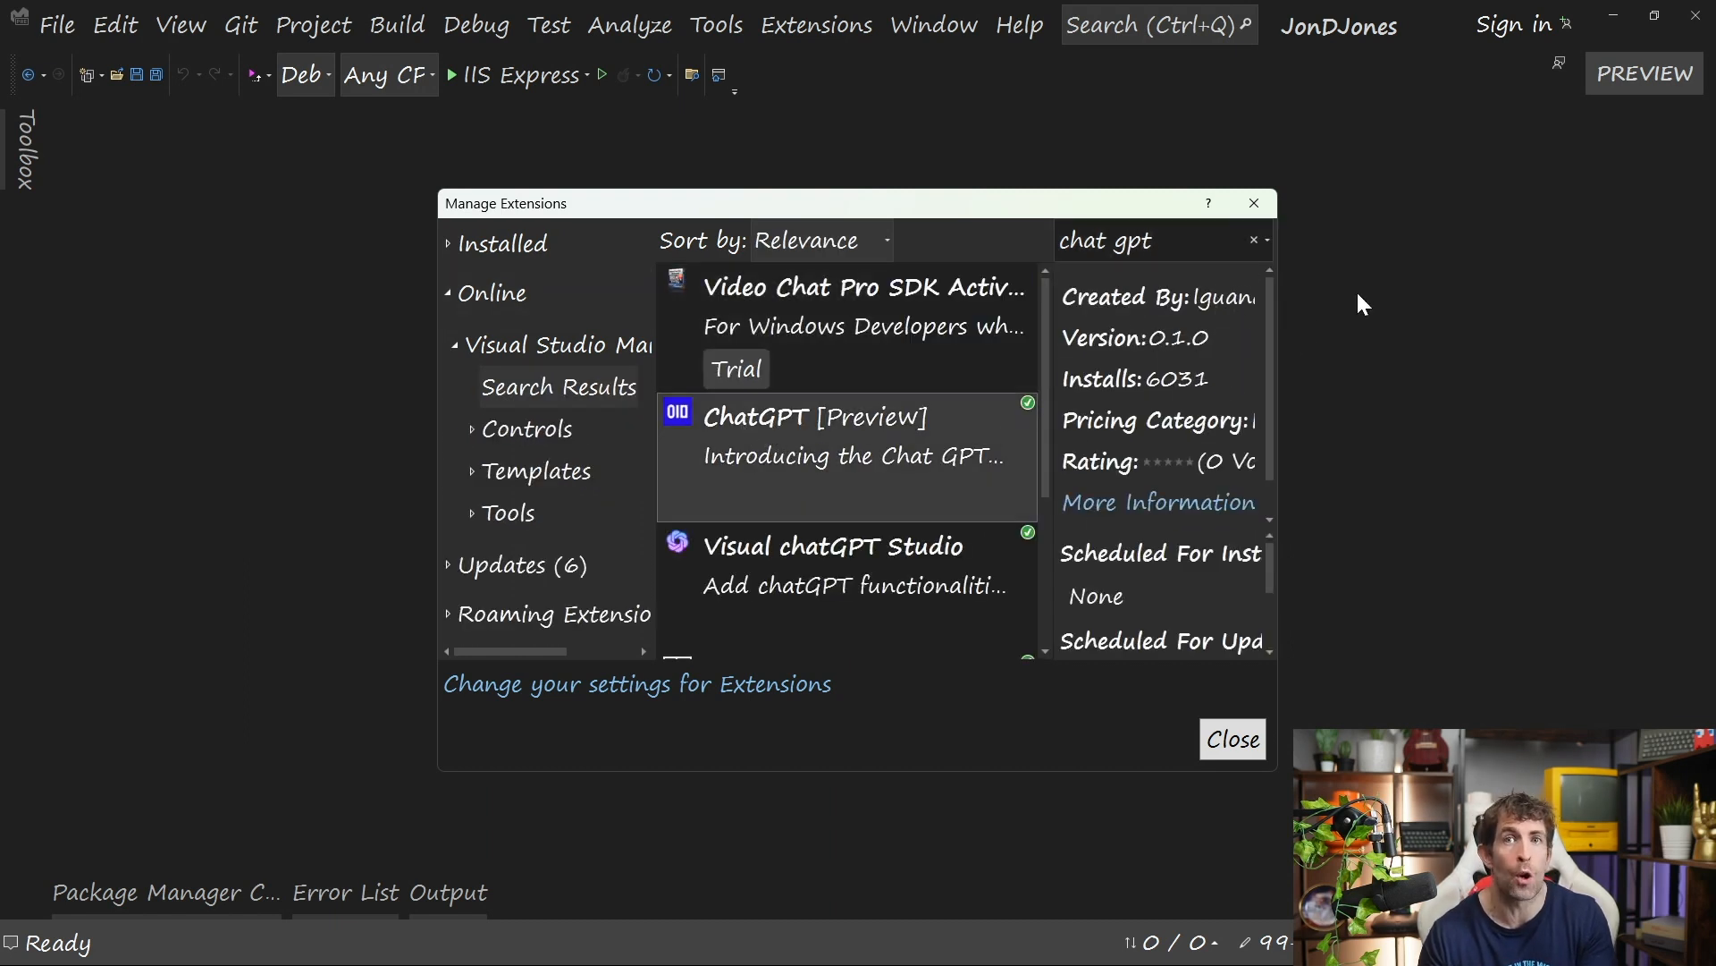
click(1230, 739)
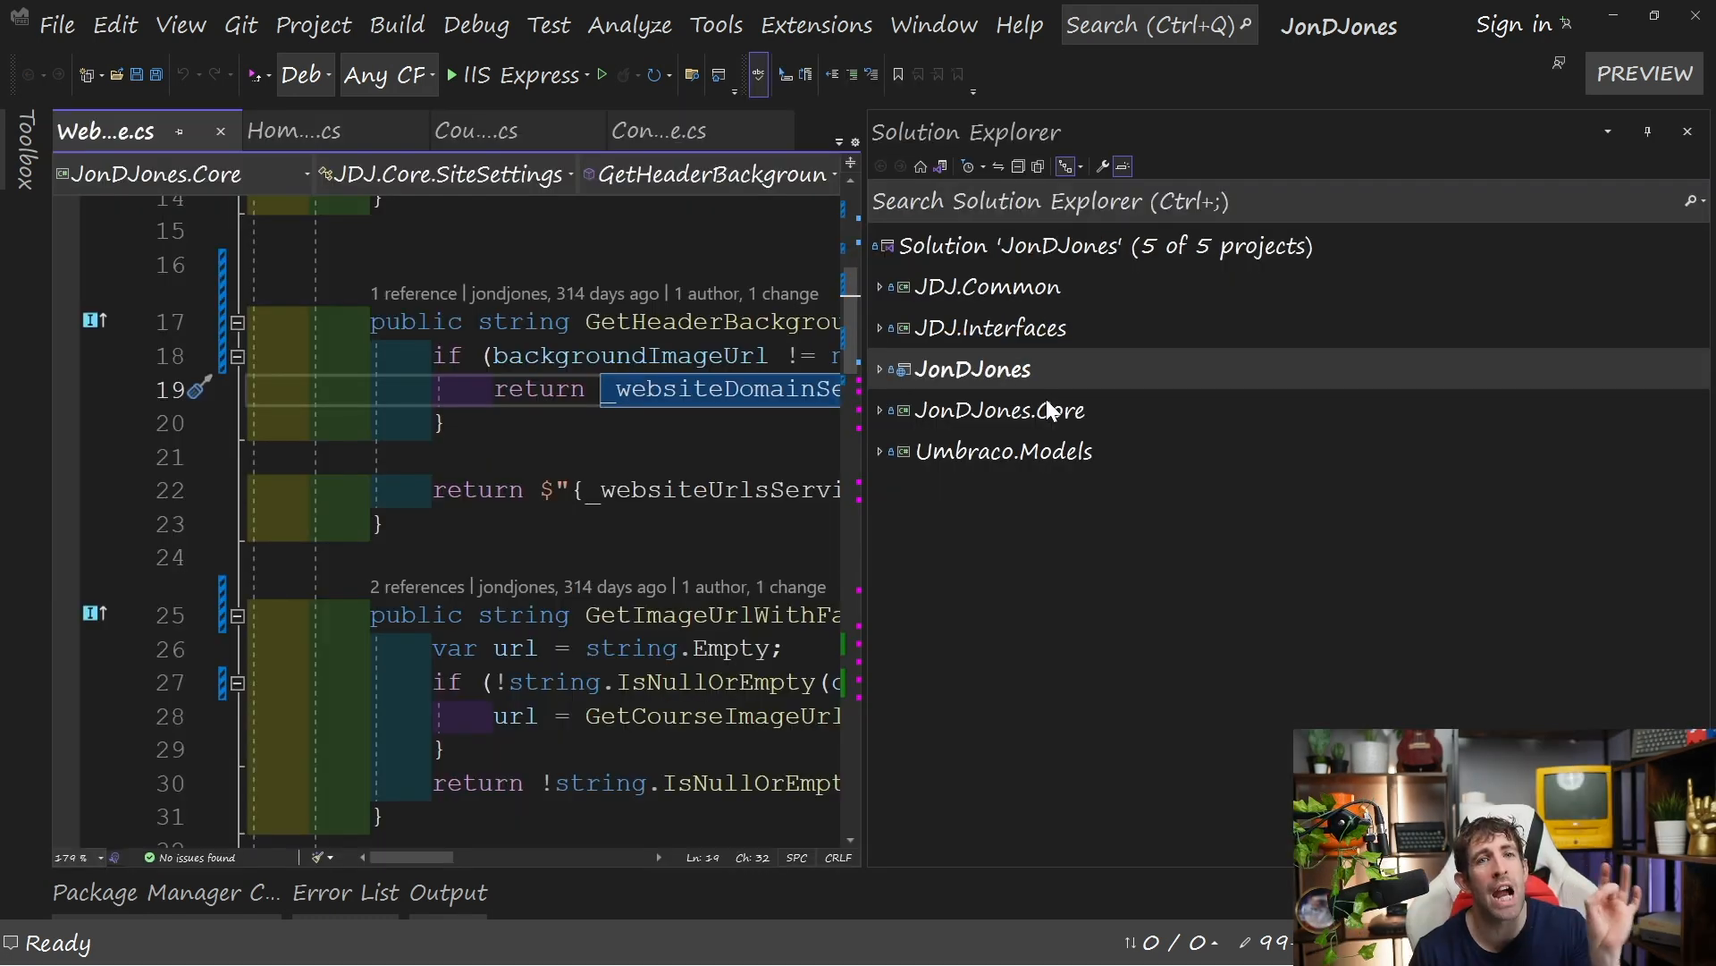
click(716, 24)
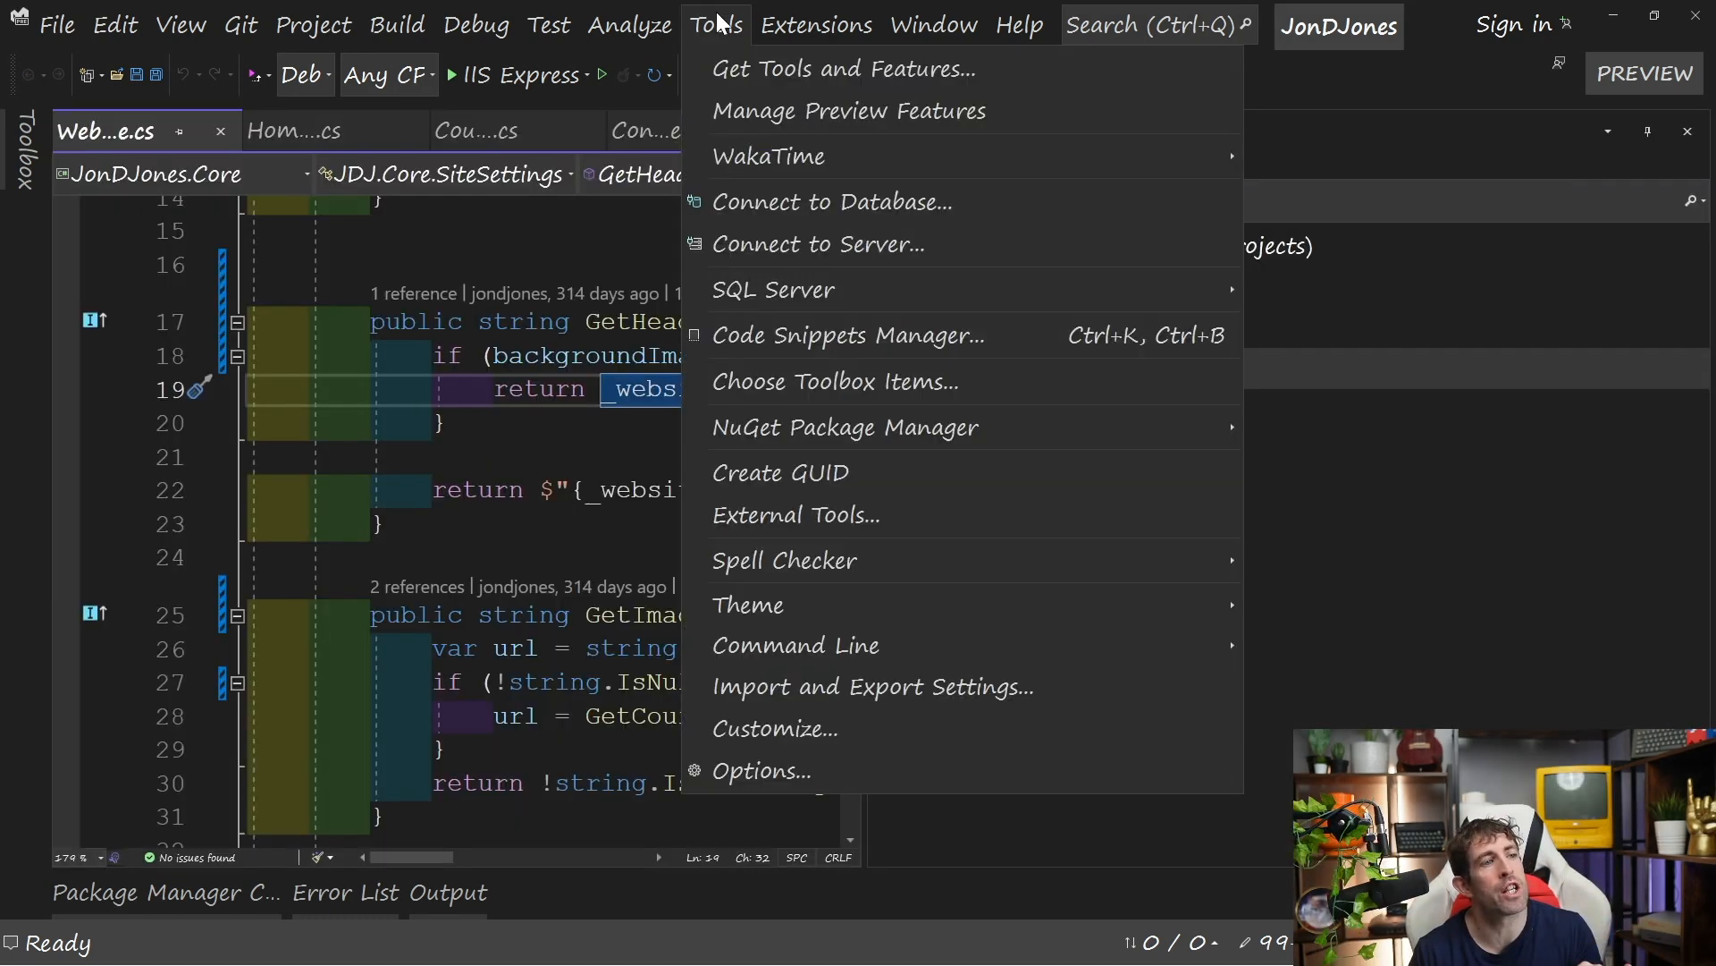
mouse_move(823, 686)
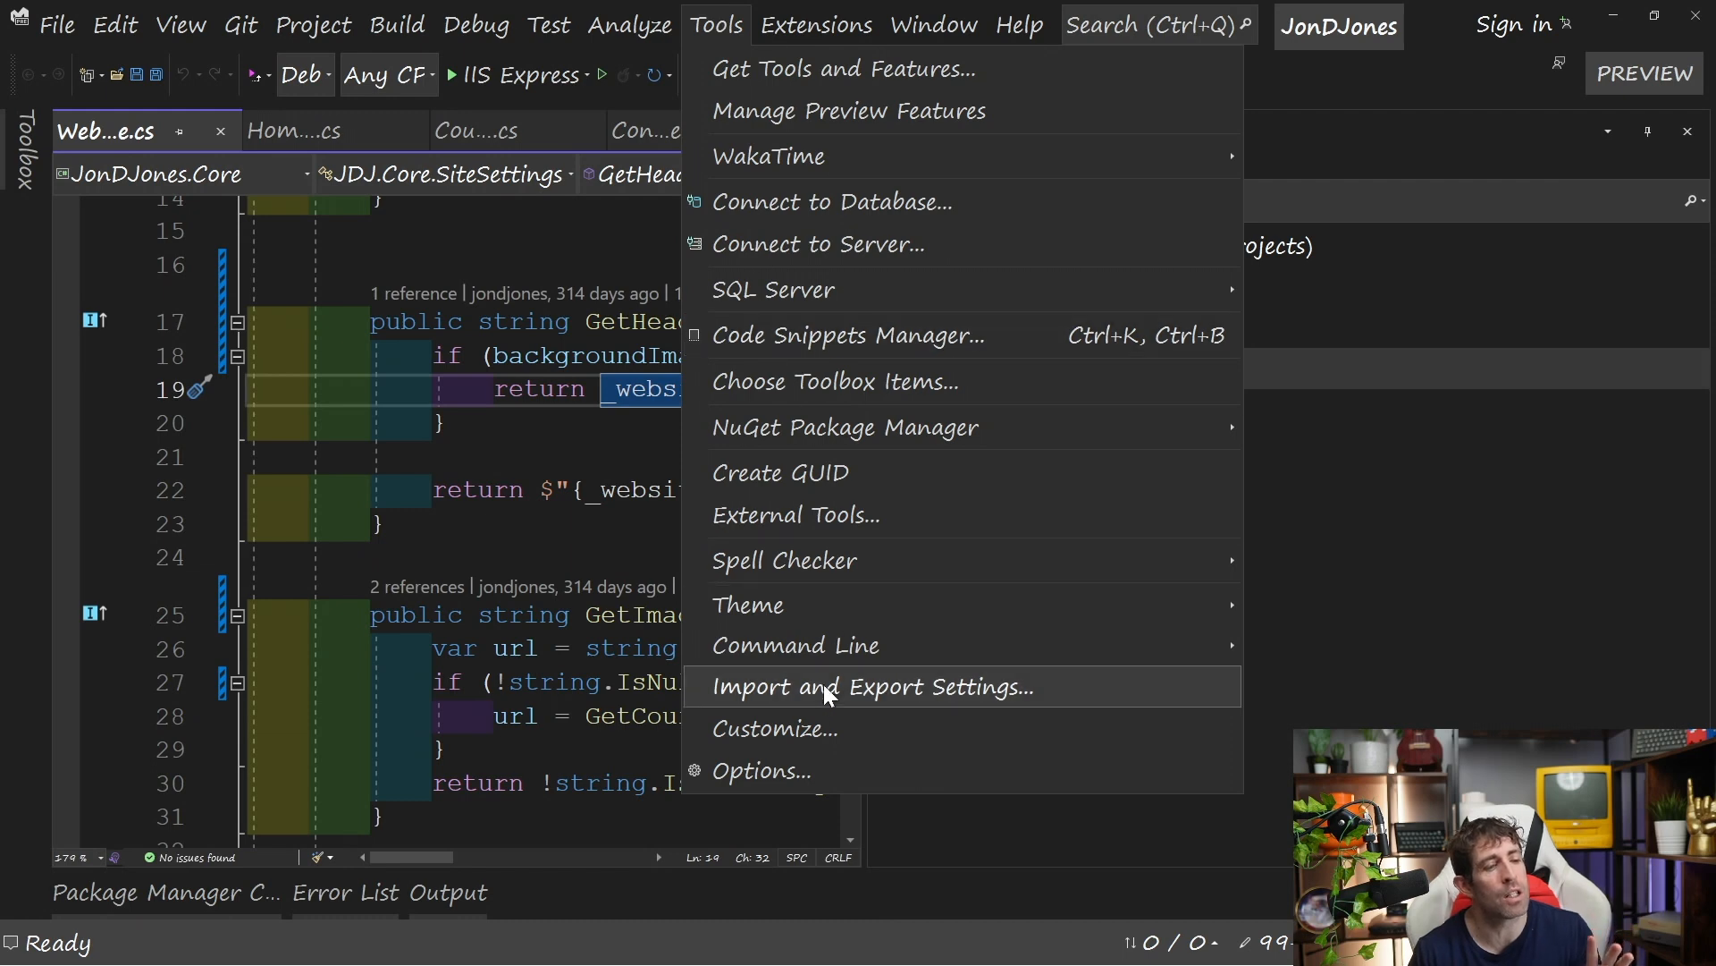
click(760, 770)
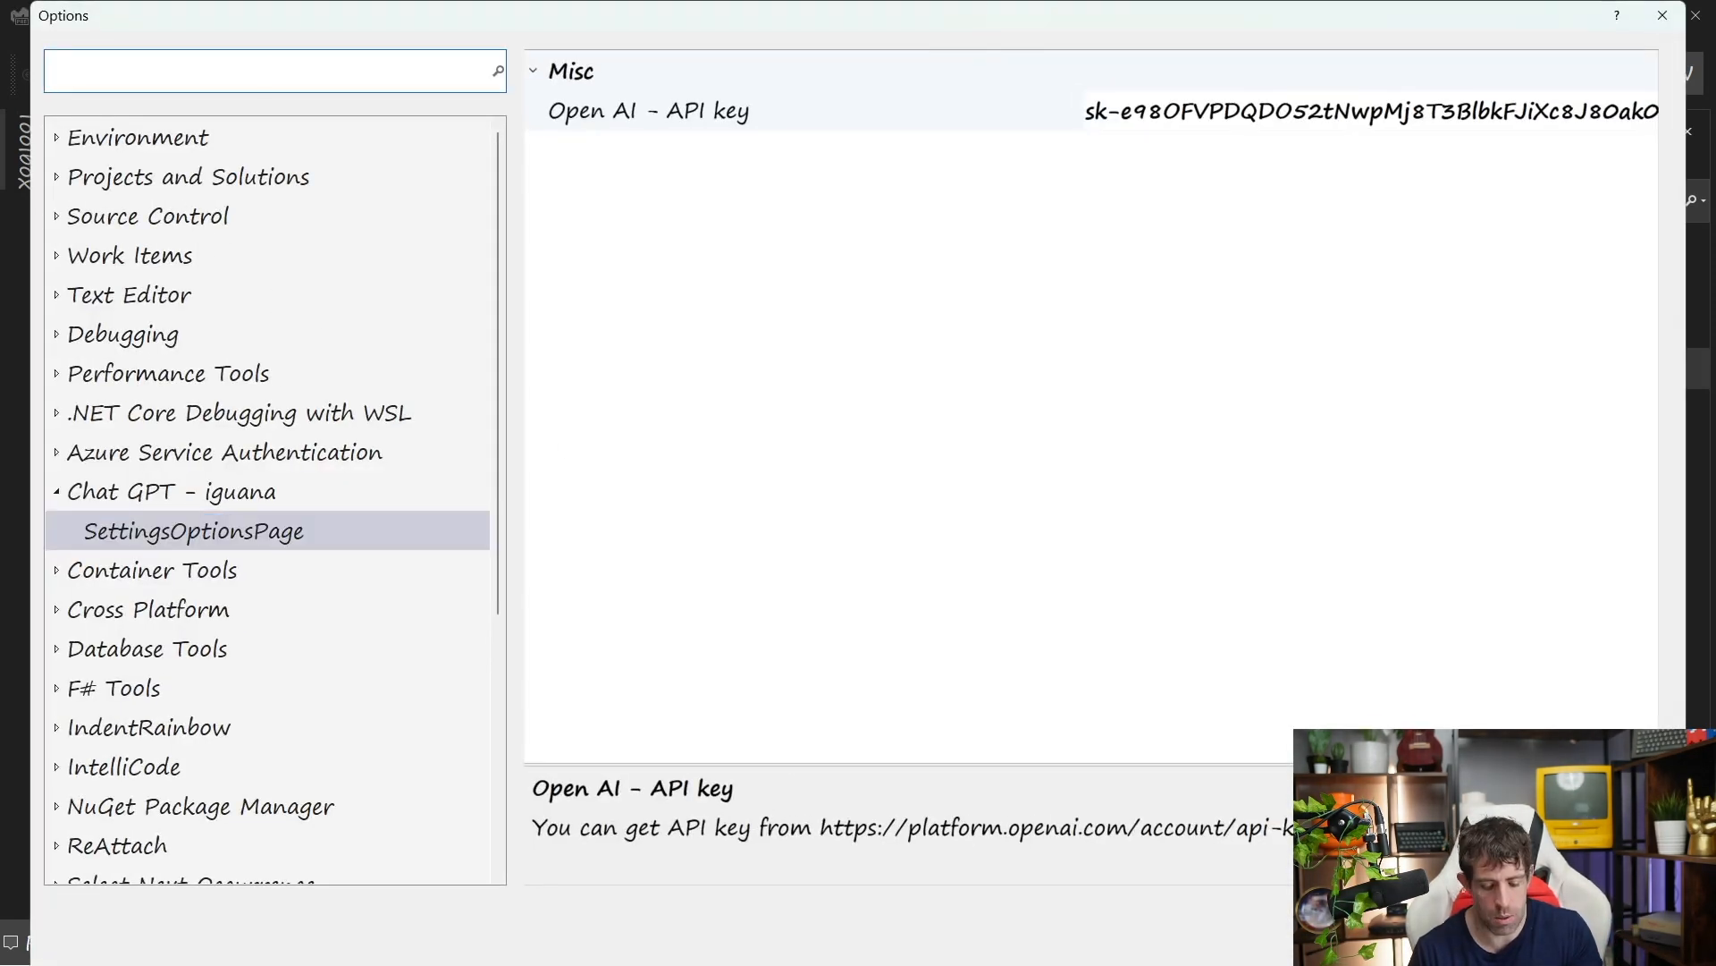
text(chat)
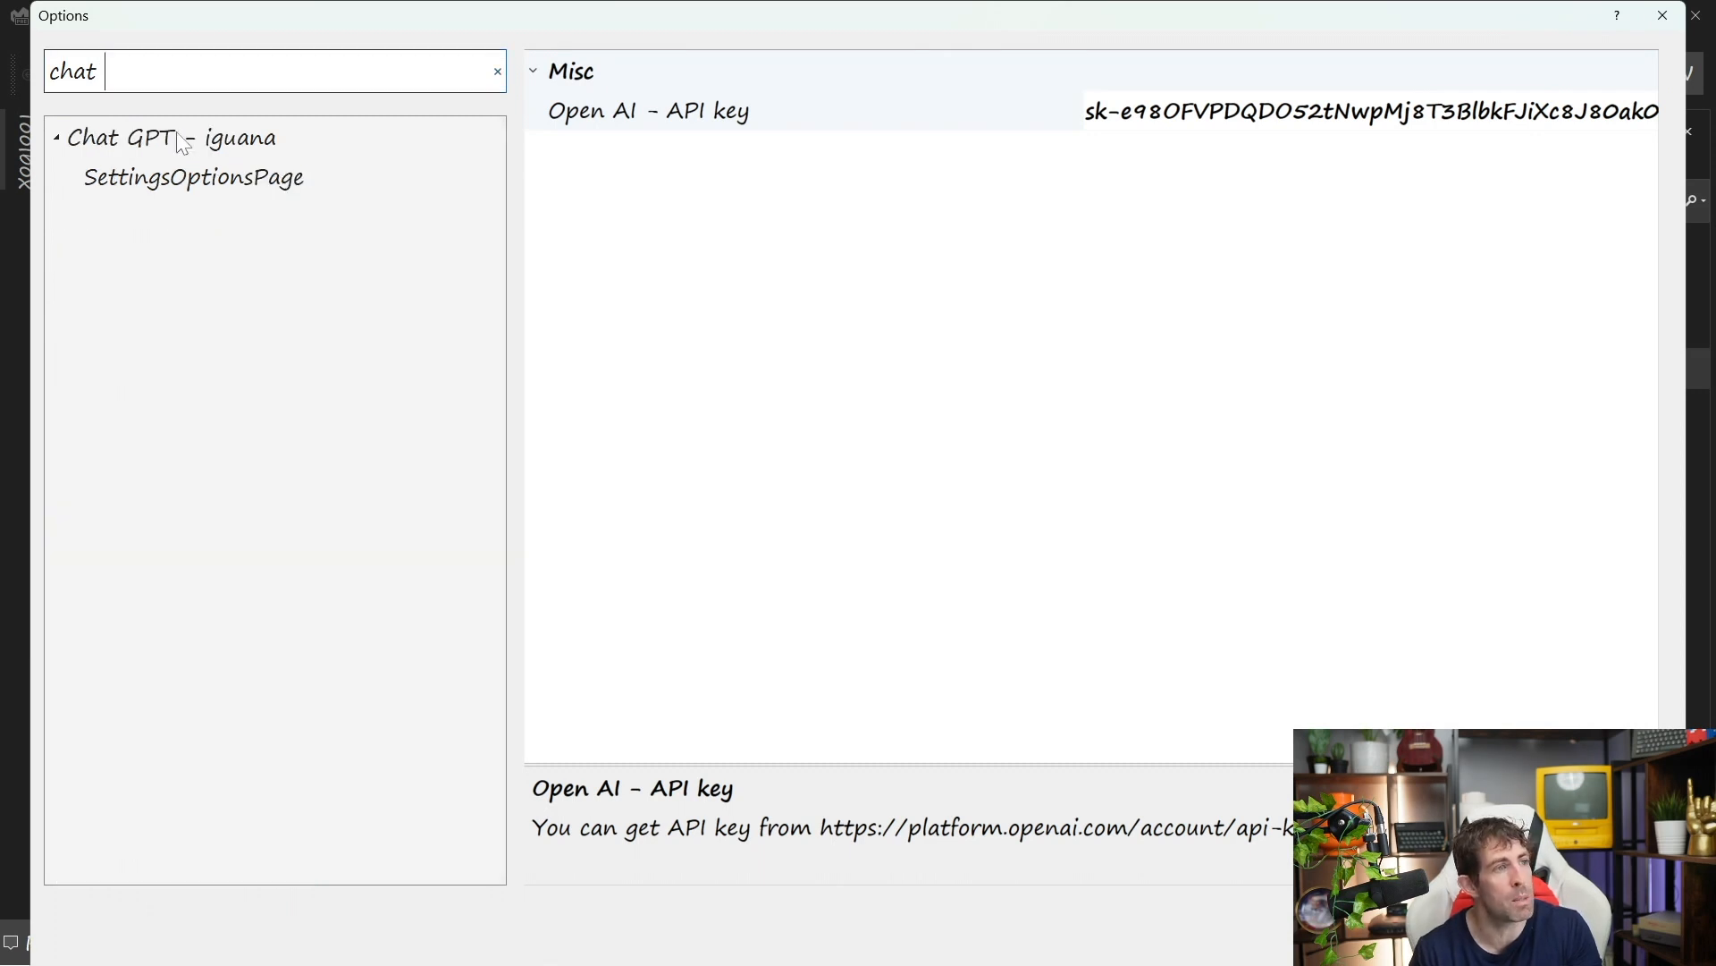
mouse_move(640, 152)
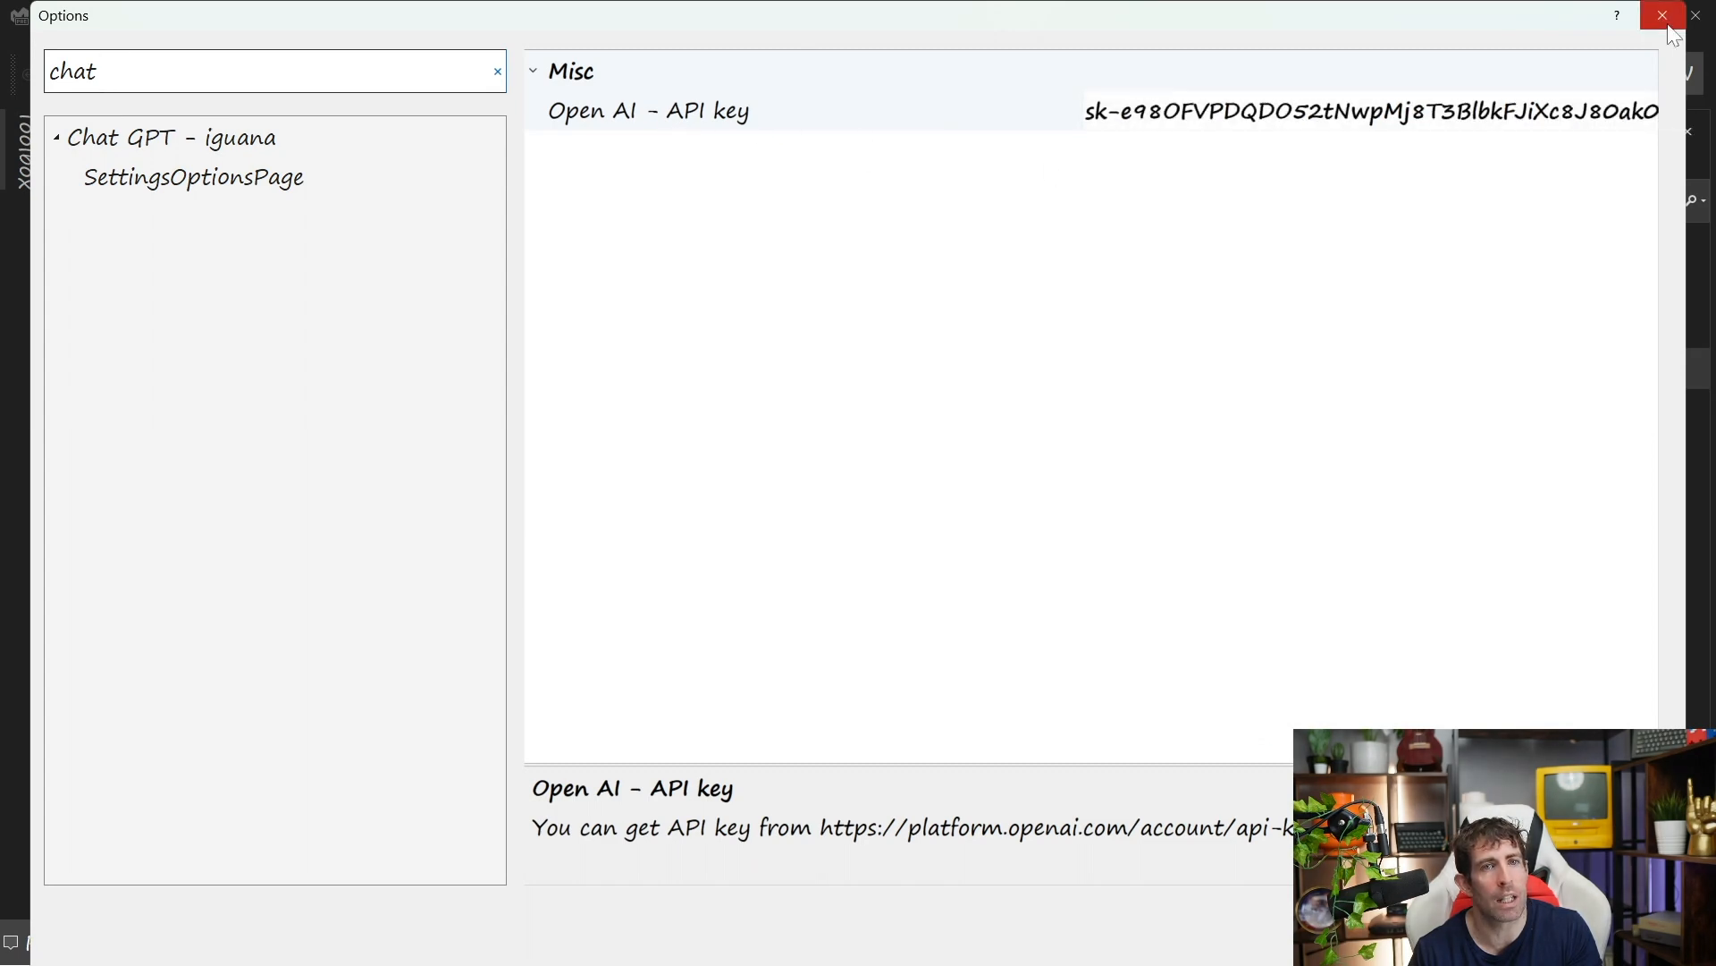
click(1663, 15)
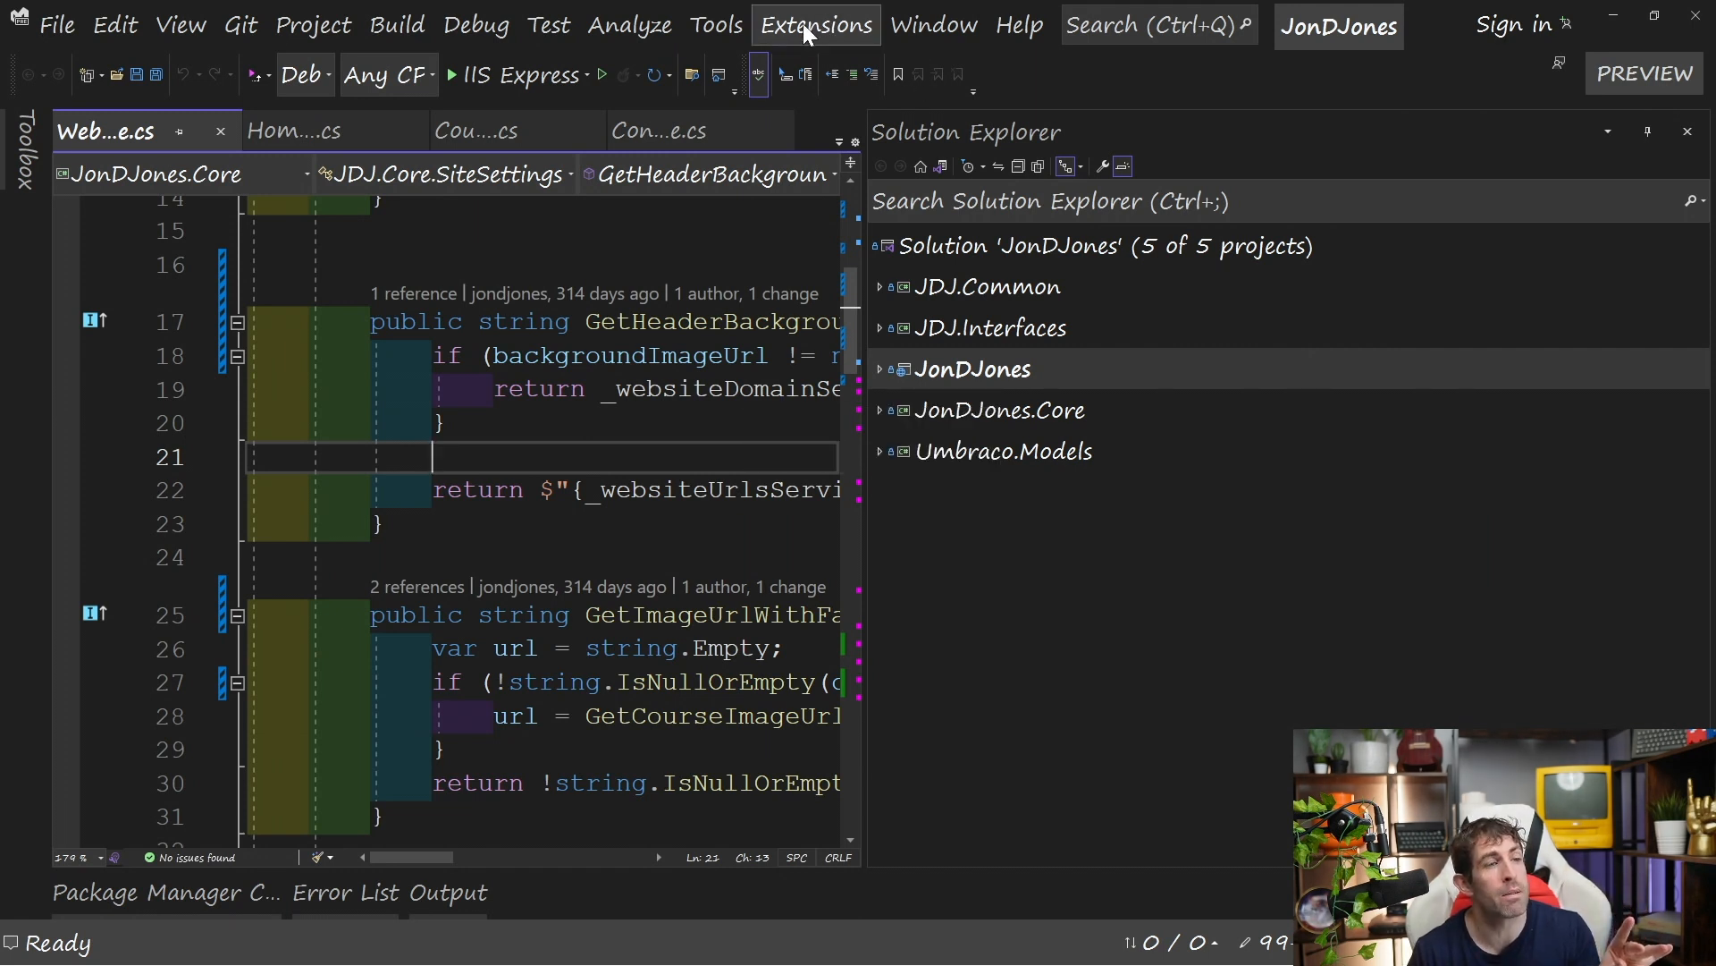
Open the Chat GPT - Iguana Open AI panel and select the Completion model.
click(815, 24)
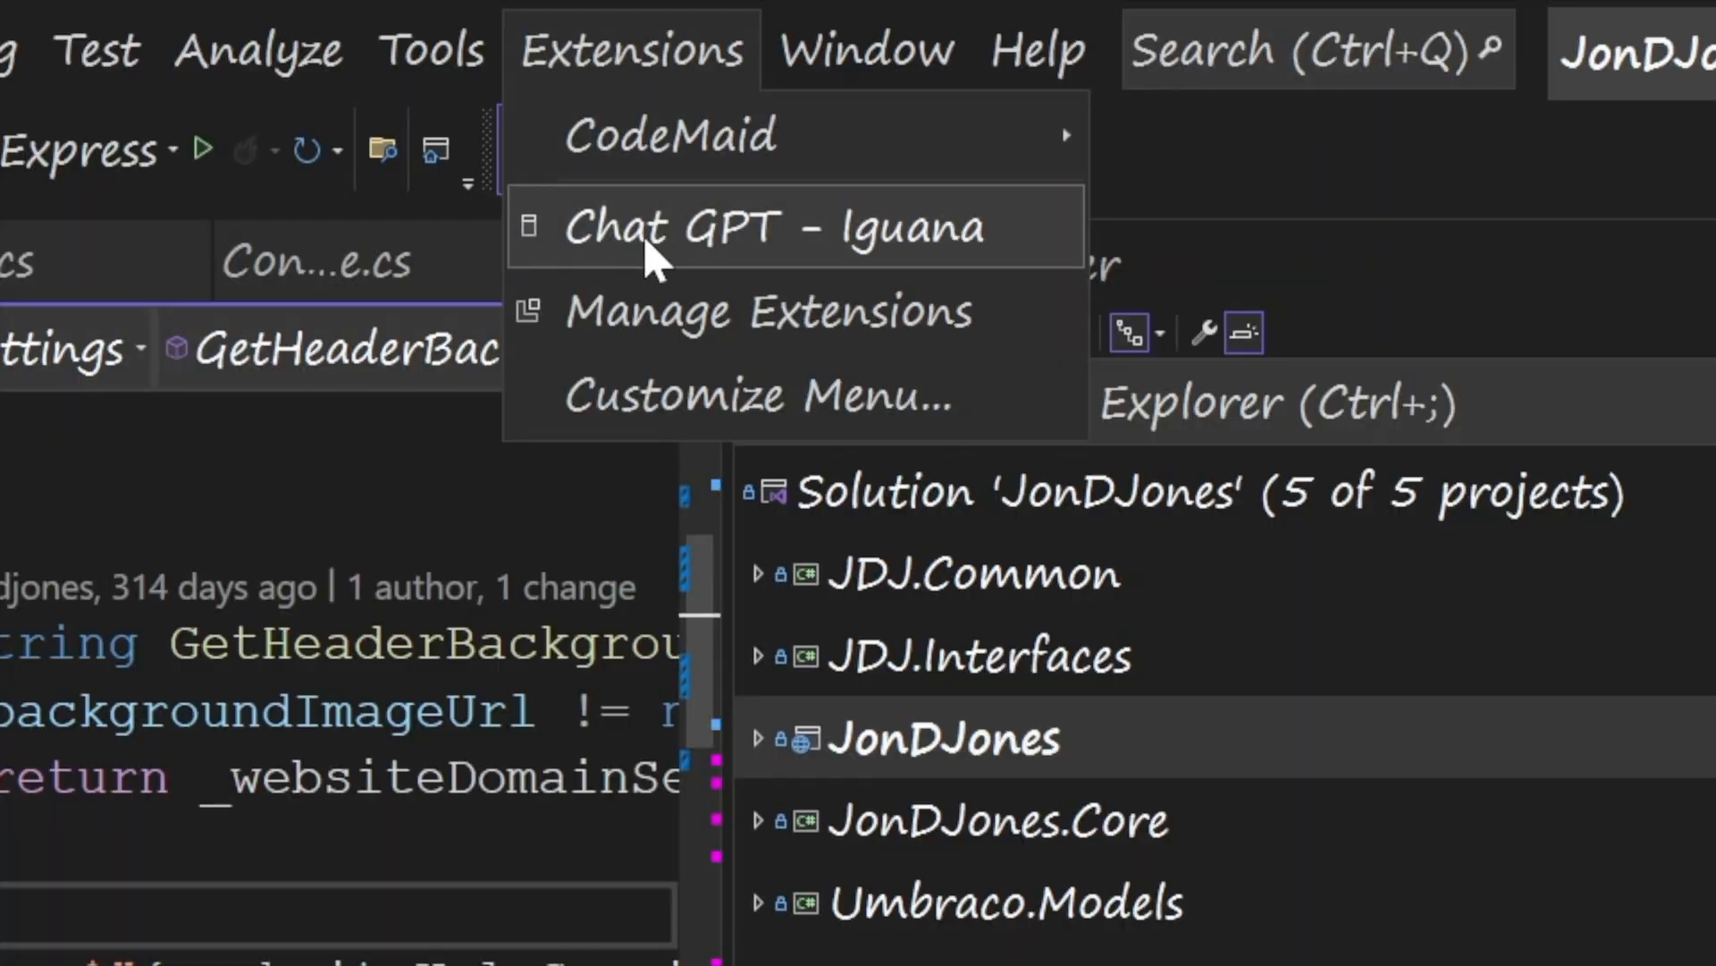
click(766, 226)
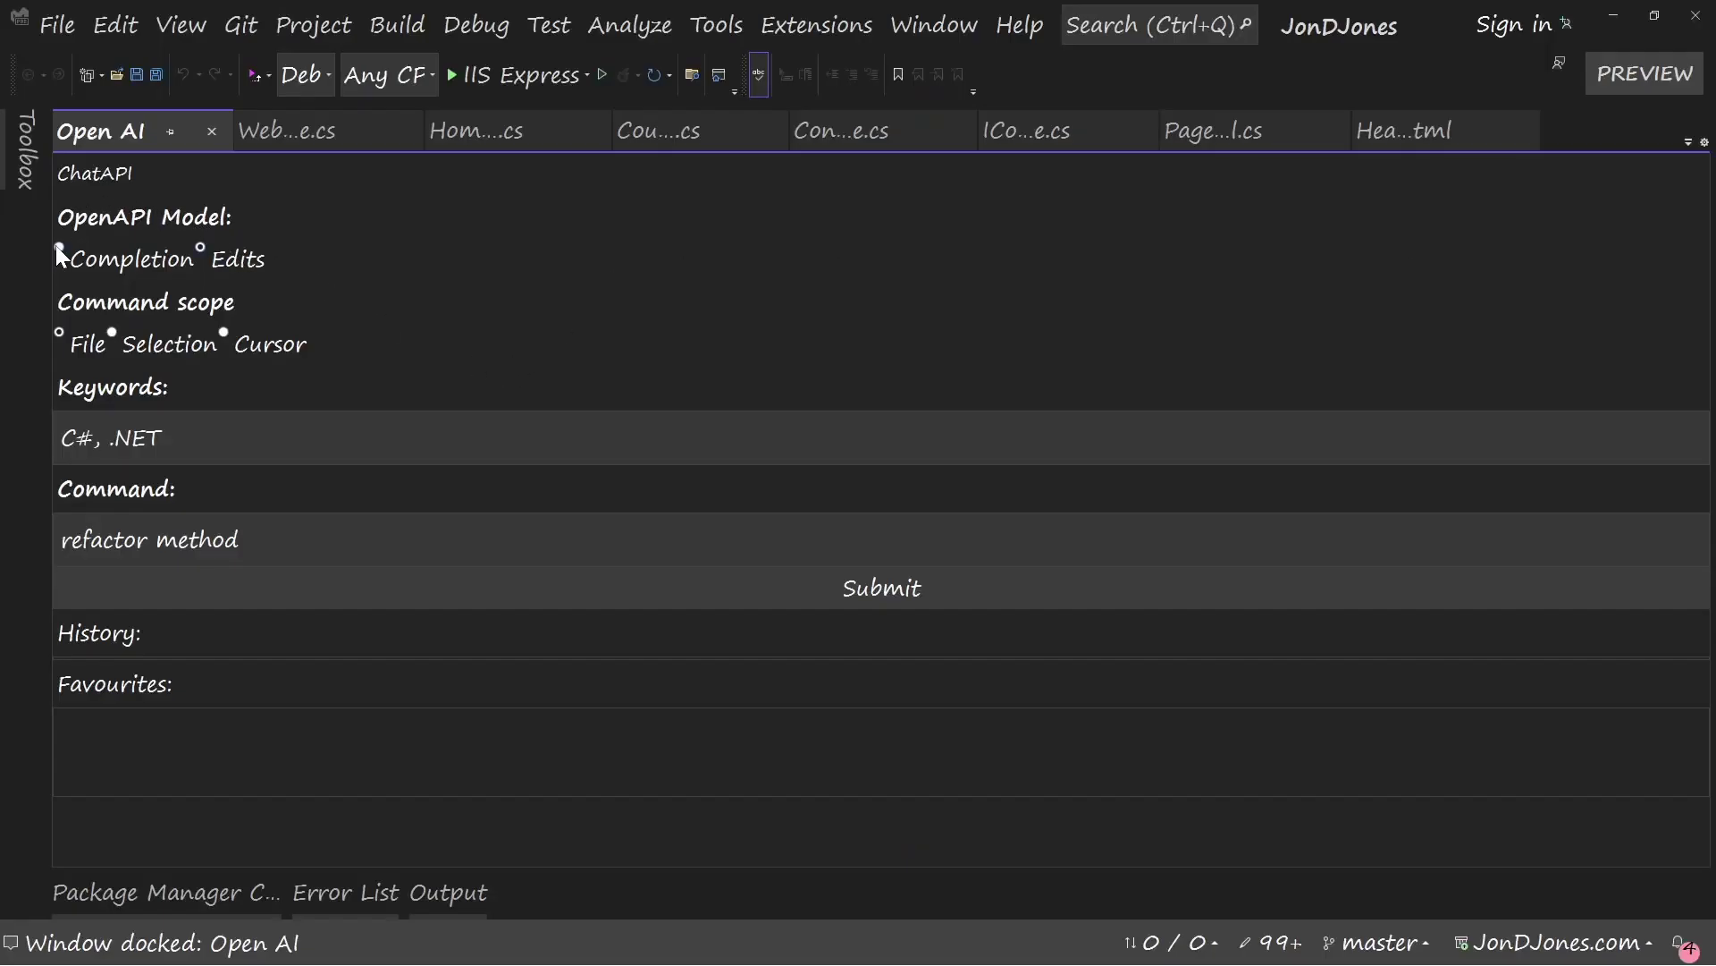
click(59, 248)
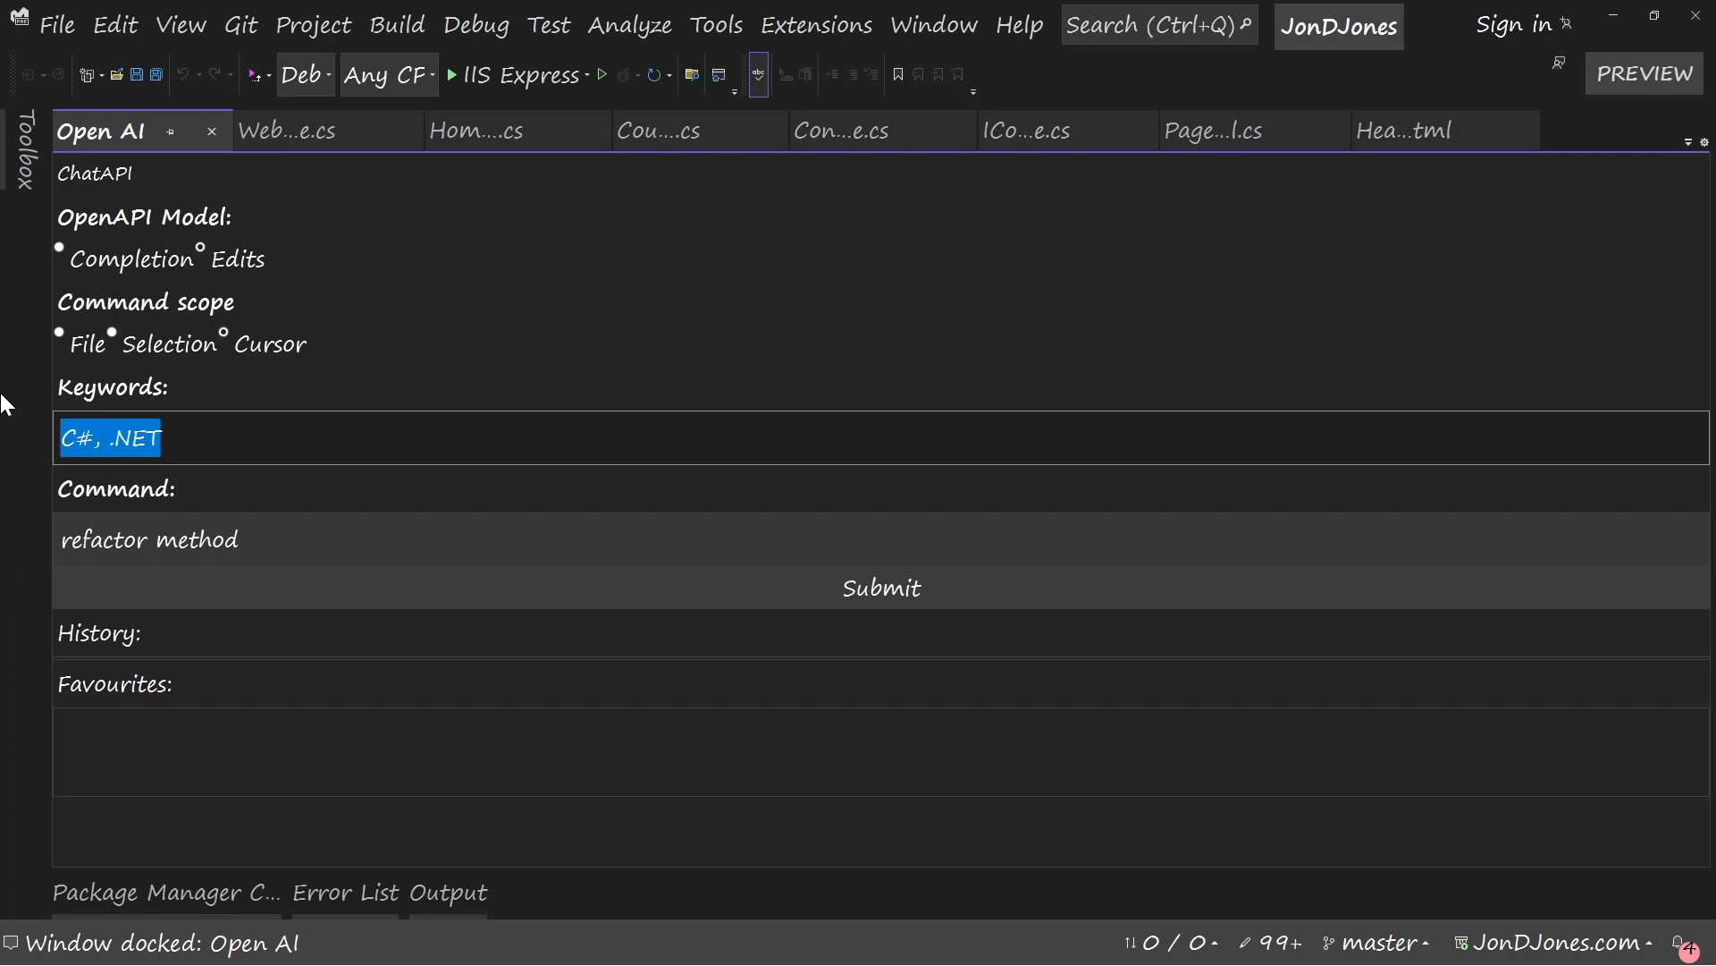
Change the Open AI panel's Keywords from Javascript to 'C#'.
text(Javascript)
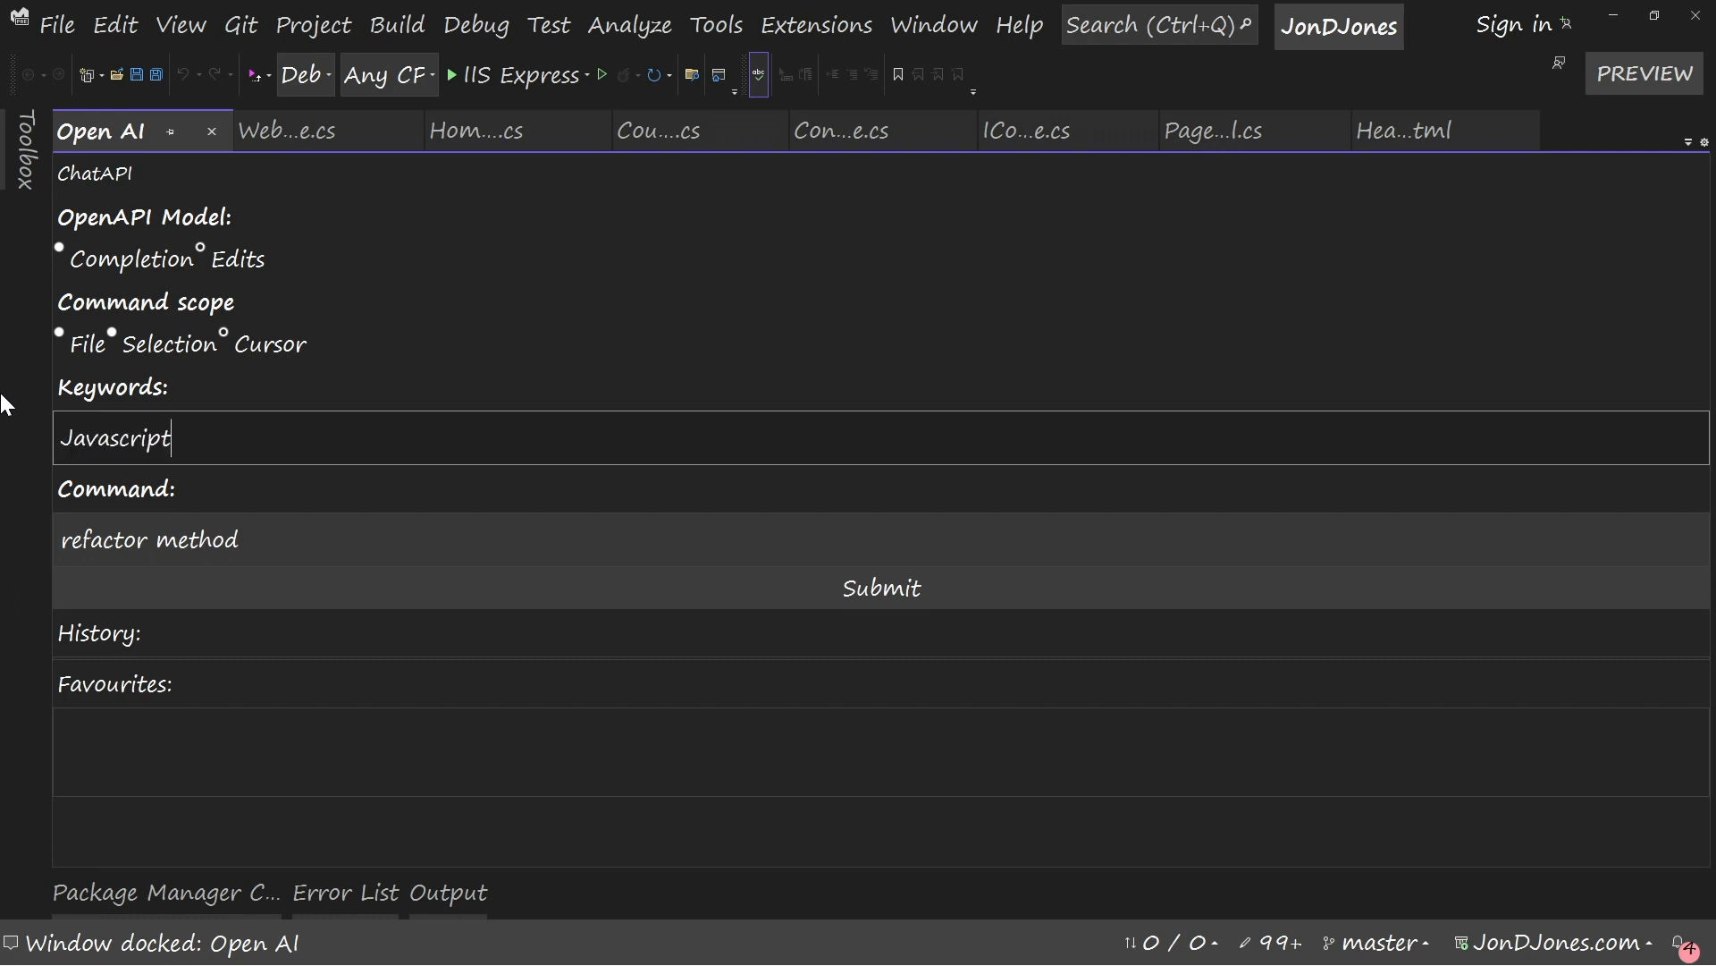
text(,)
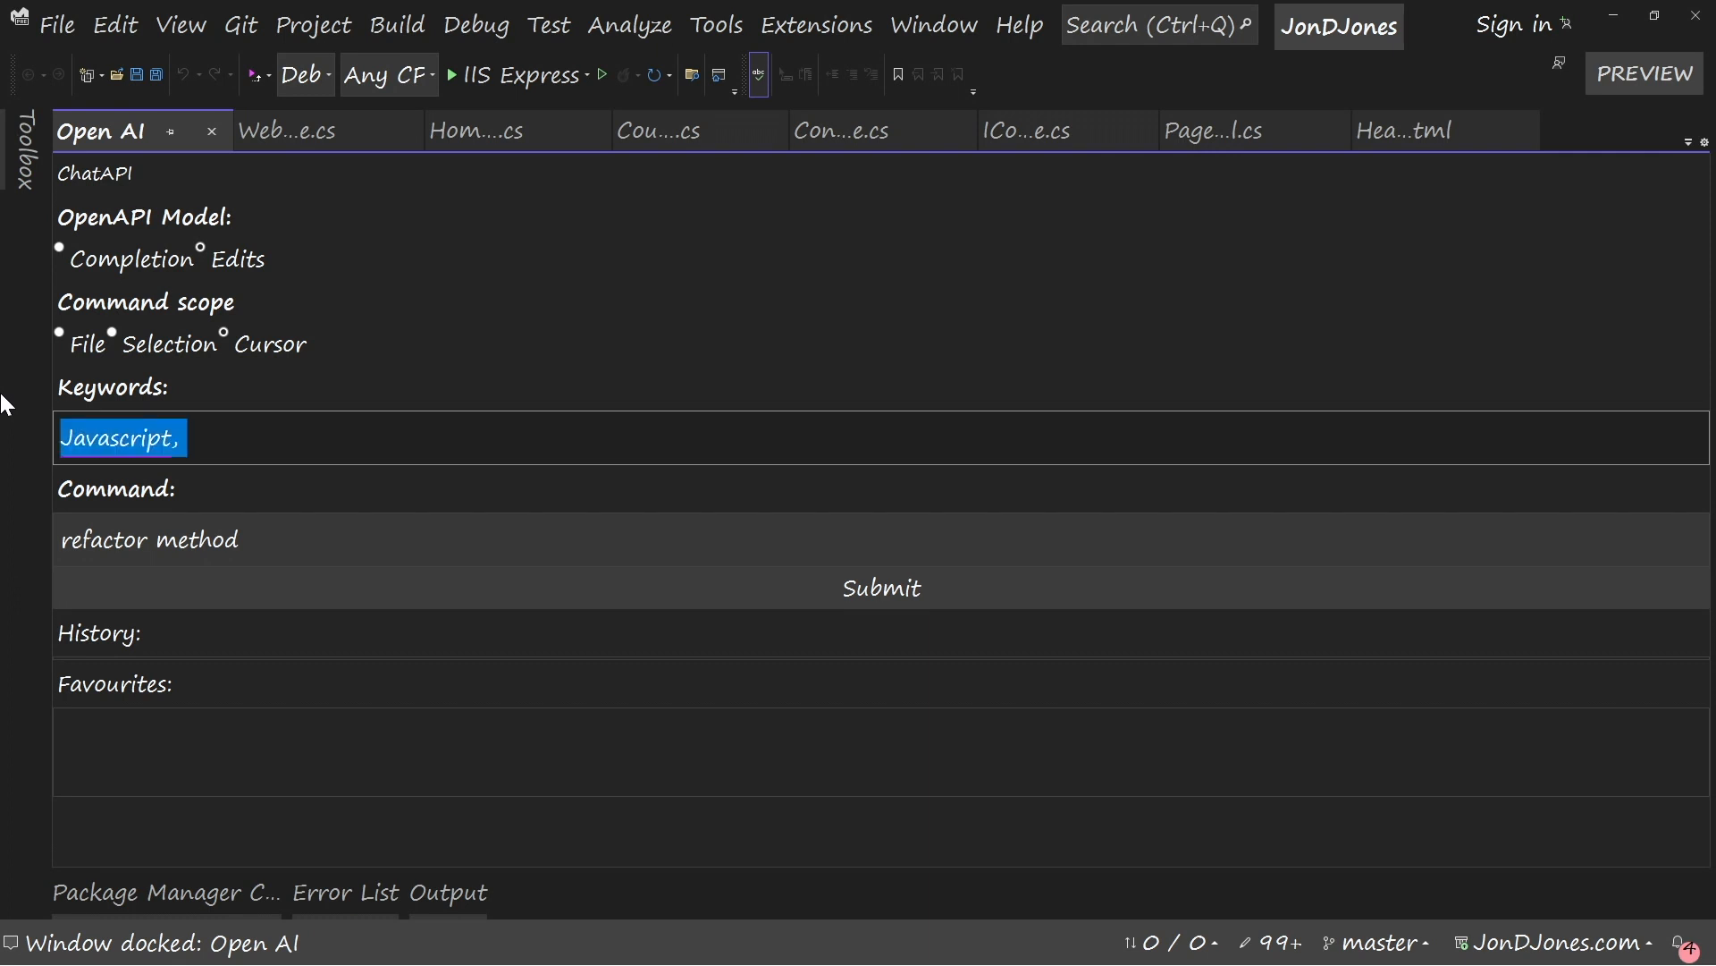
text(C#)
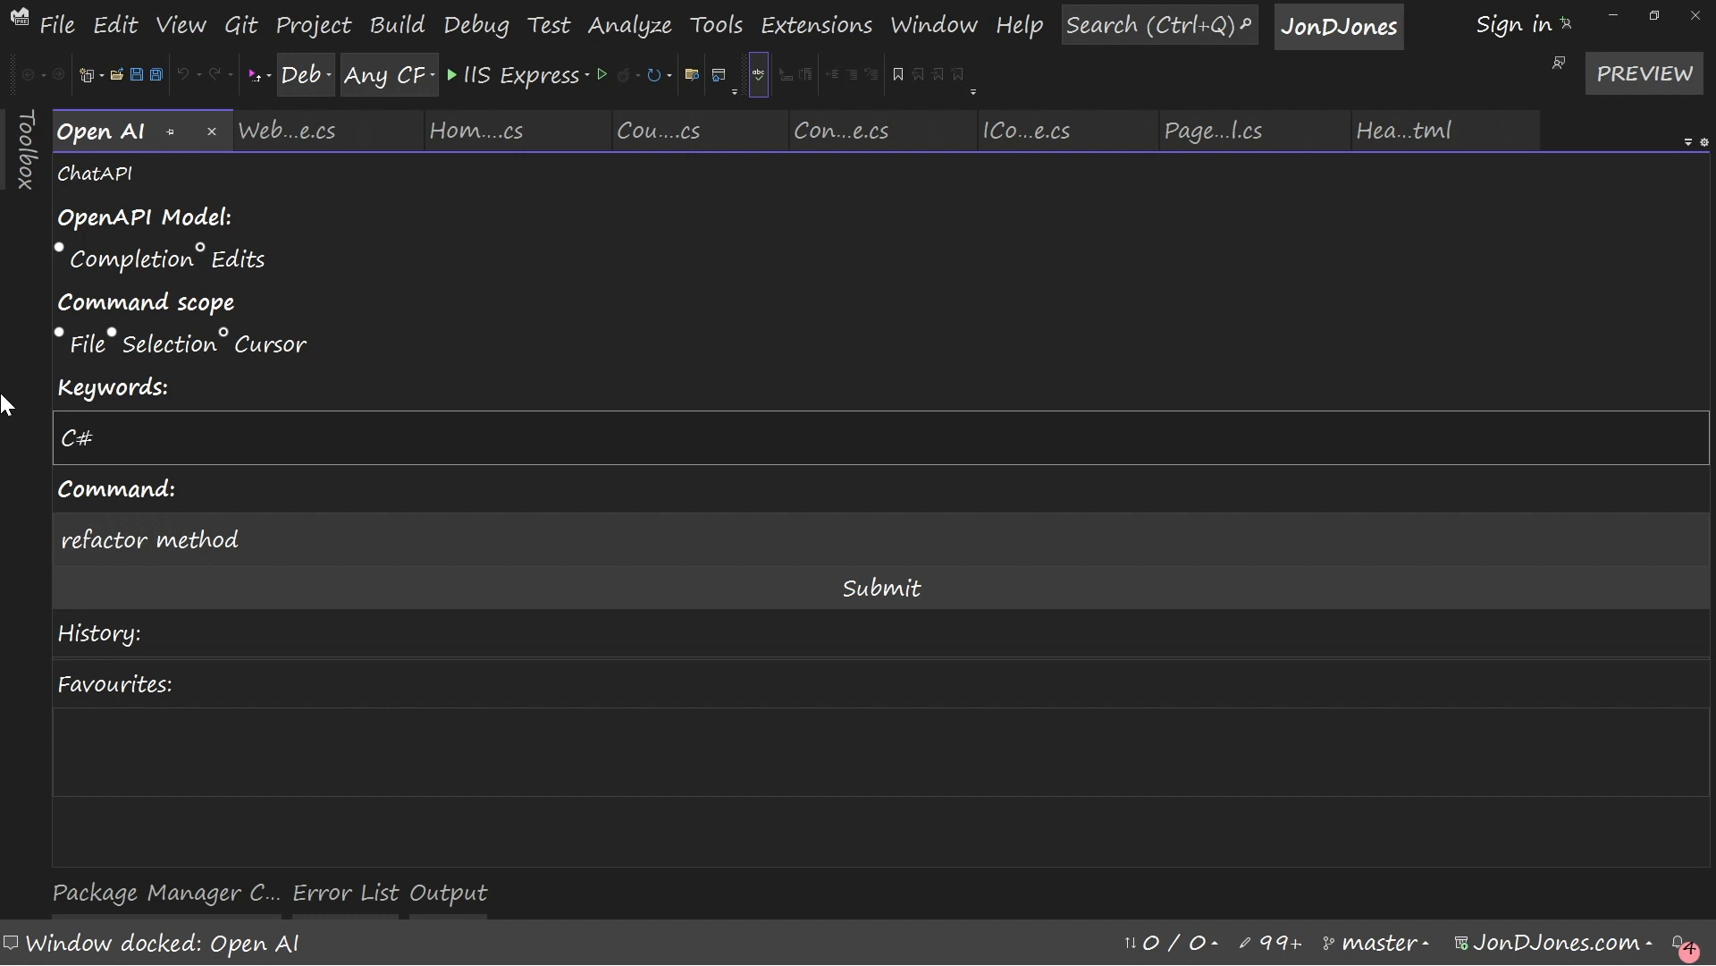
Rewrite the Command text, trying 'create summary' before switching back to a refactor command.
double_click(150, 538)
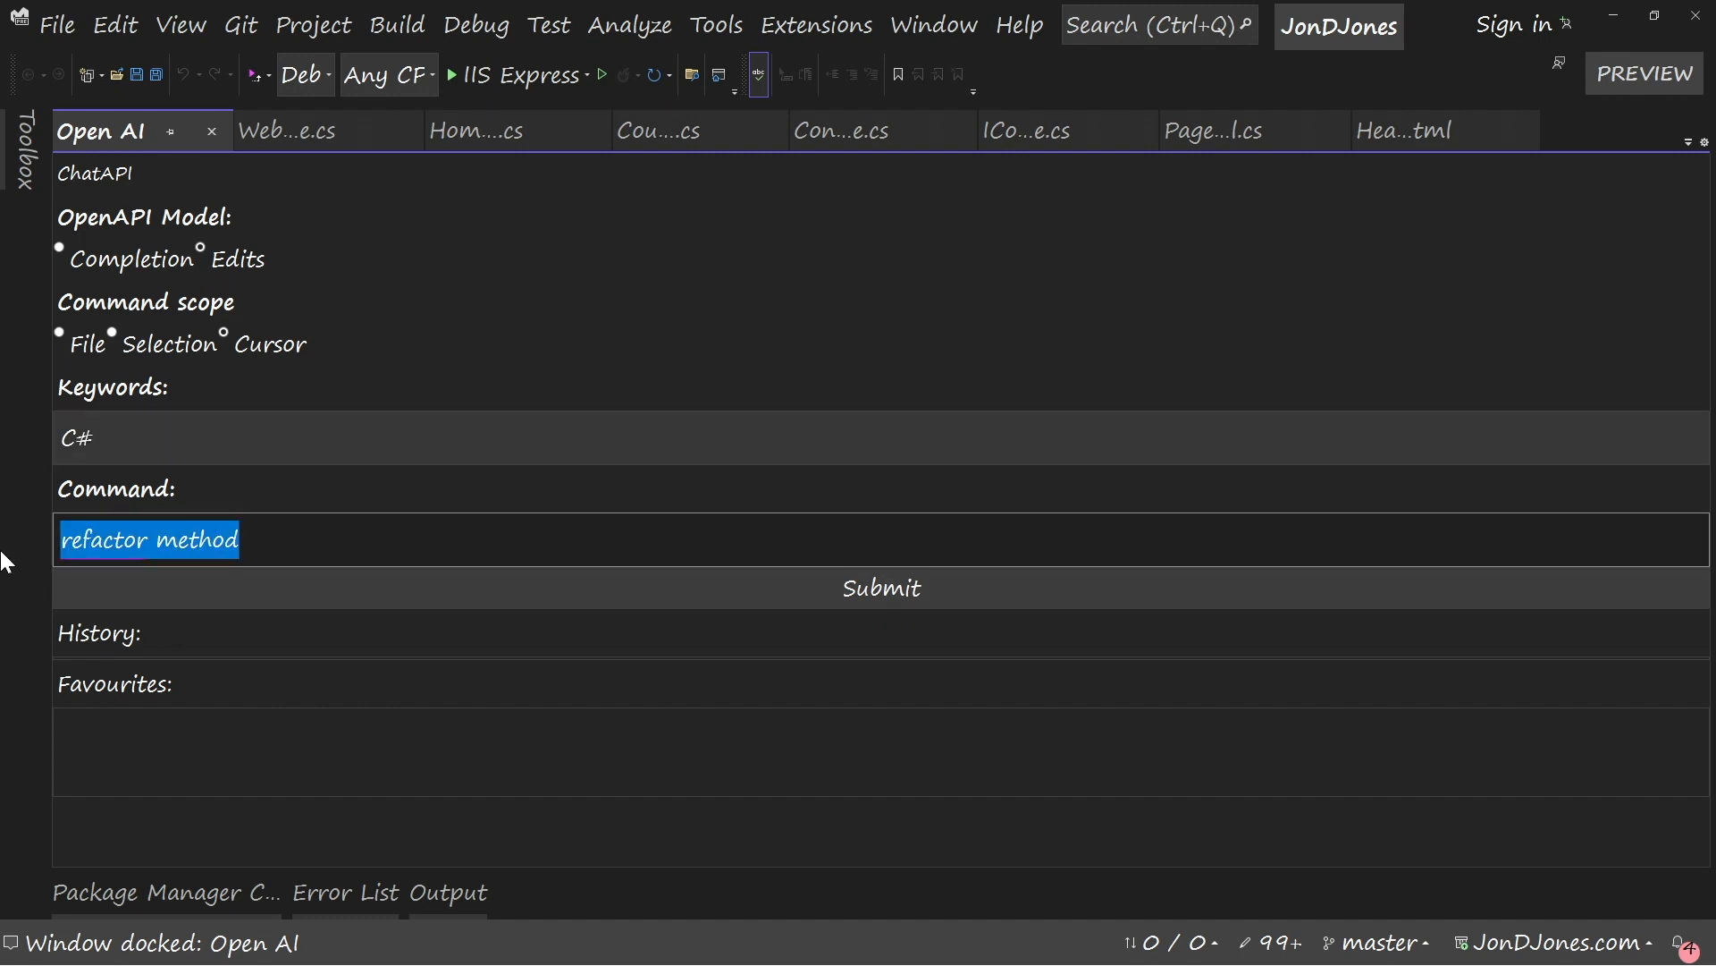
text(create su)
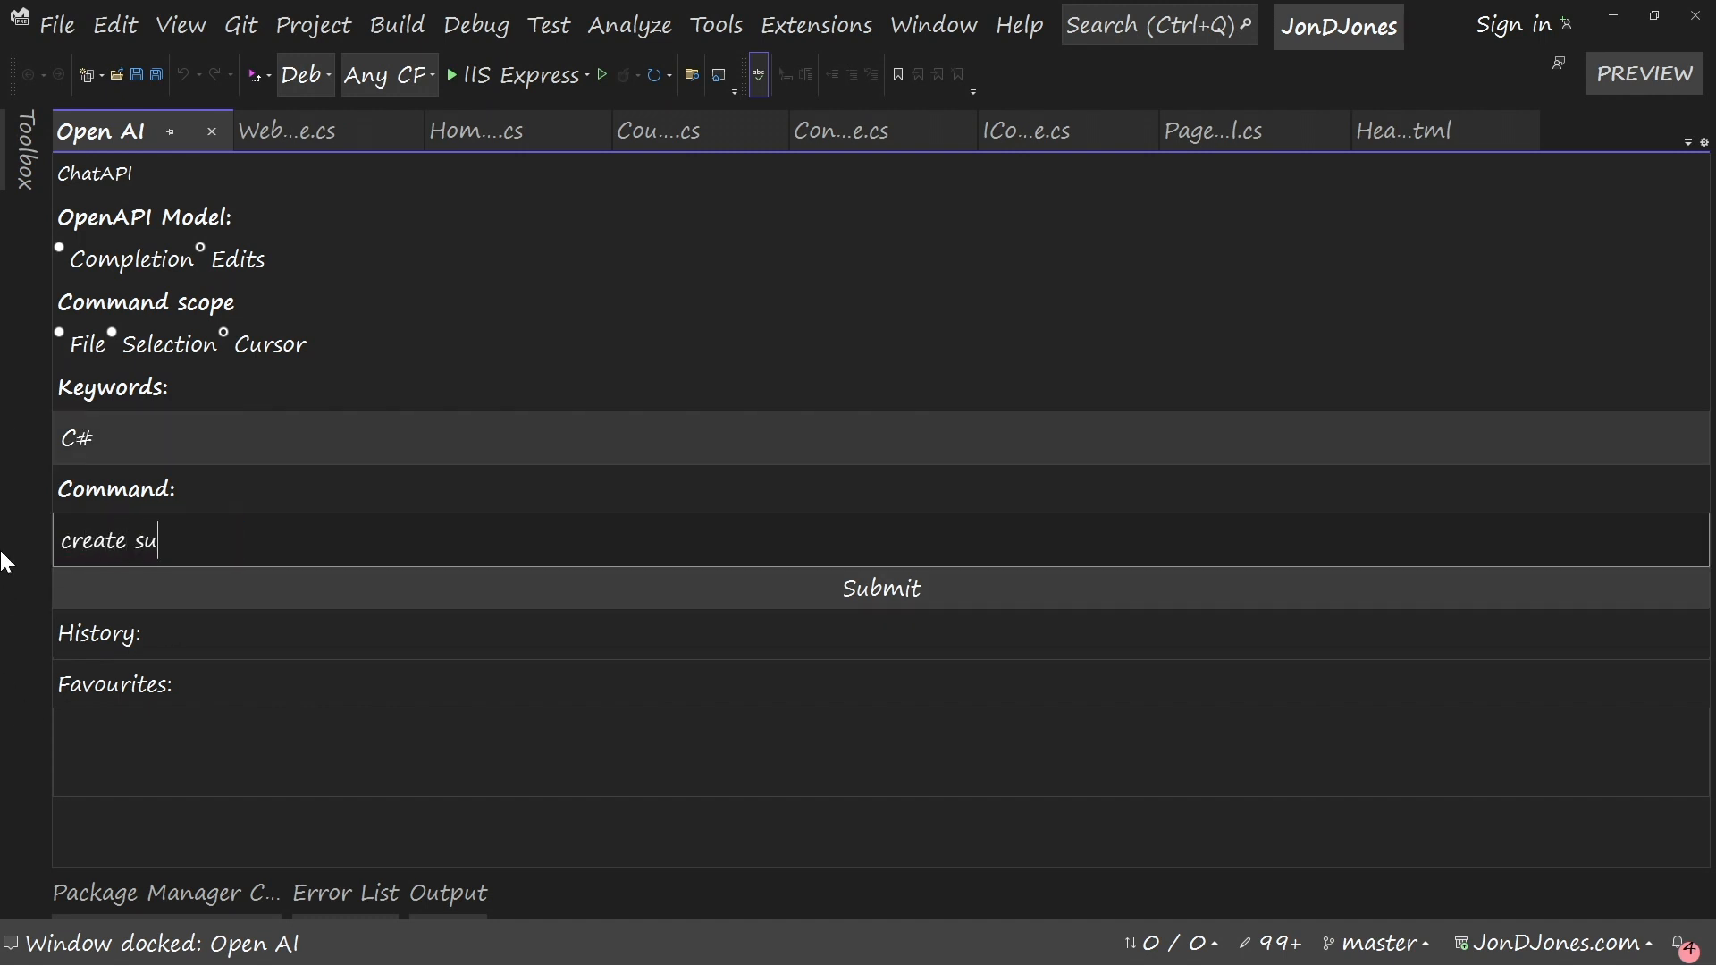
text(mmary)
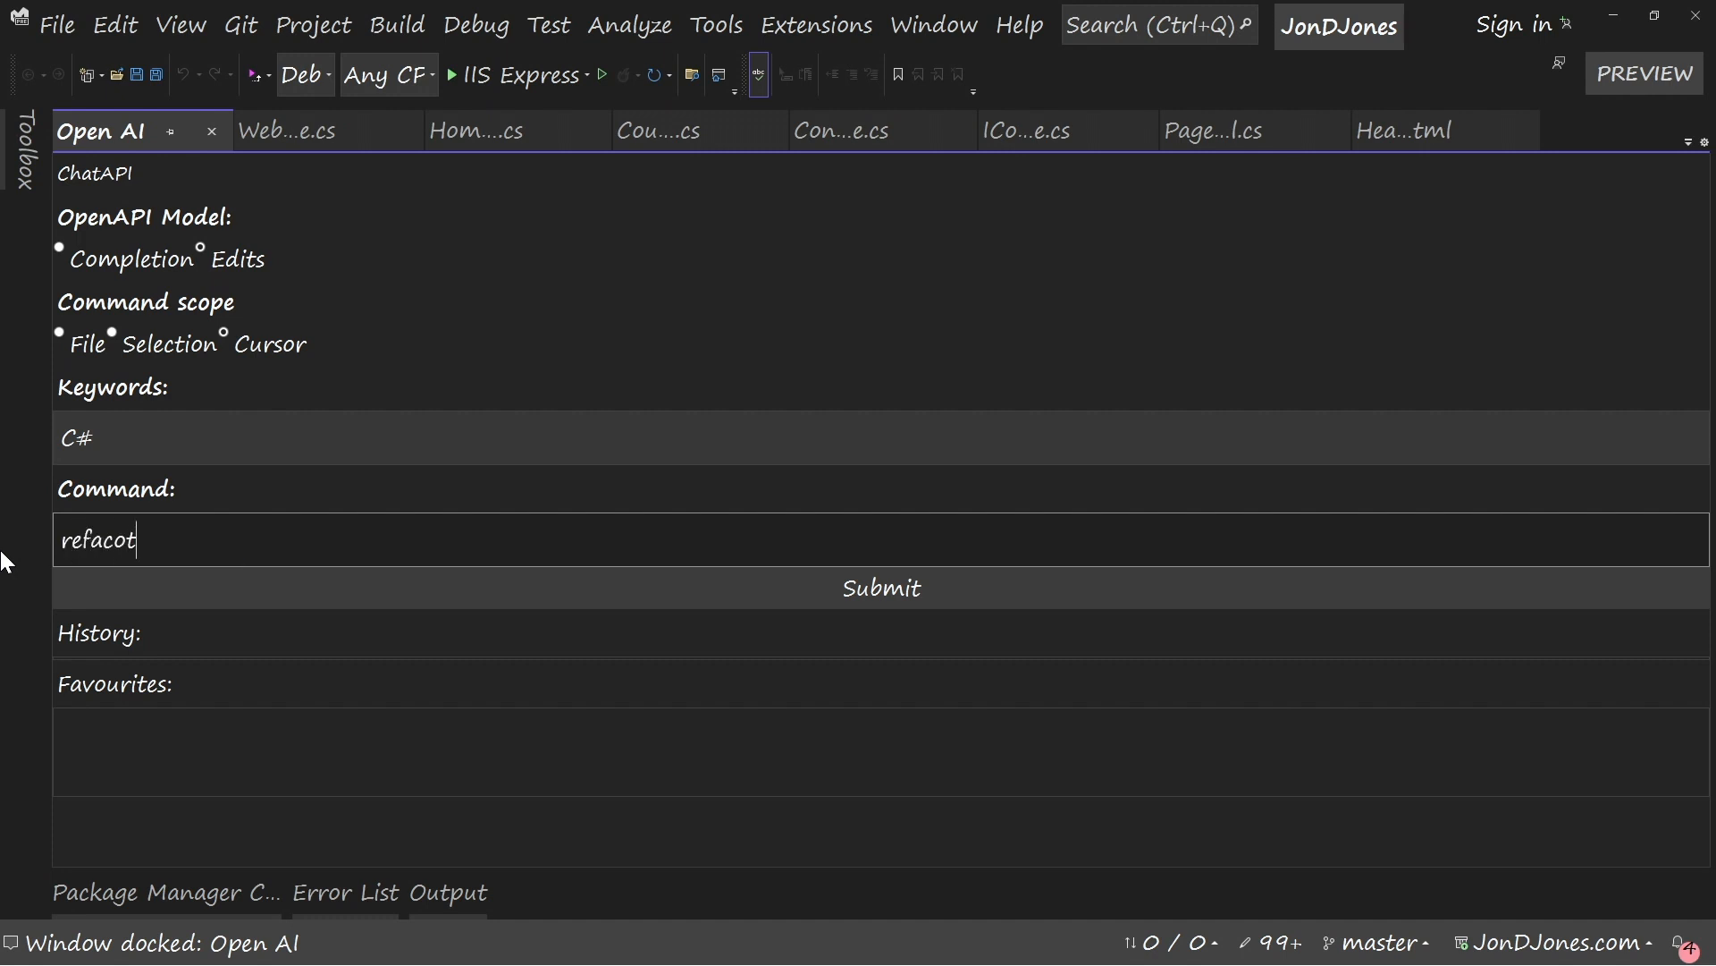
text(r)
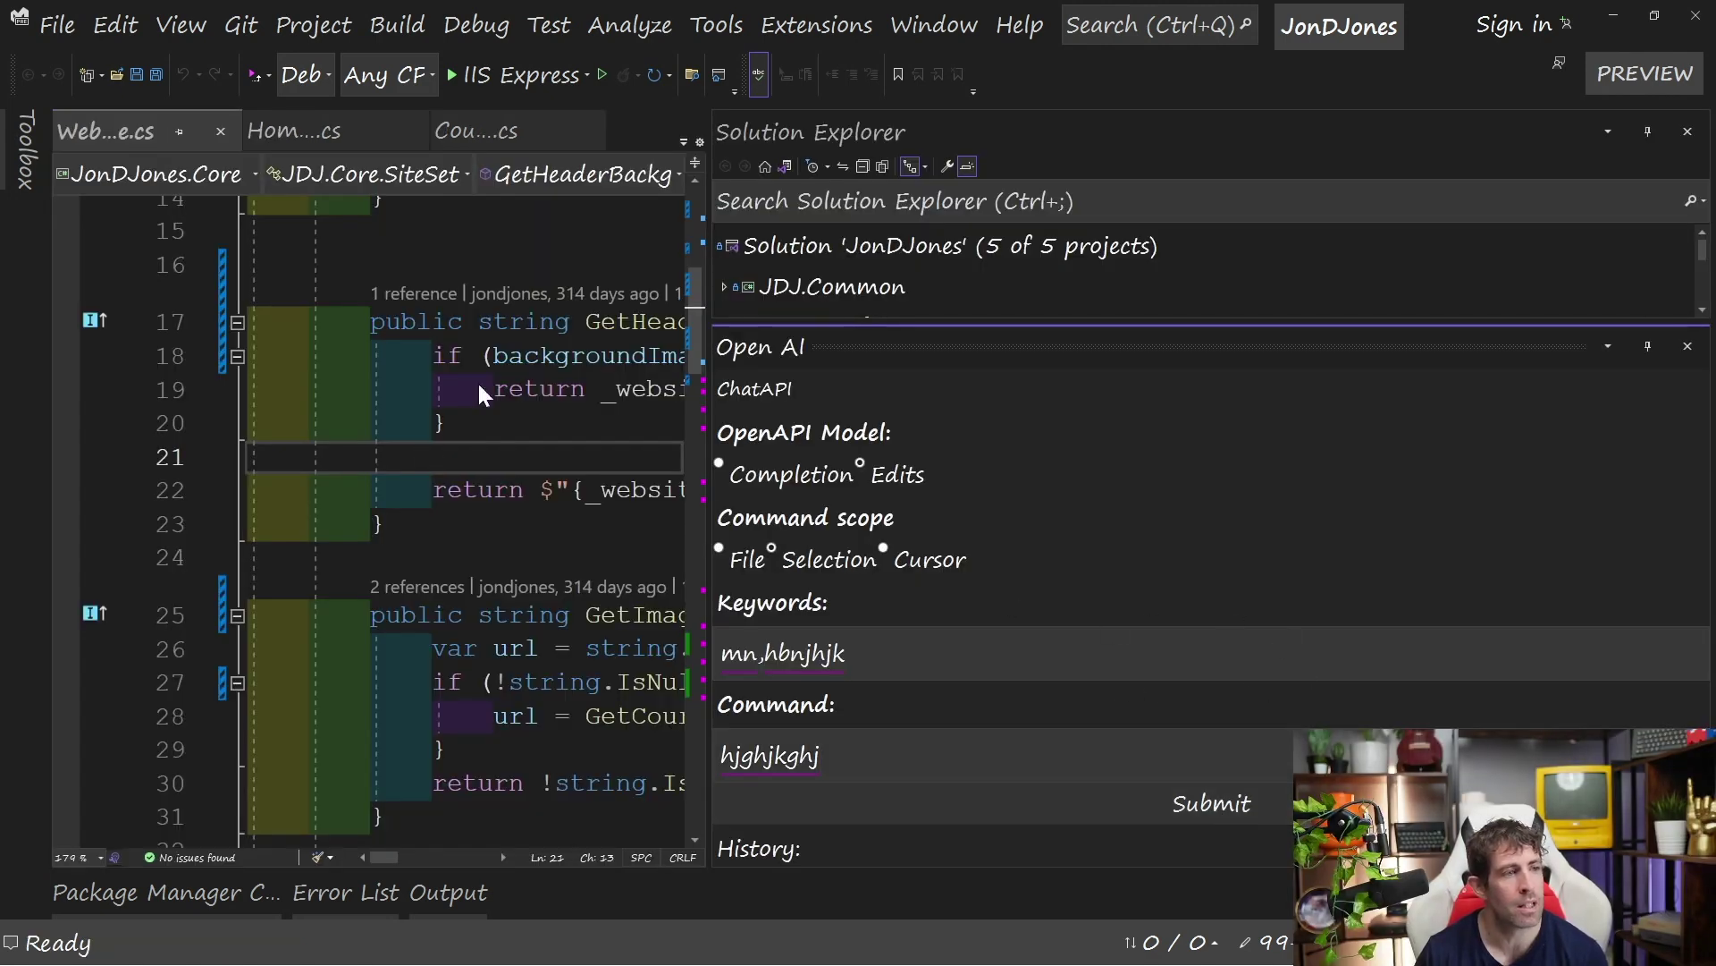
mouse_move(487, 541)
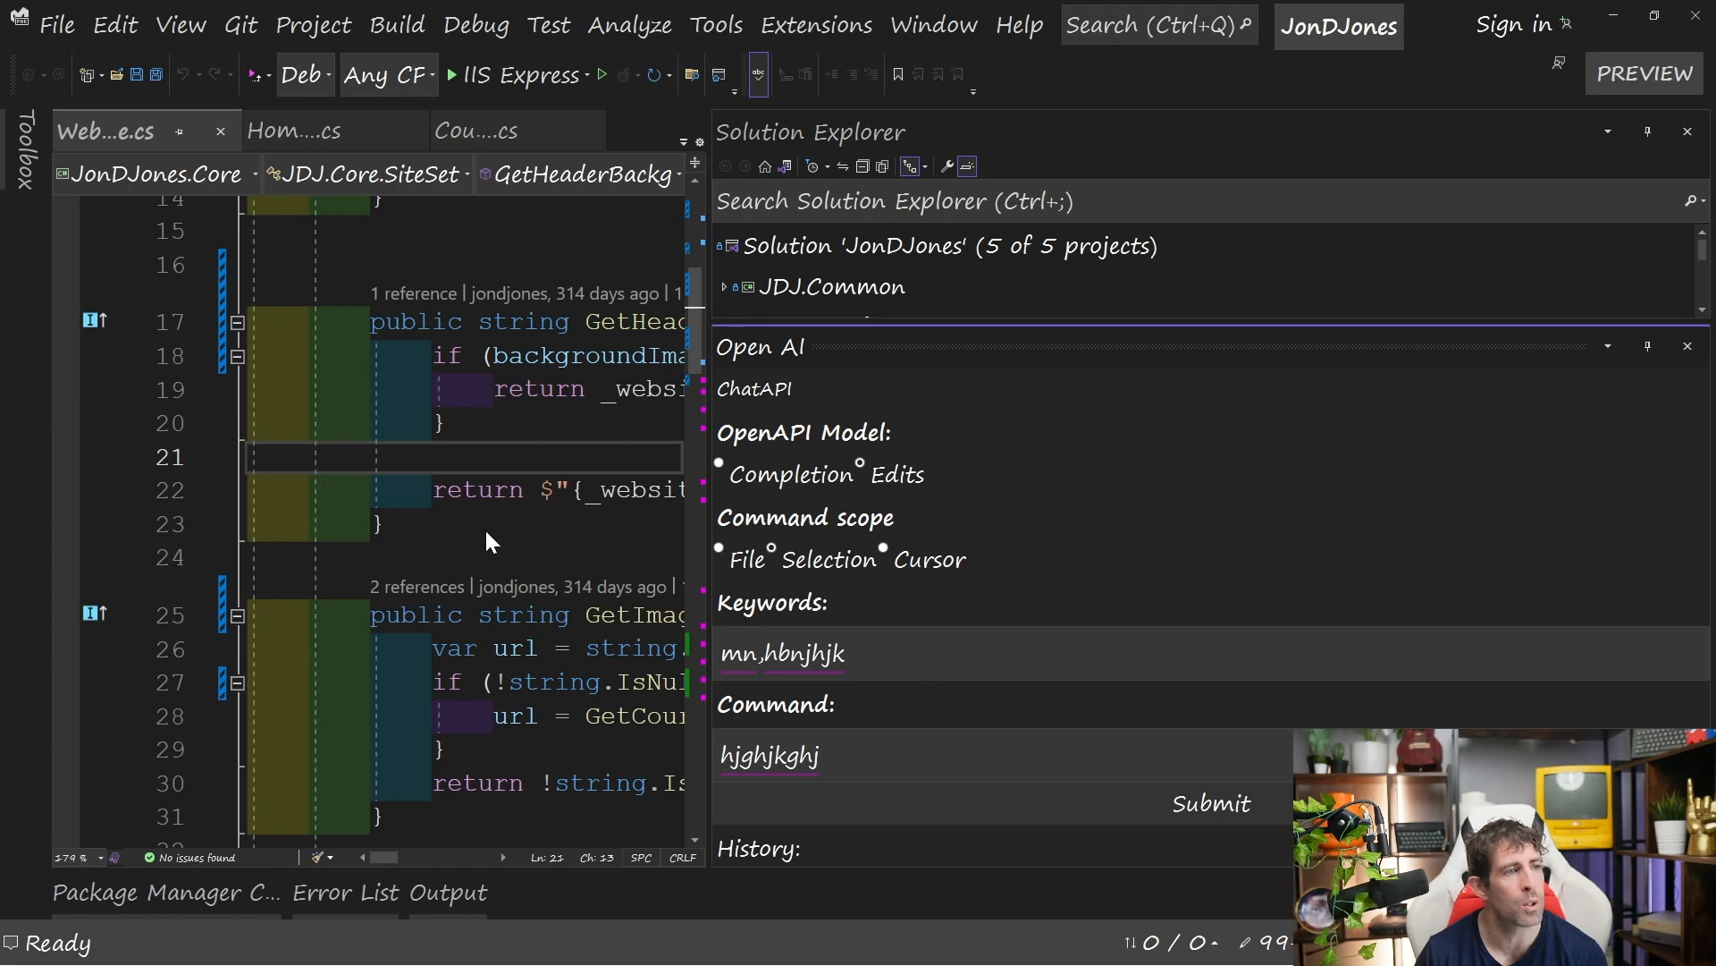
mouse_move(854, 36)
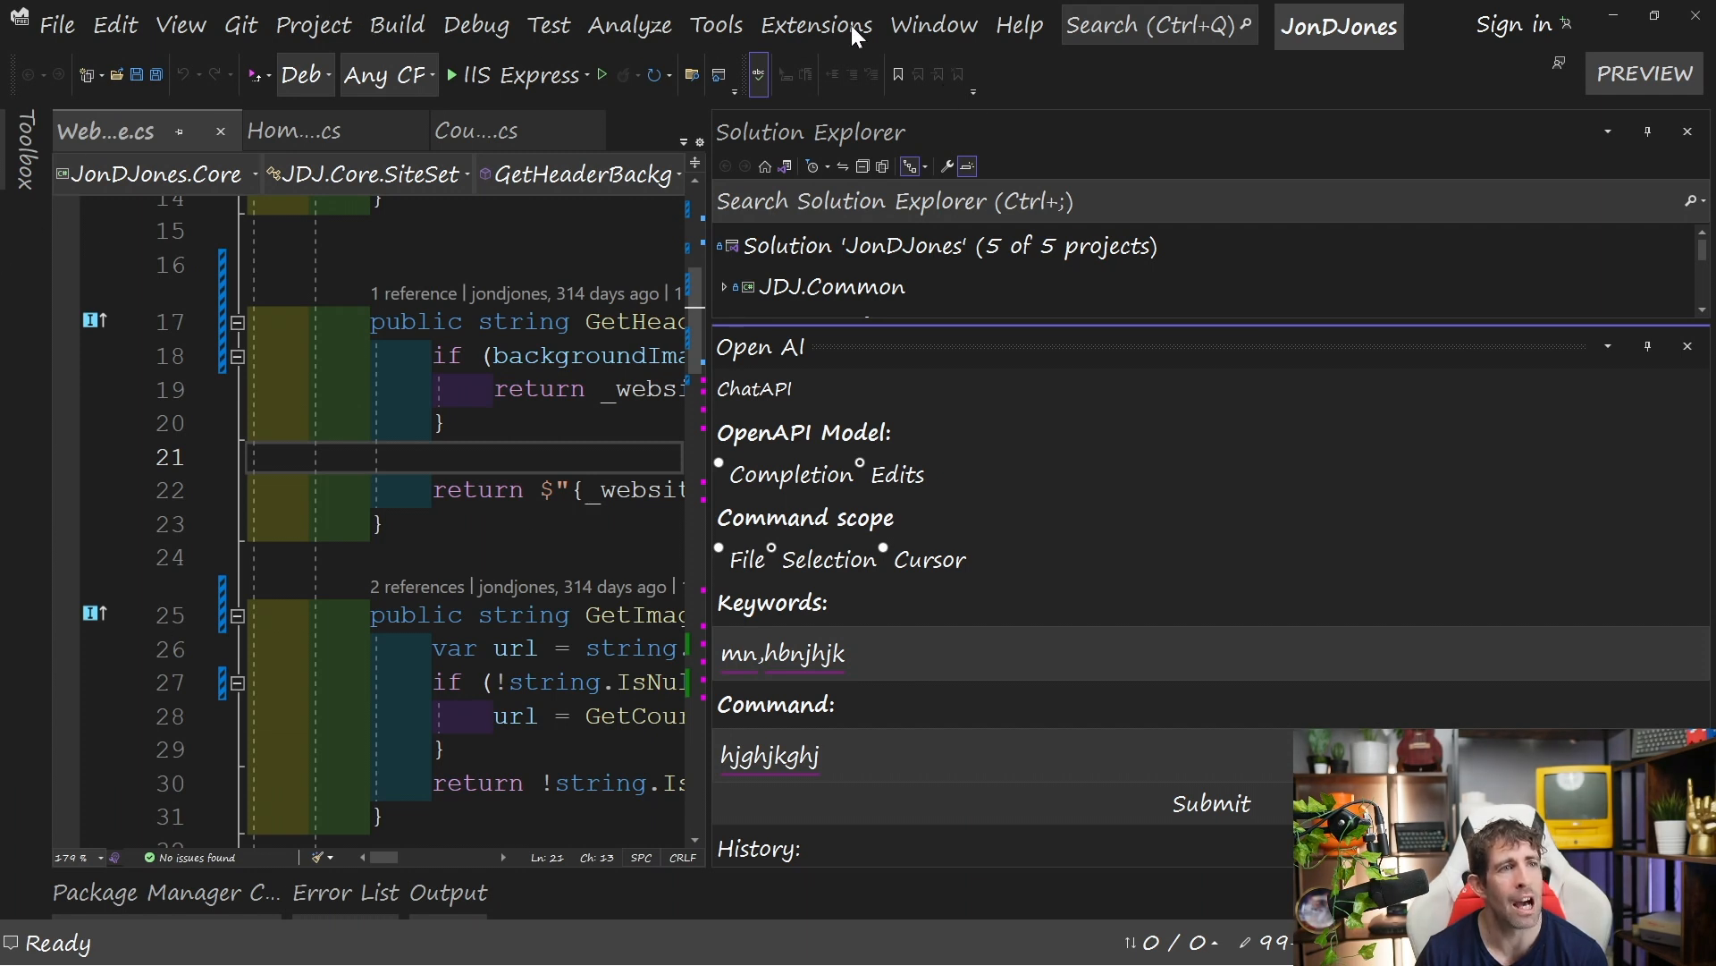
mouse_move(1002, 636)
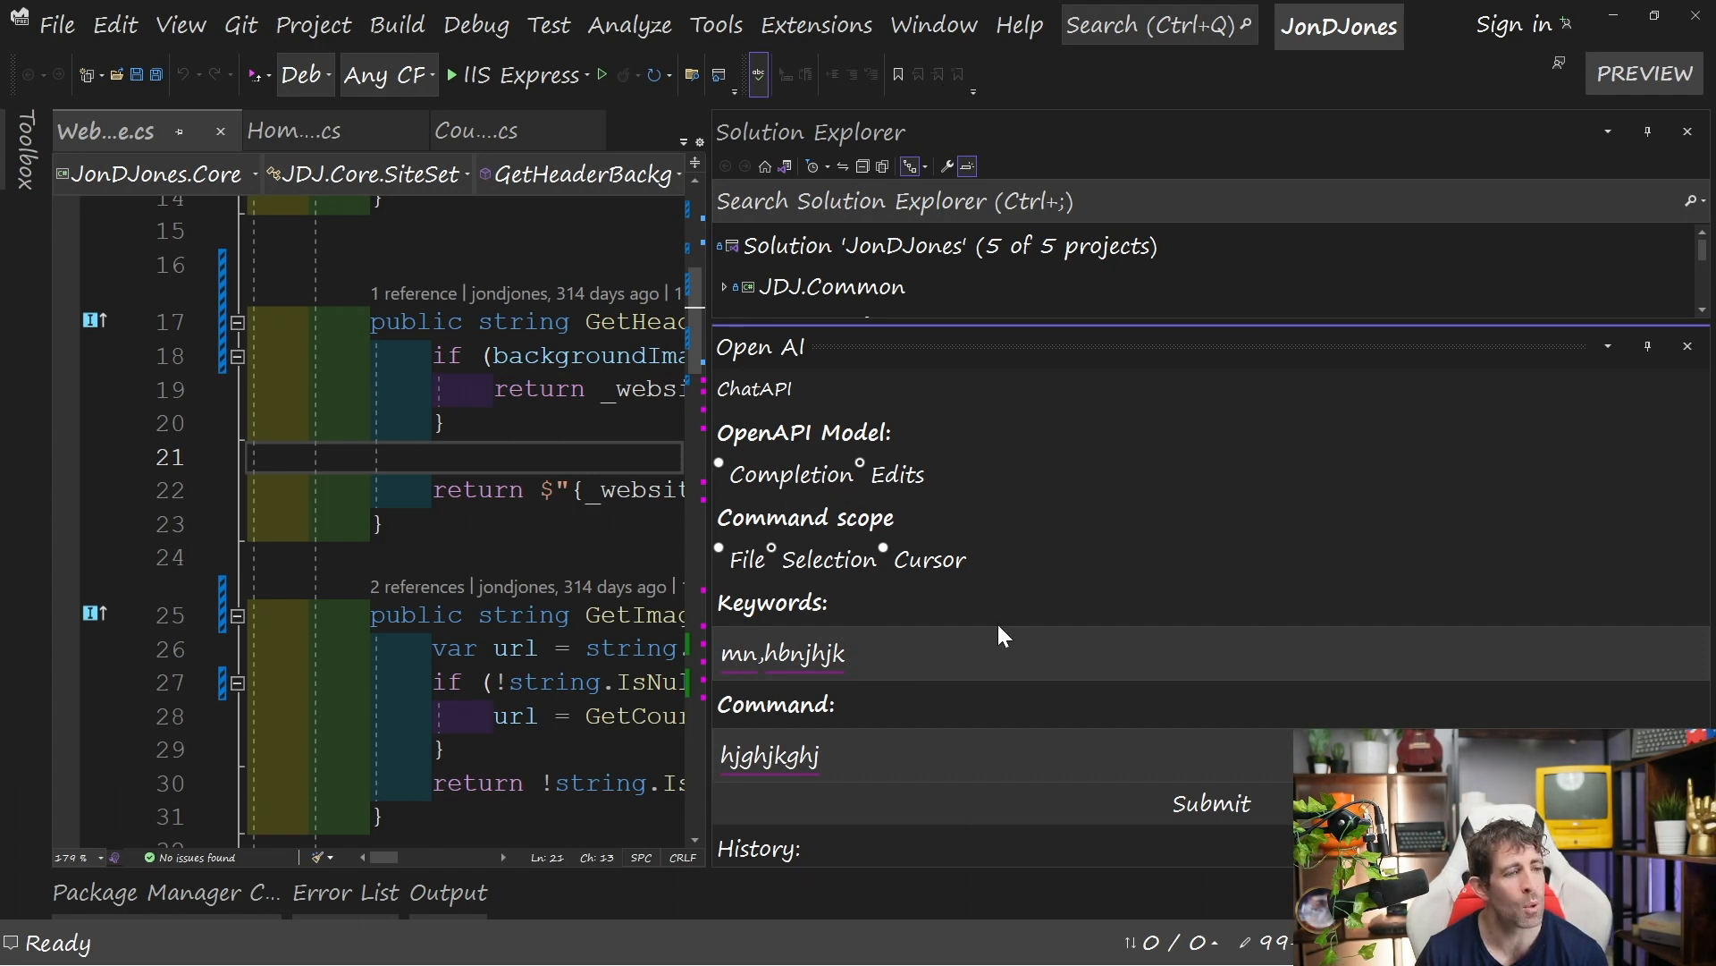
mouse_move(887, 616)
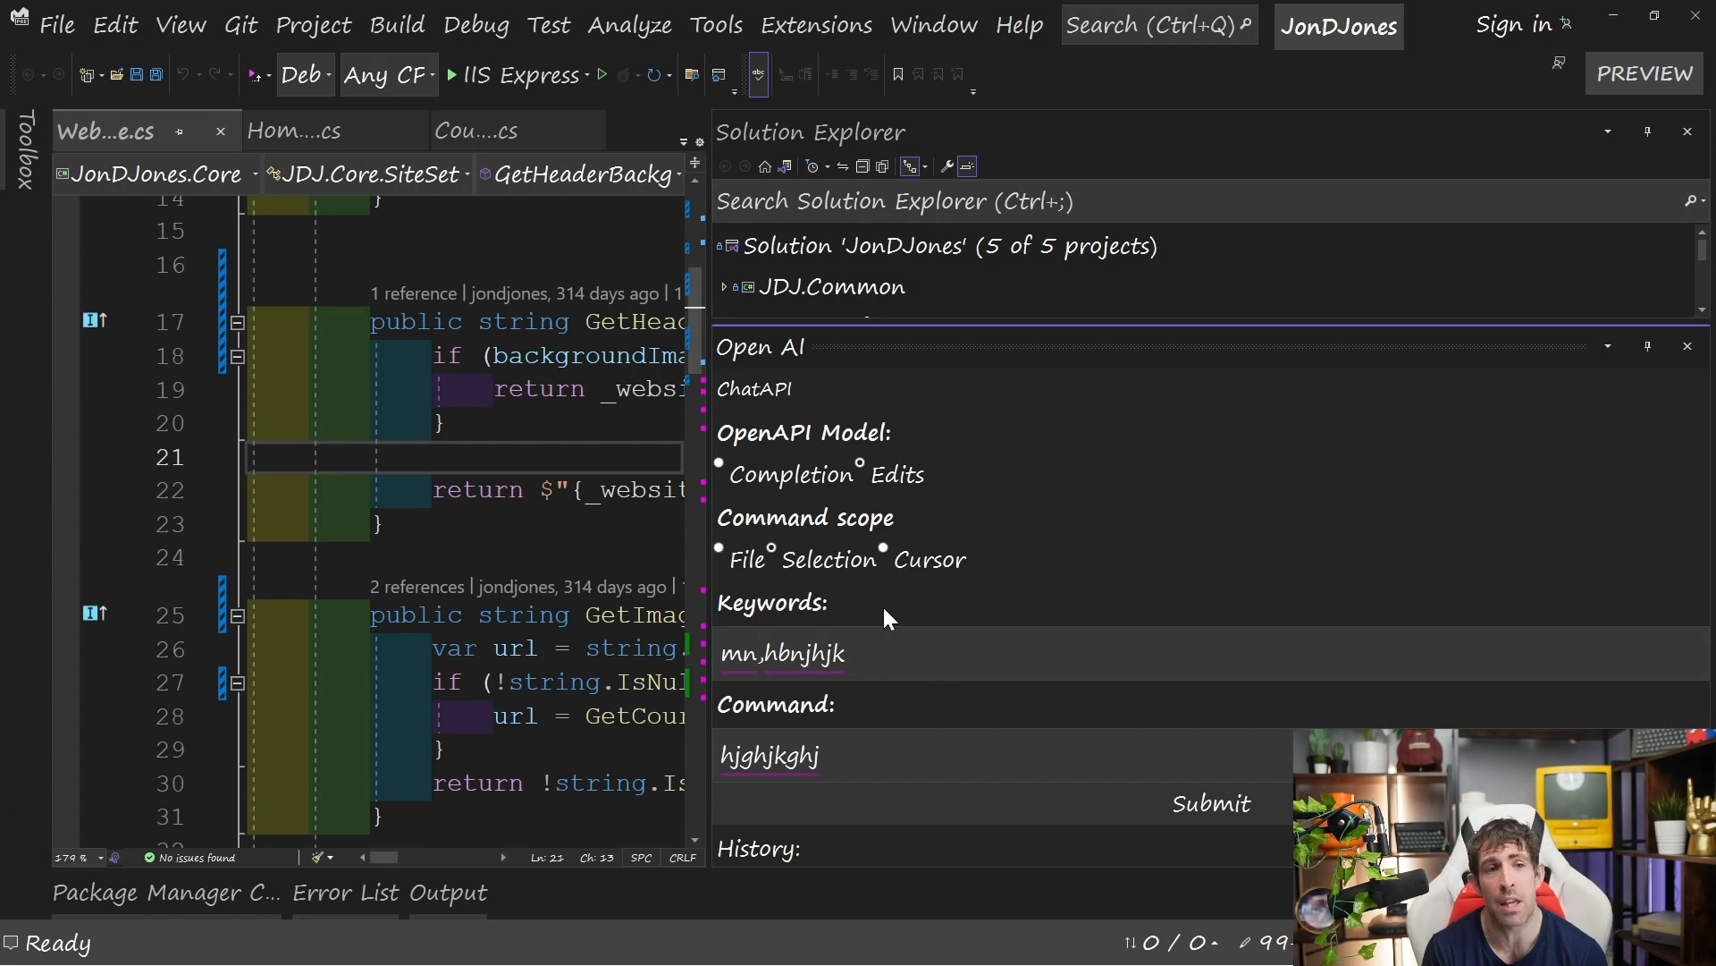
mouse_move(629, 547)
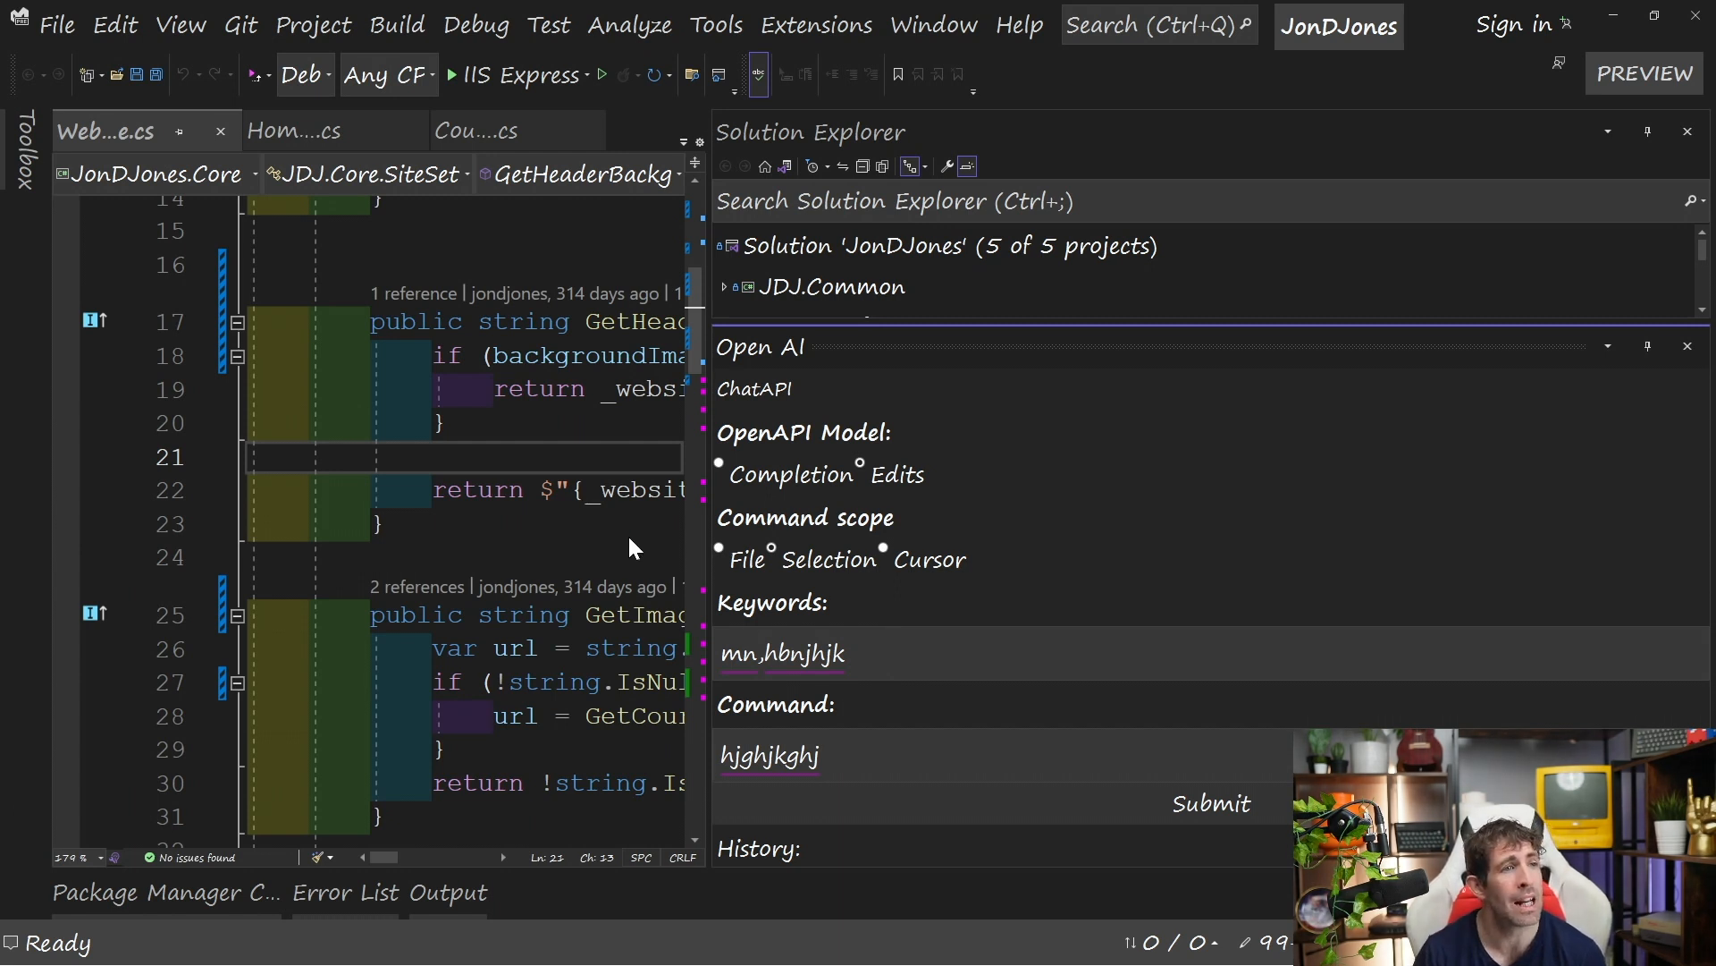
mouse_move(515, 59)
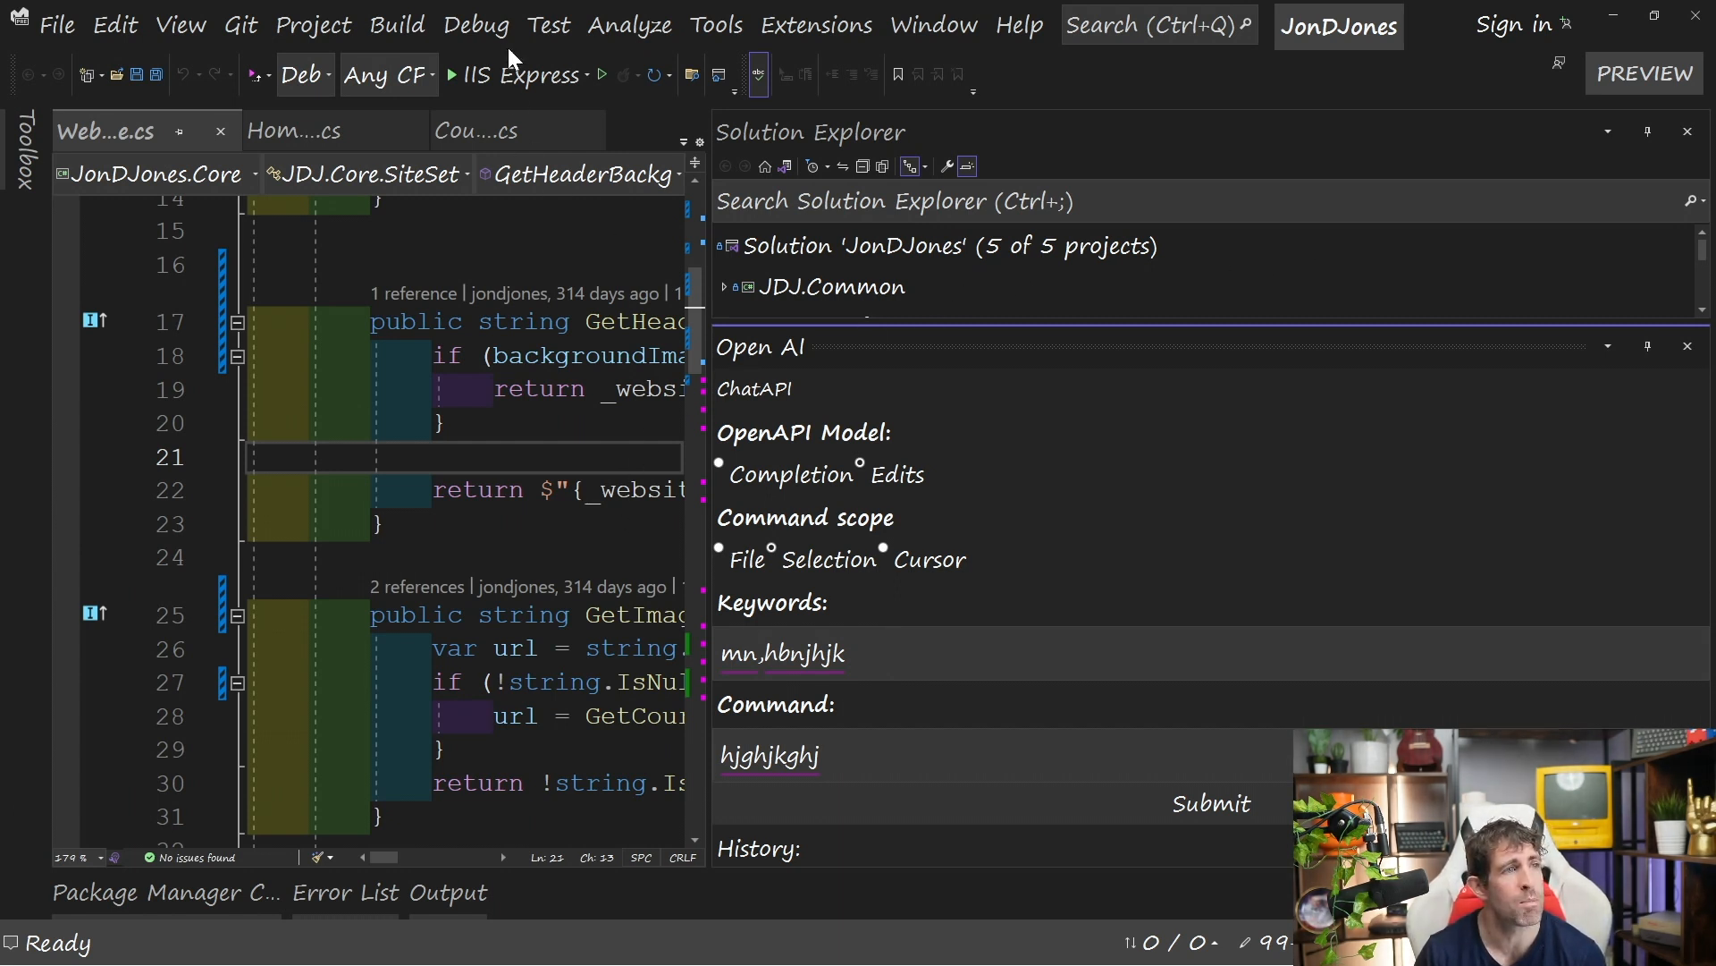
Submit the C# refactor request and get the 'OpenApi did not return any response' message.
click(1211, 803)
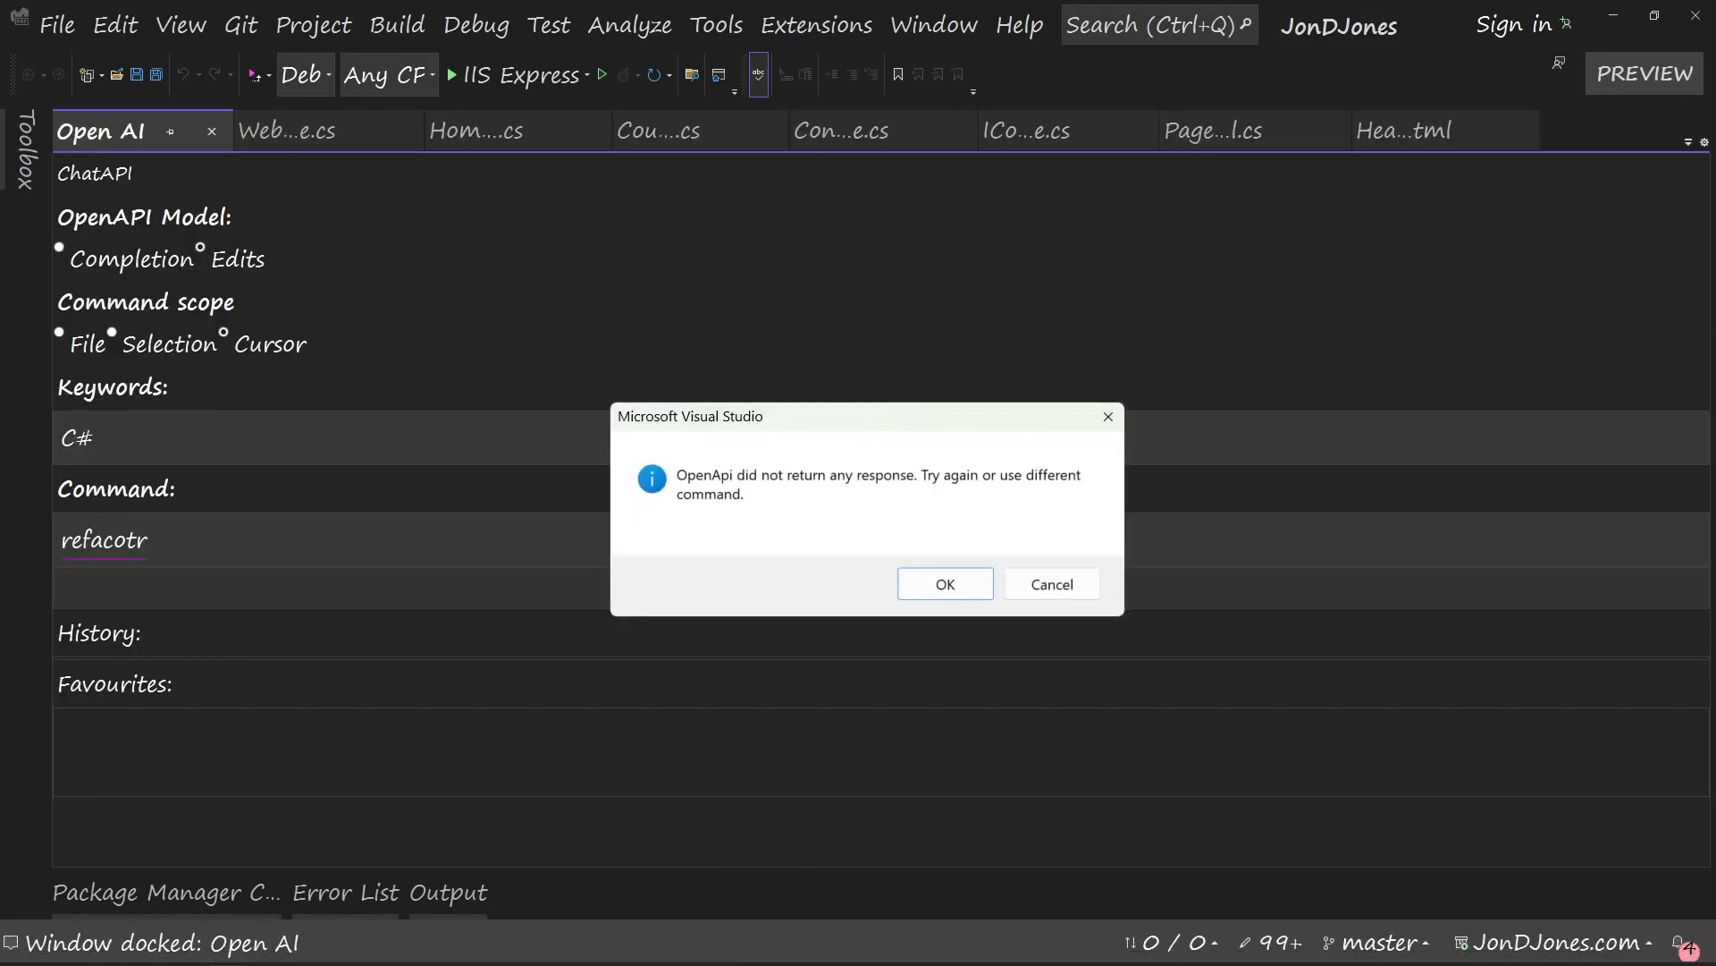